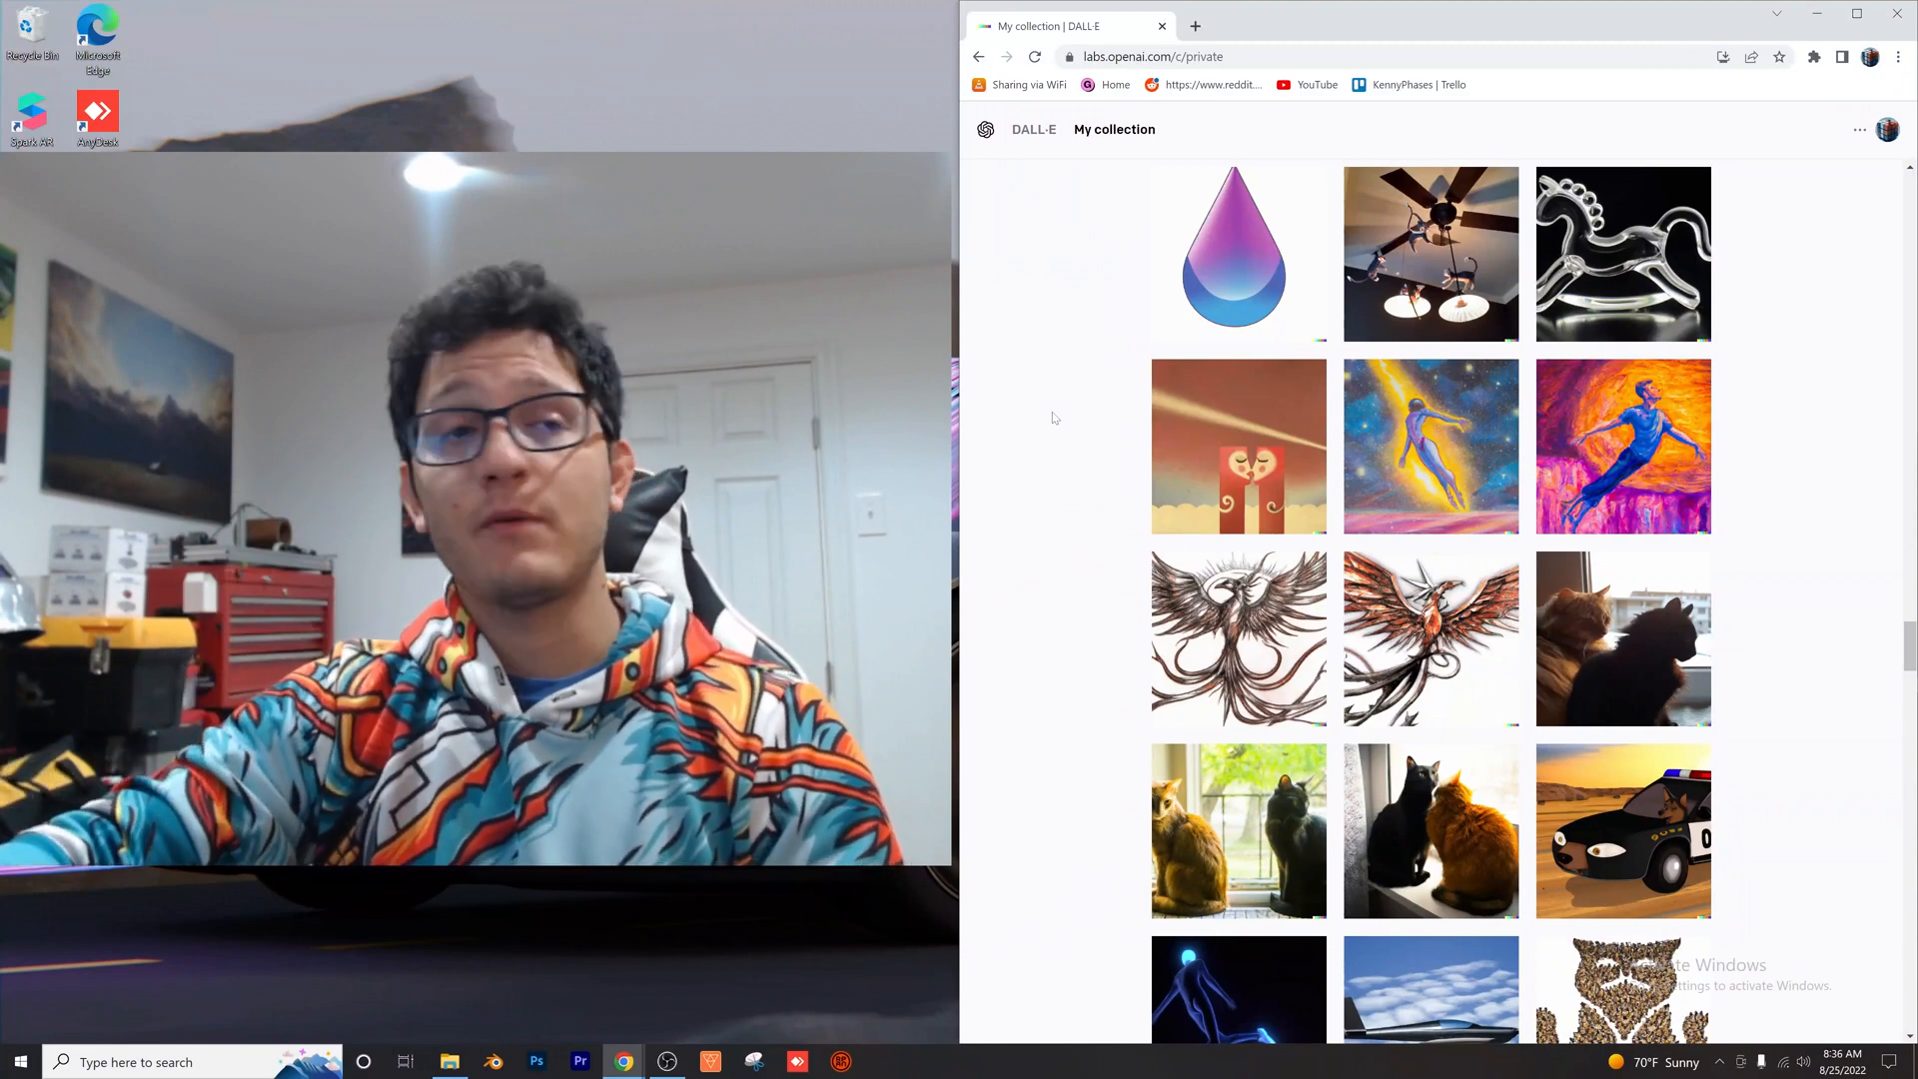
Browse My collection, then return to the DALL·E home page with the prompt box
scroll("down", 3)
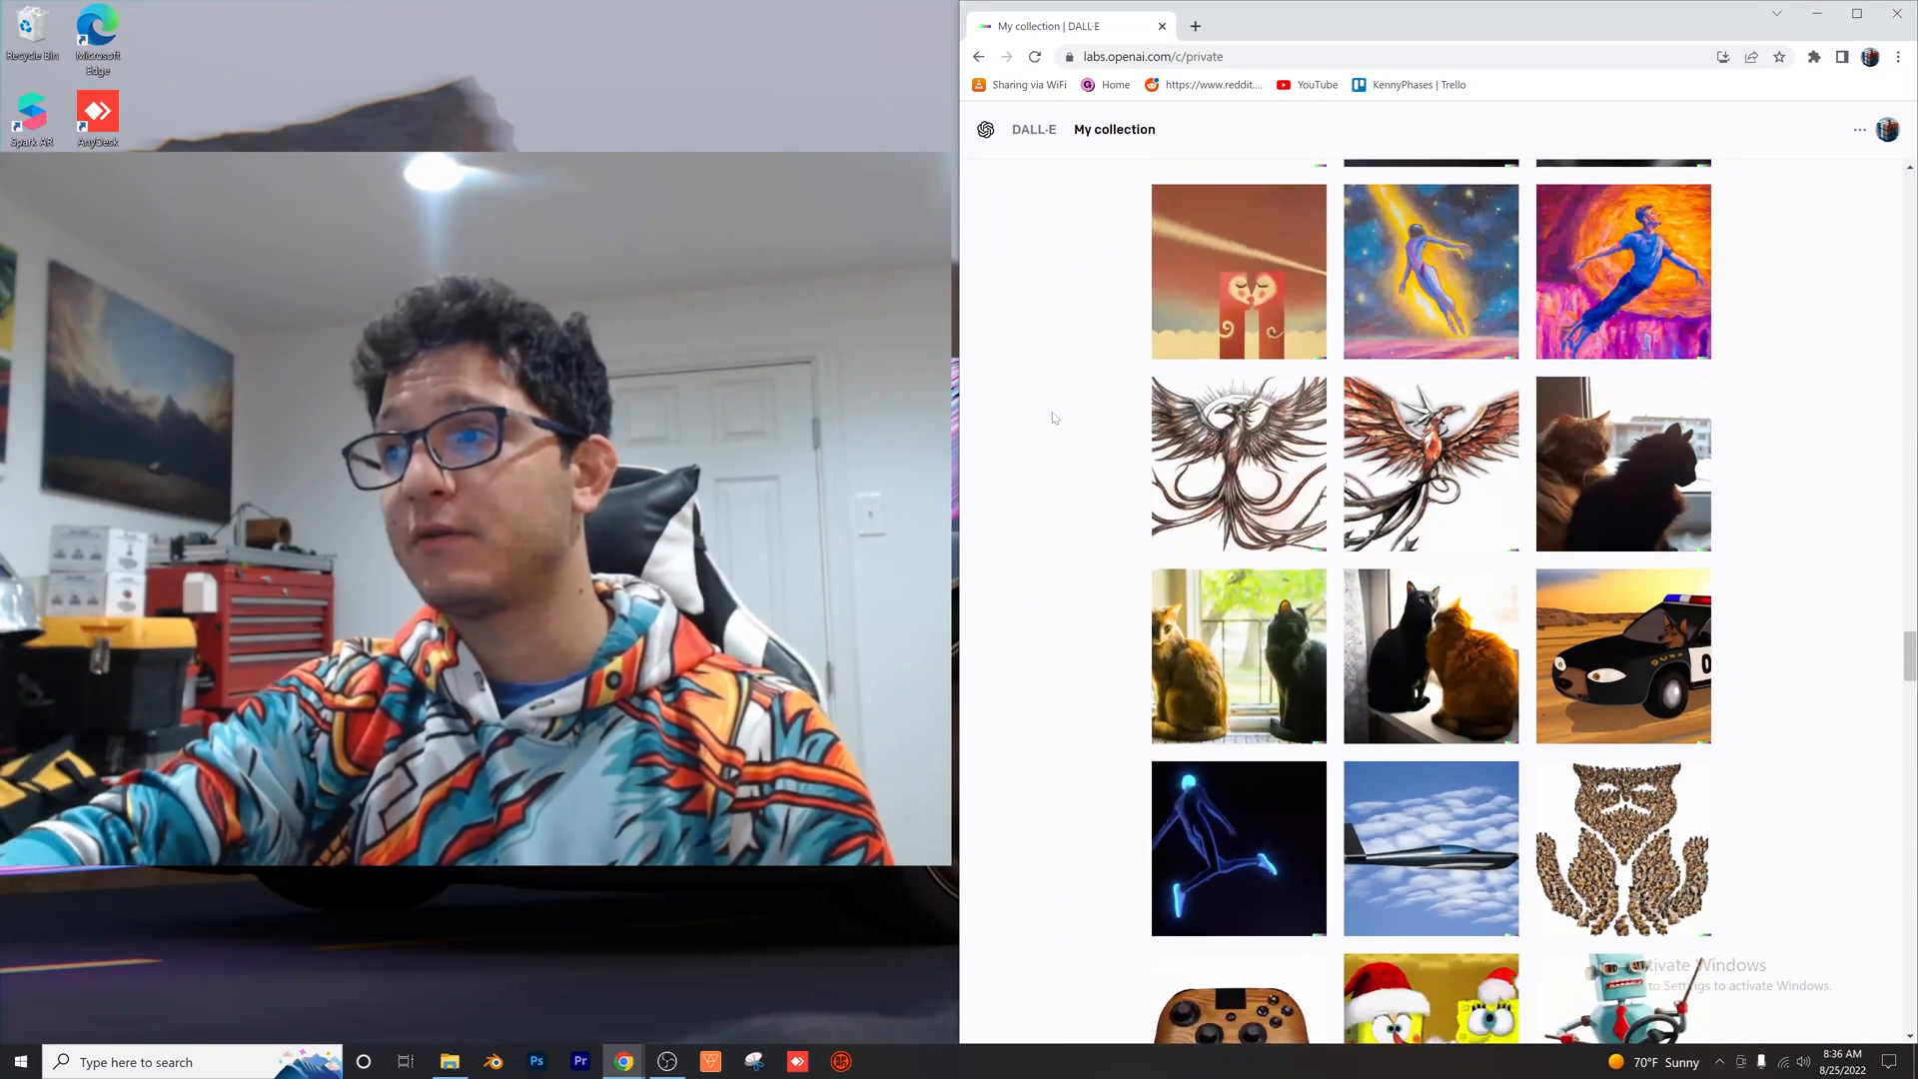
left_click(1886, 127)
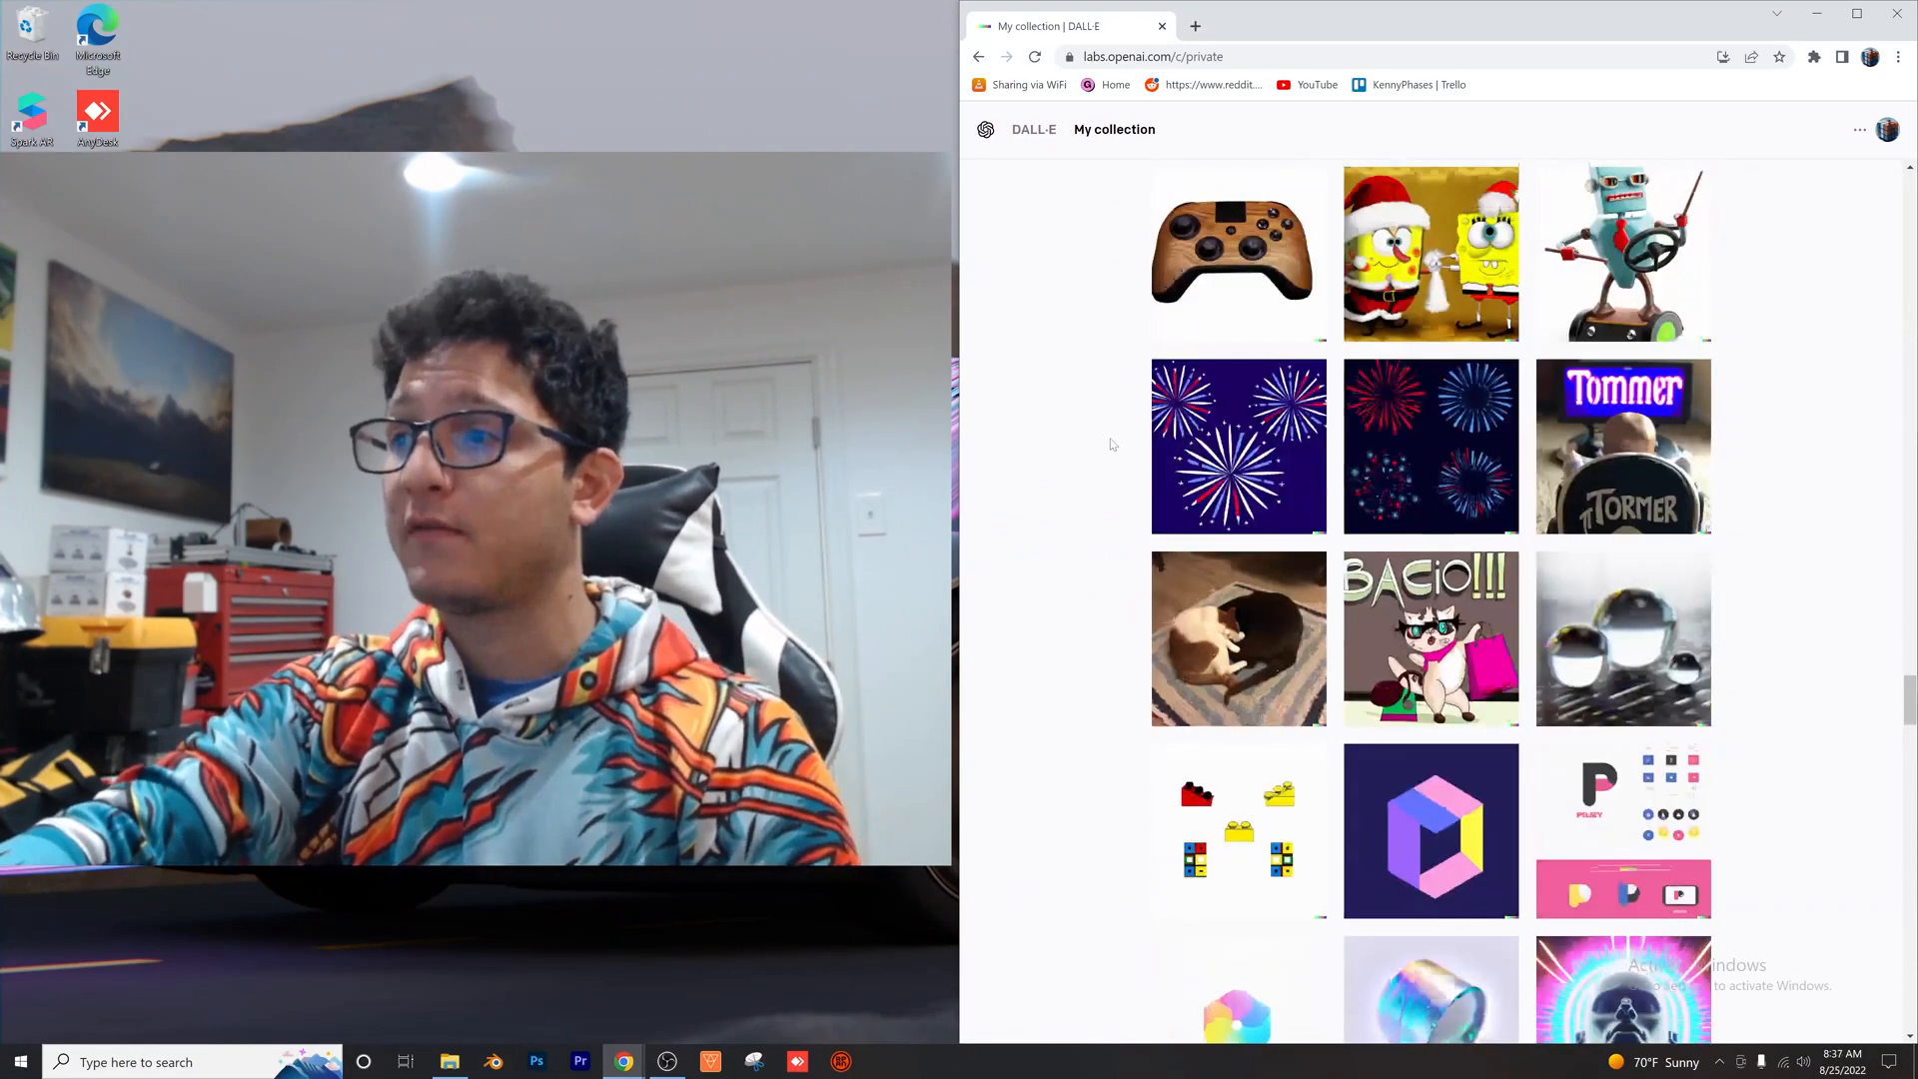
scroll("down", 3)
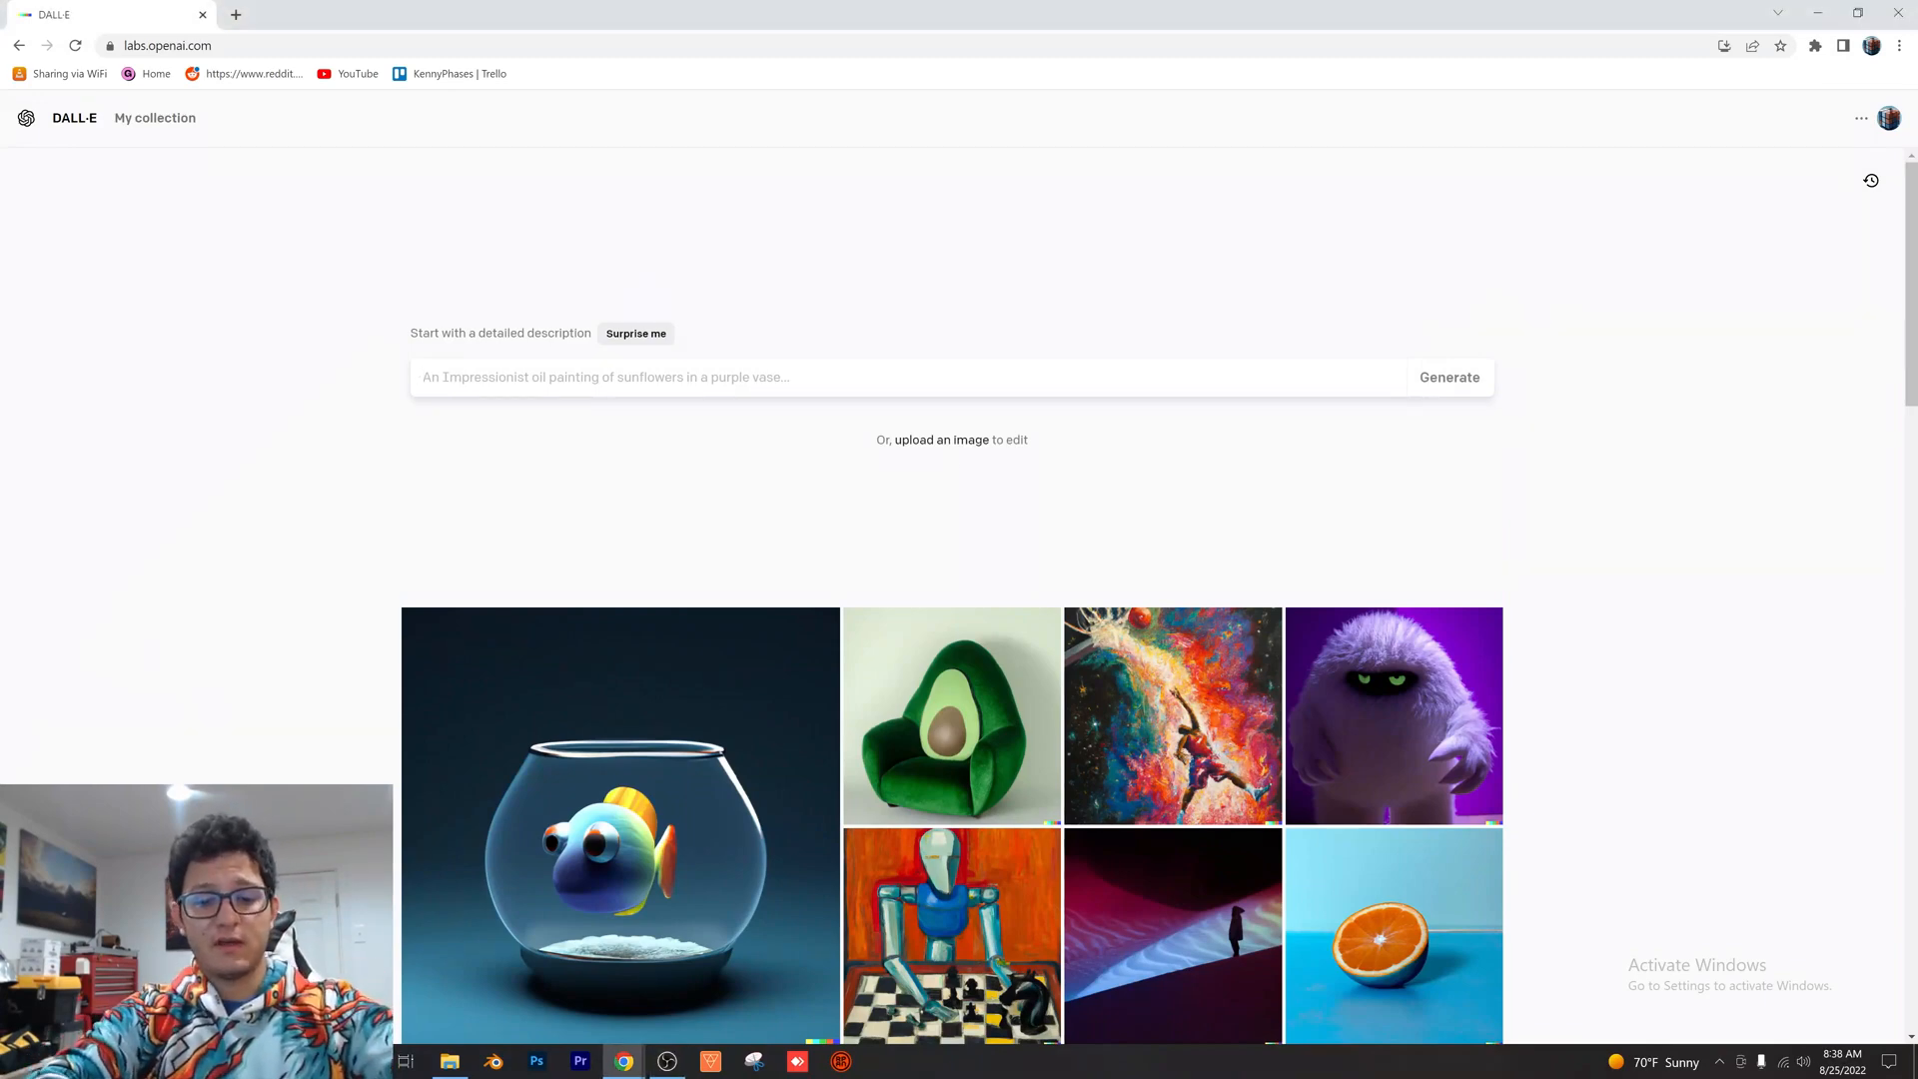
Generate images for 'glass cube floating above hands during sunset' and browse them enlarged
type("glass cube floating above hands during sunse")
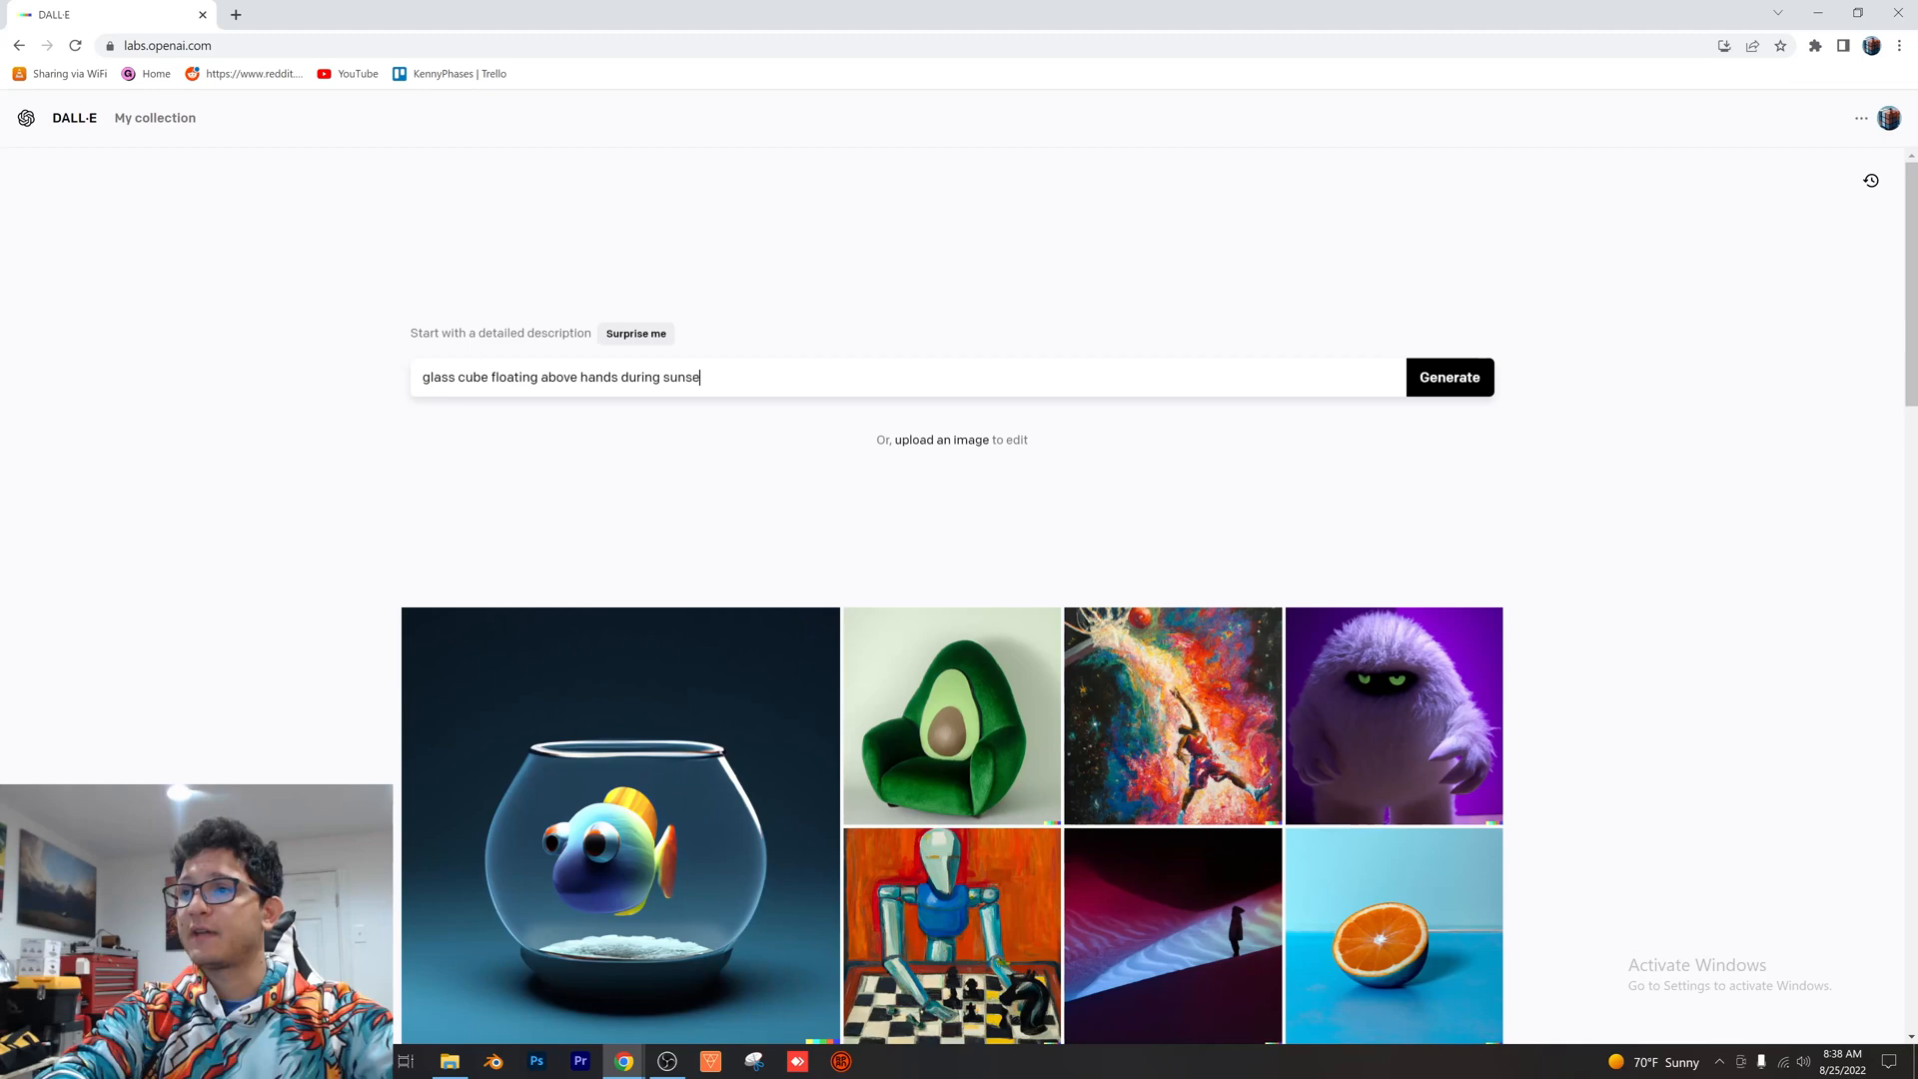
left_click(1450, 375)
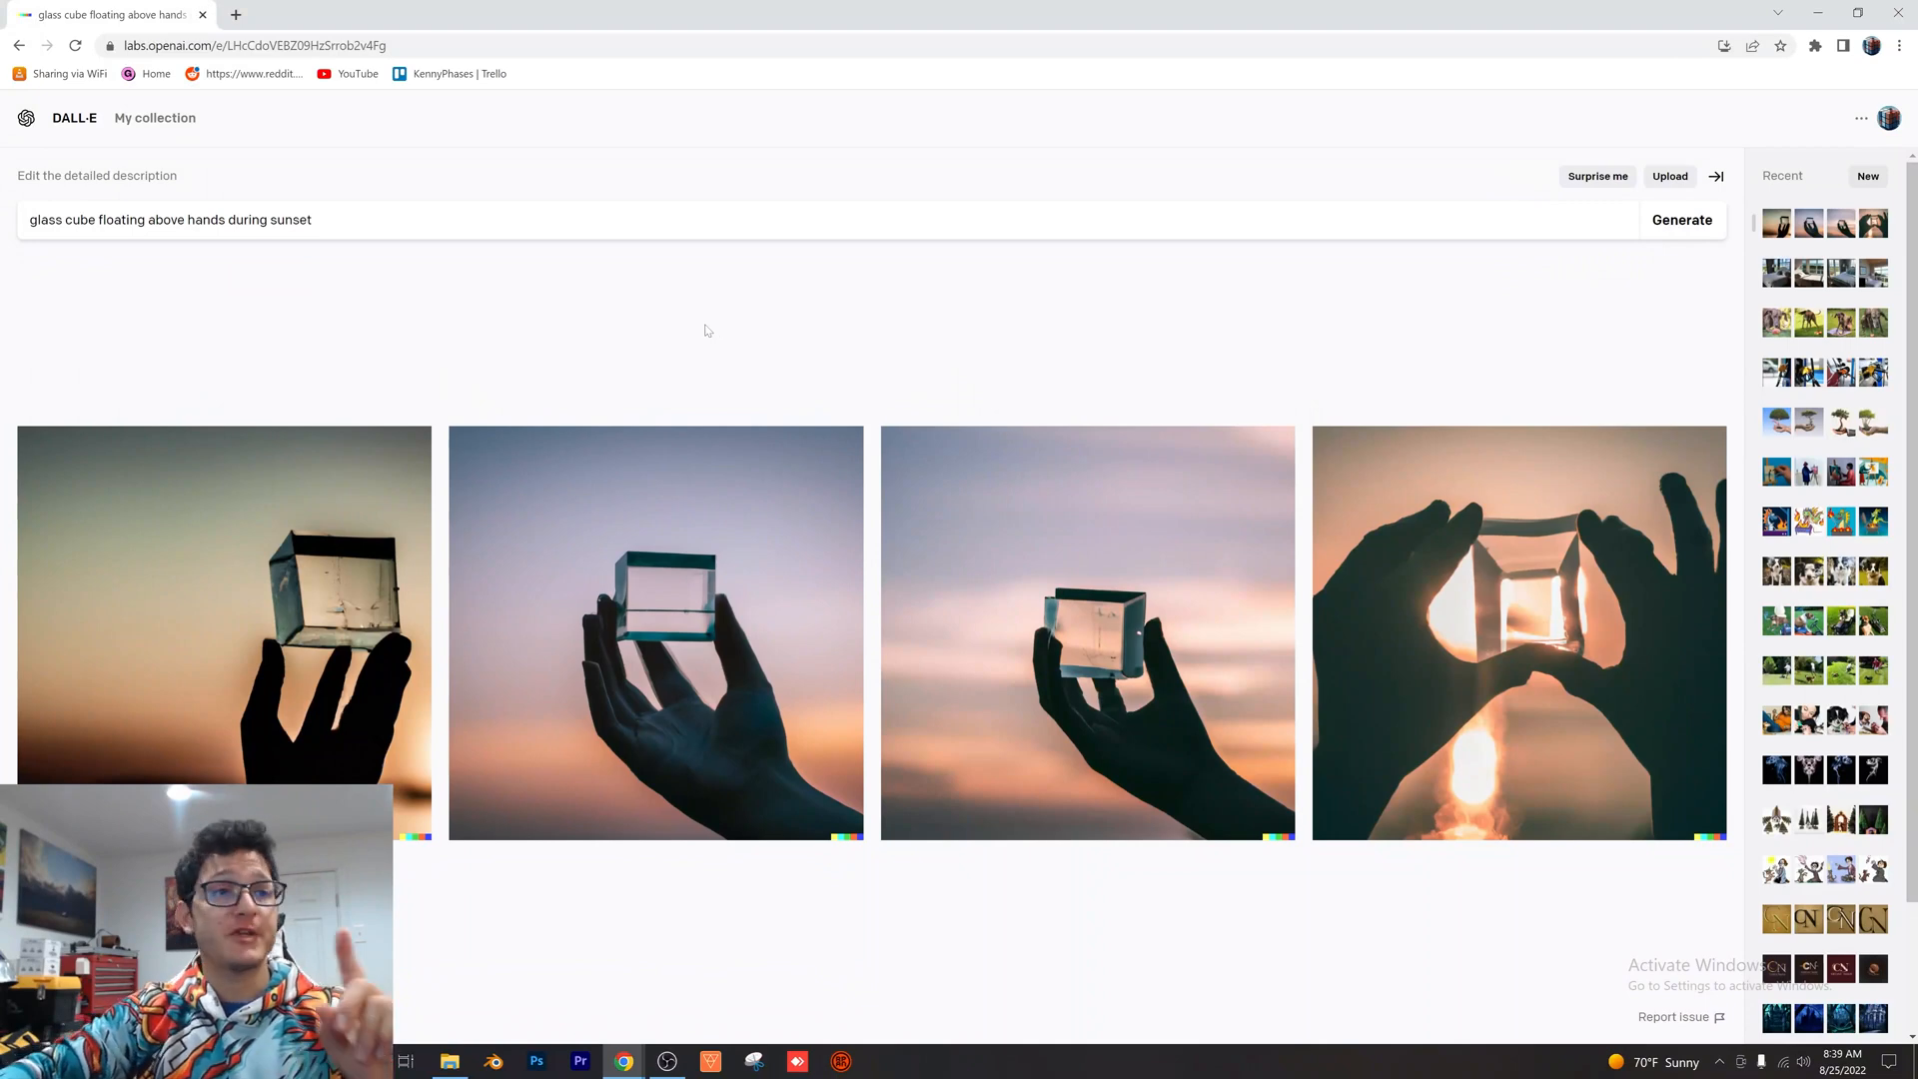
mouse_move(344, 523)
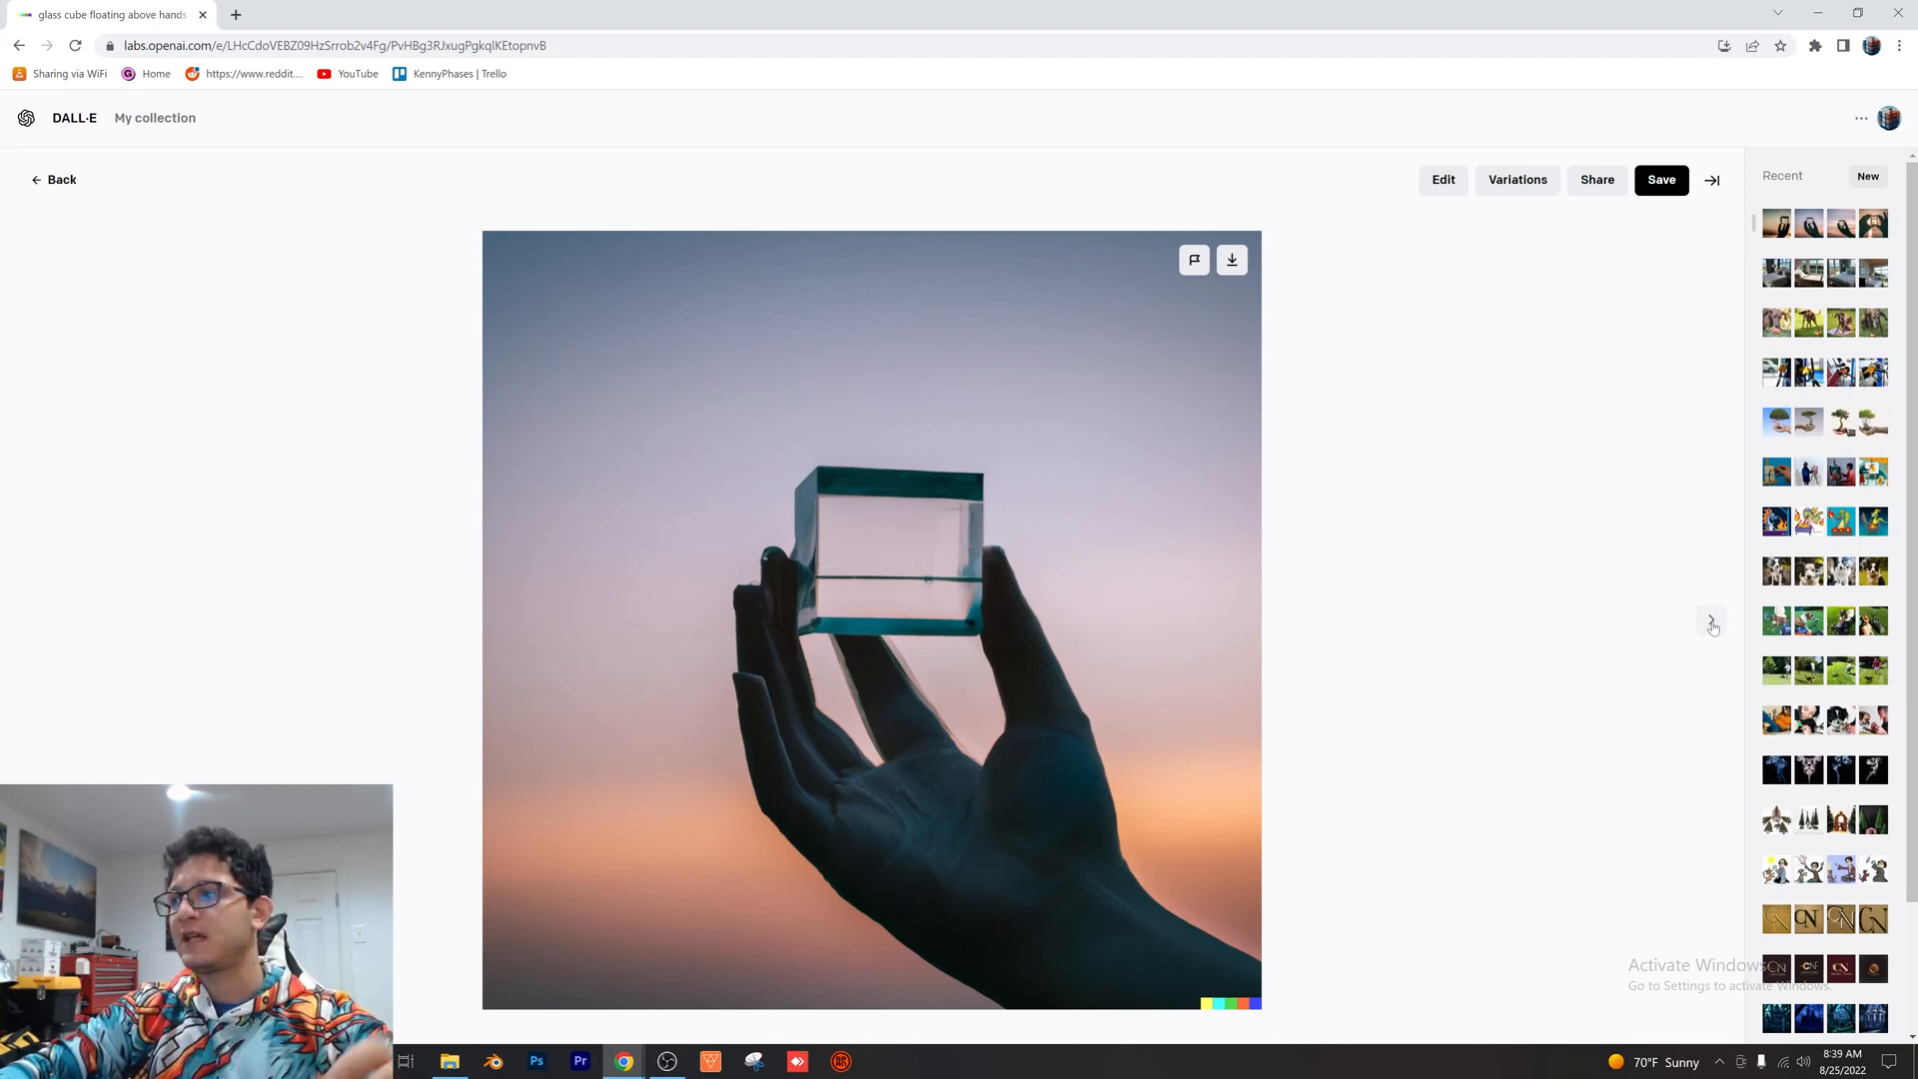
left_click(1710, 621)
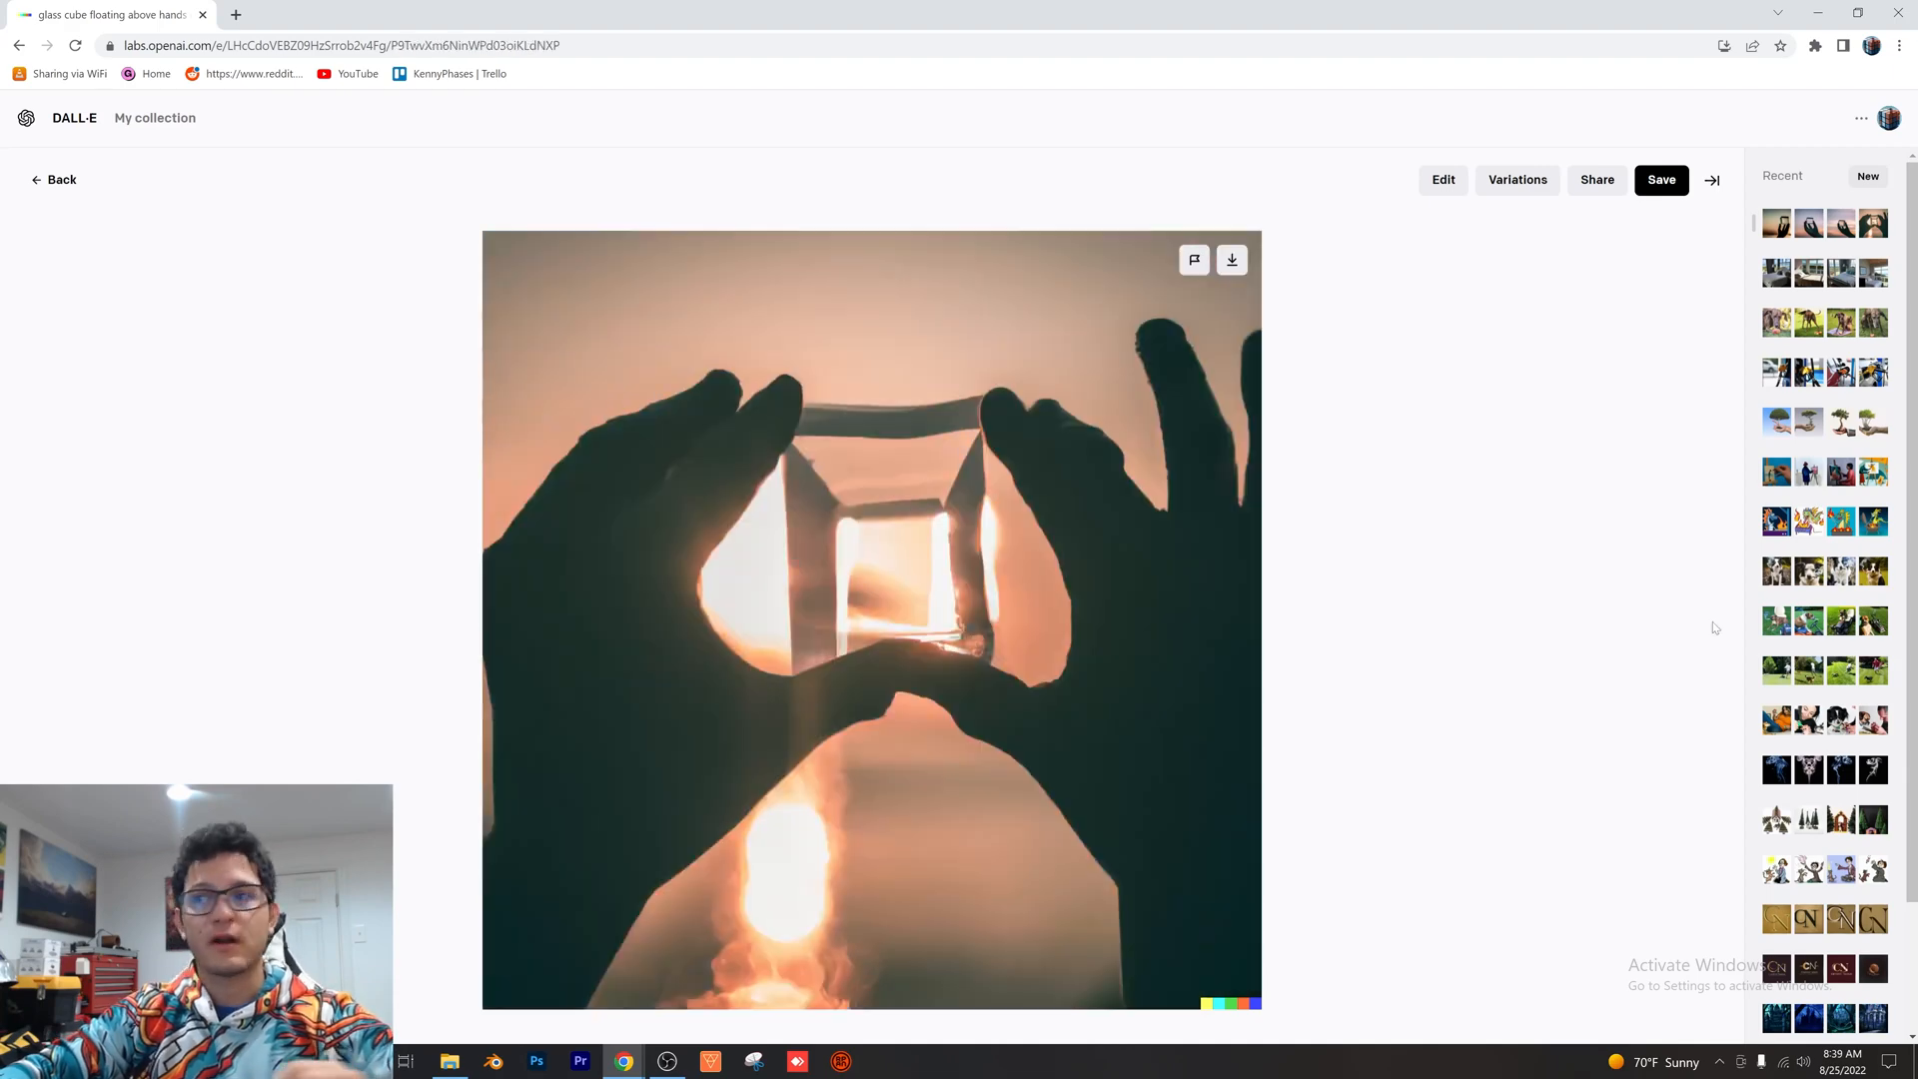
mouse_move(1359, 600)
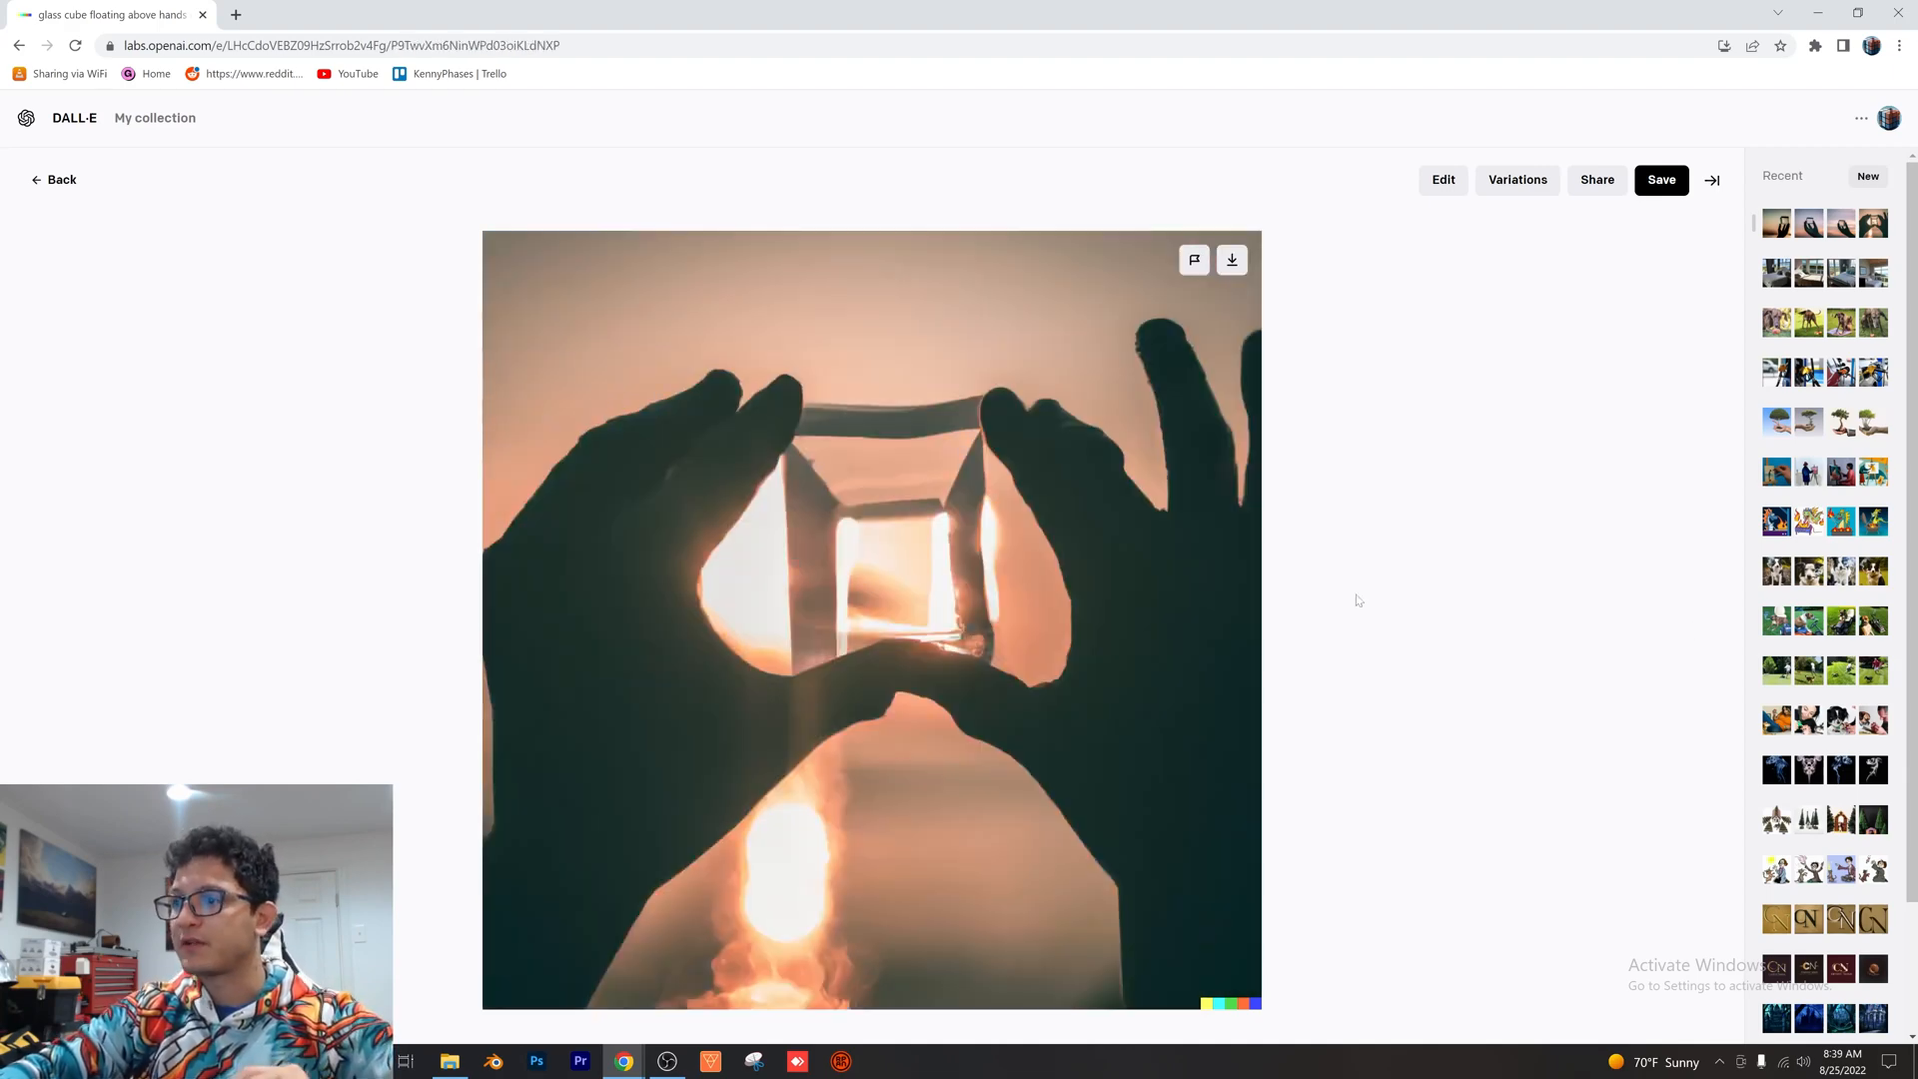
mouse_move(1475, 571)
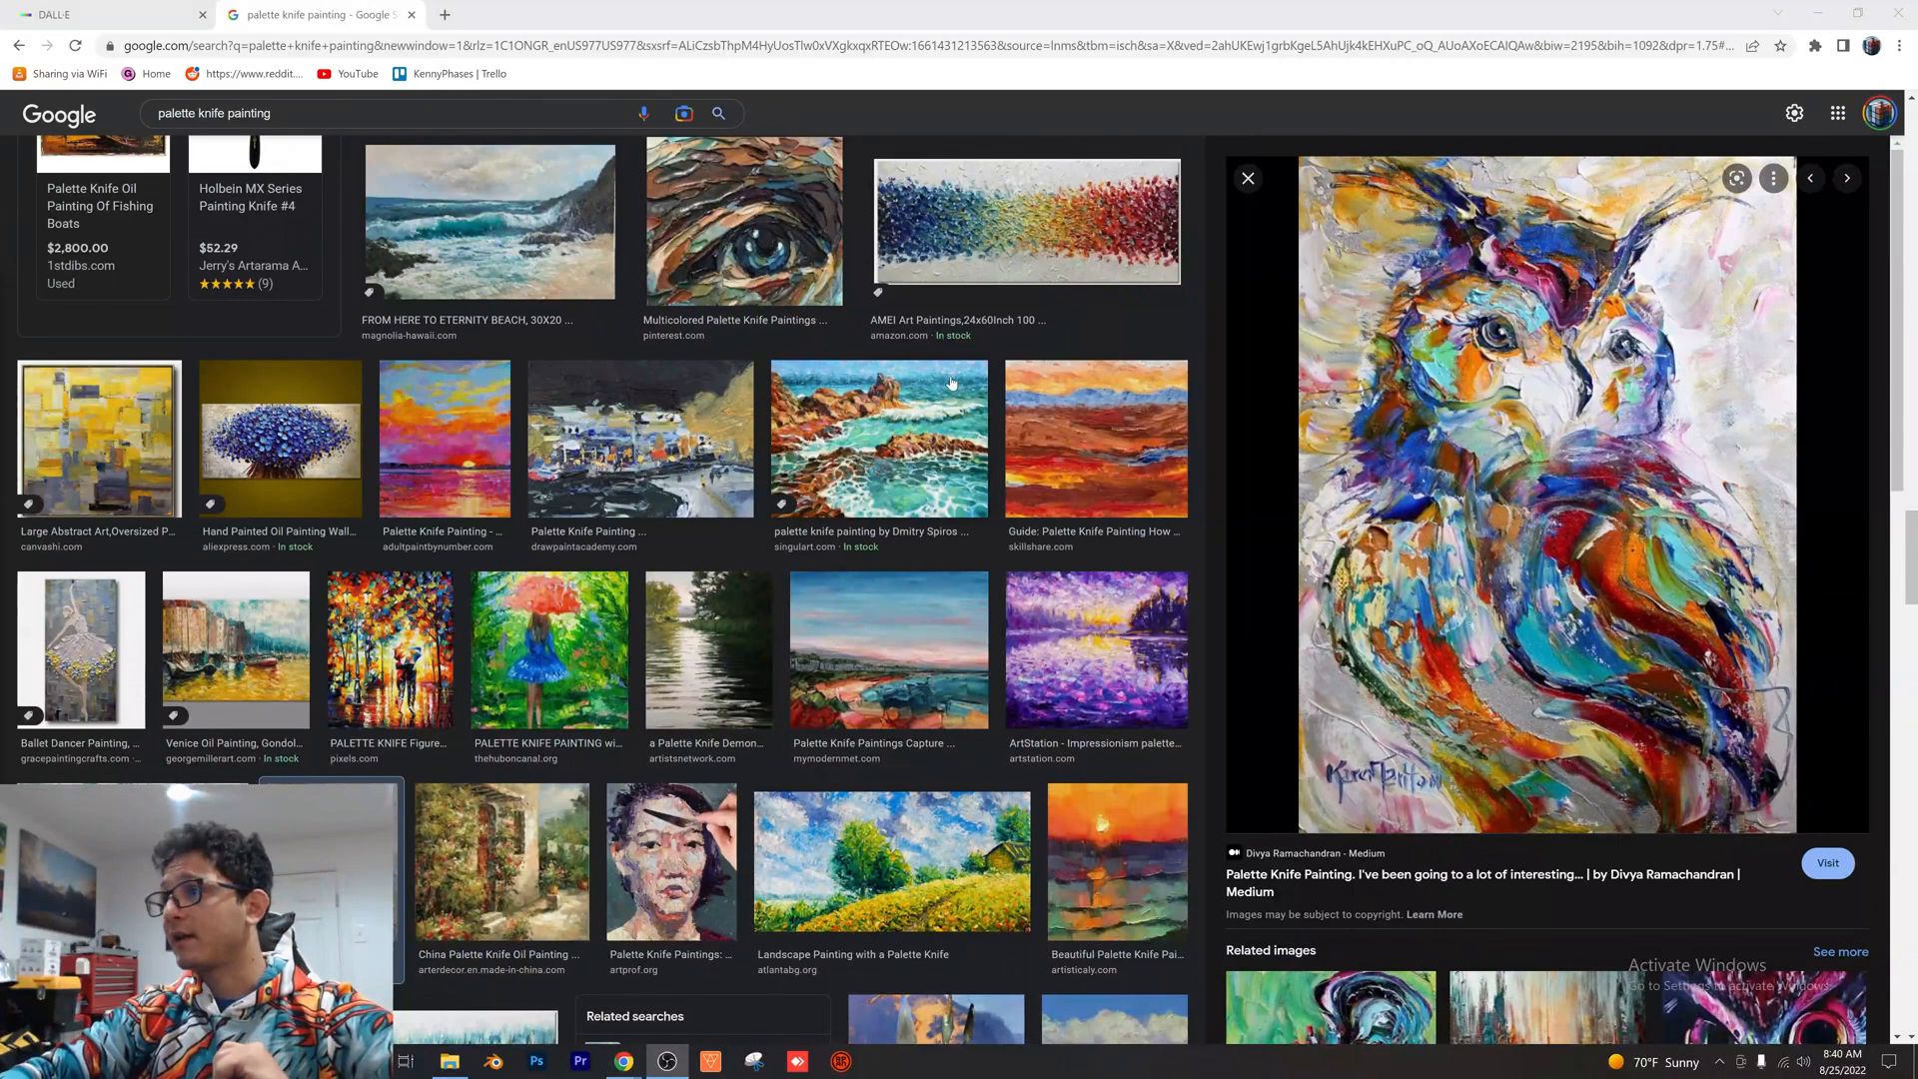
Switch back to the DALL·E tab after previewing the owl palette knife painting
left_click(110, 16)
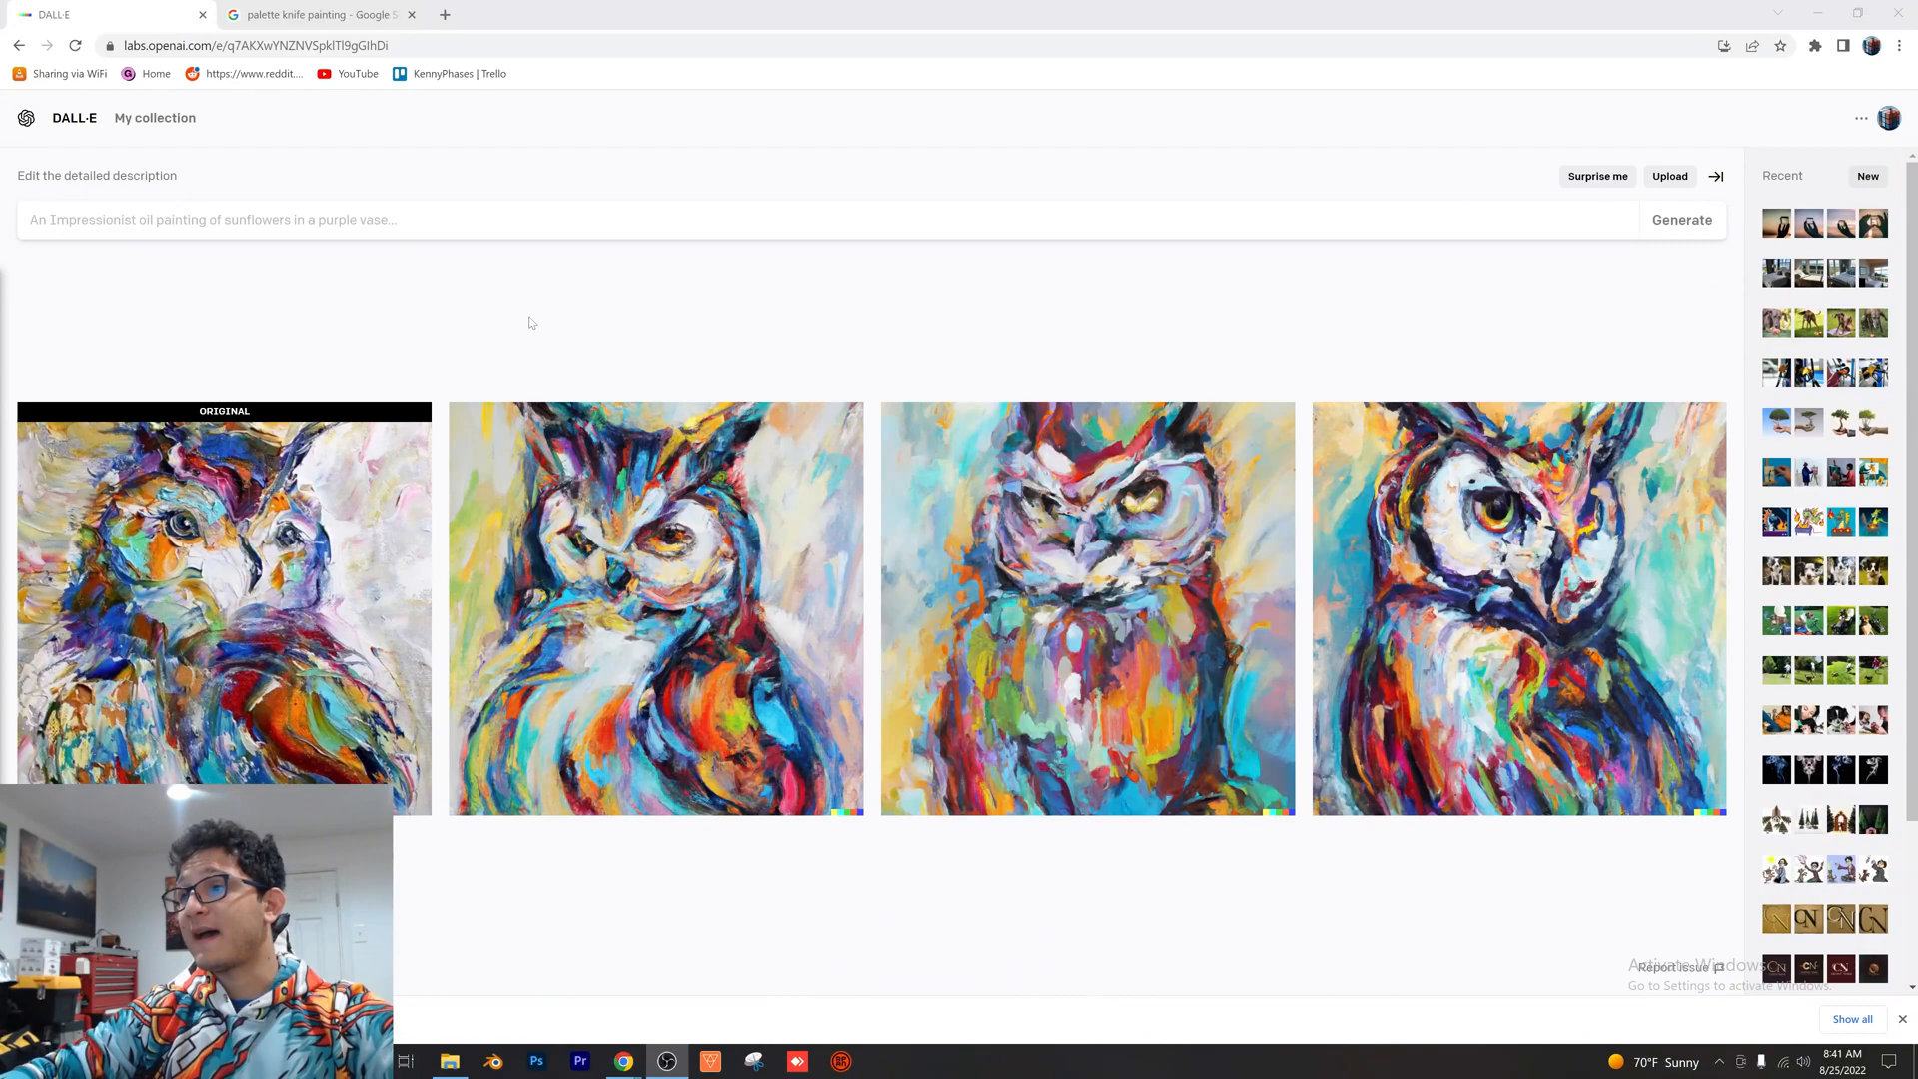
mouse_move(525, 311)
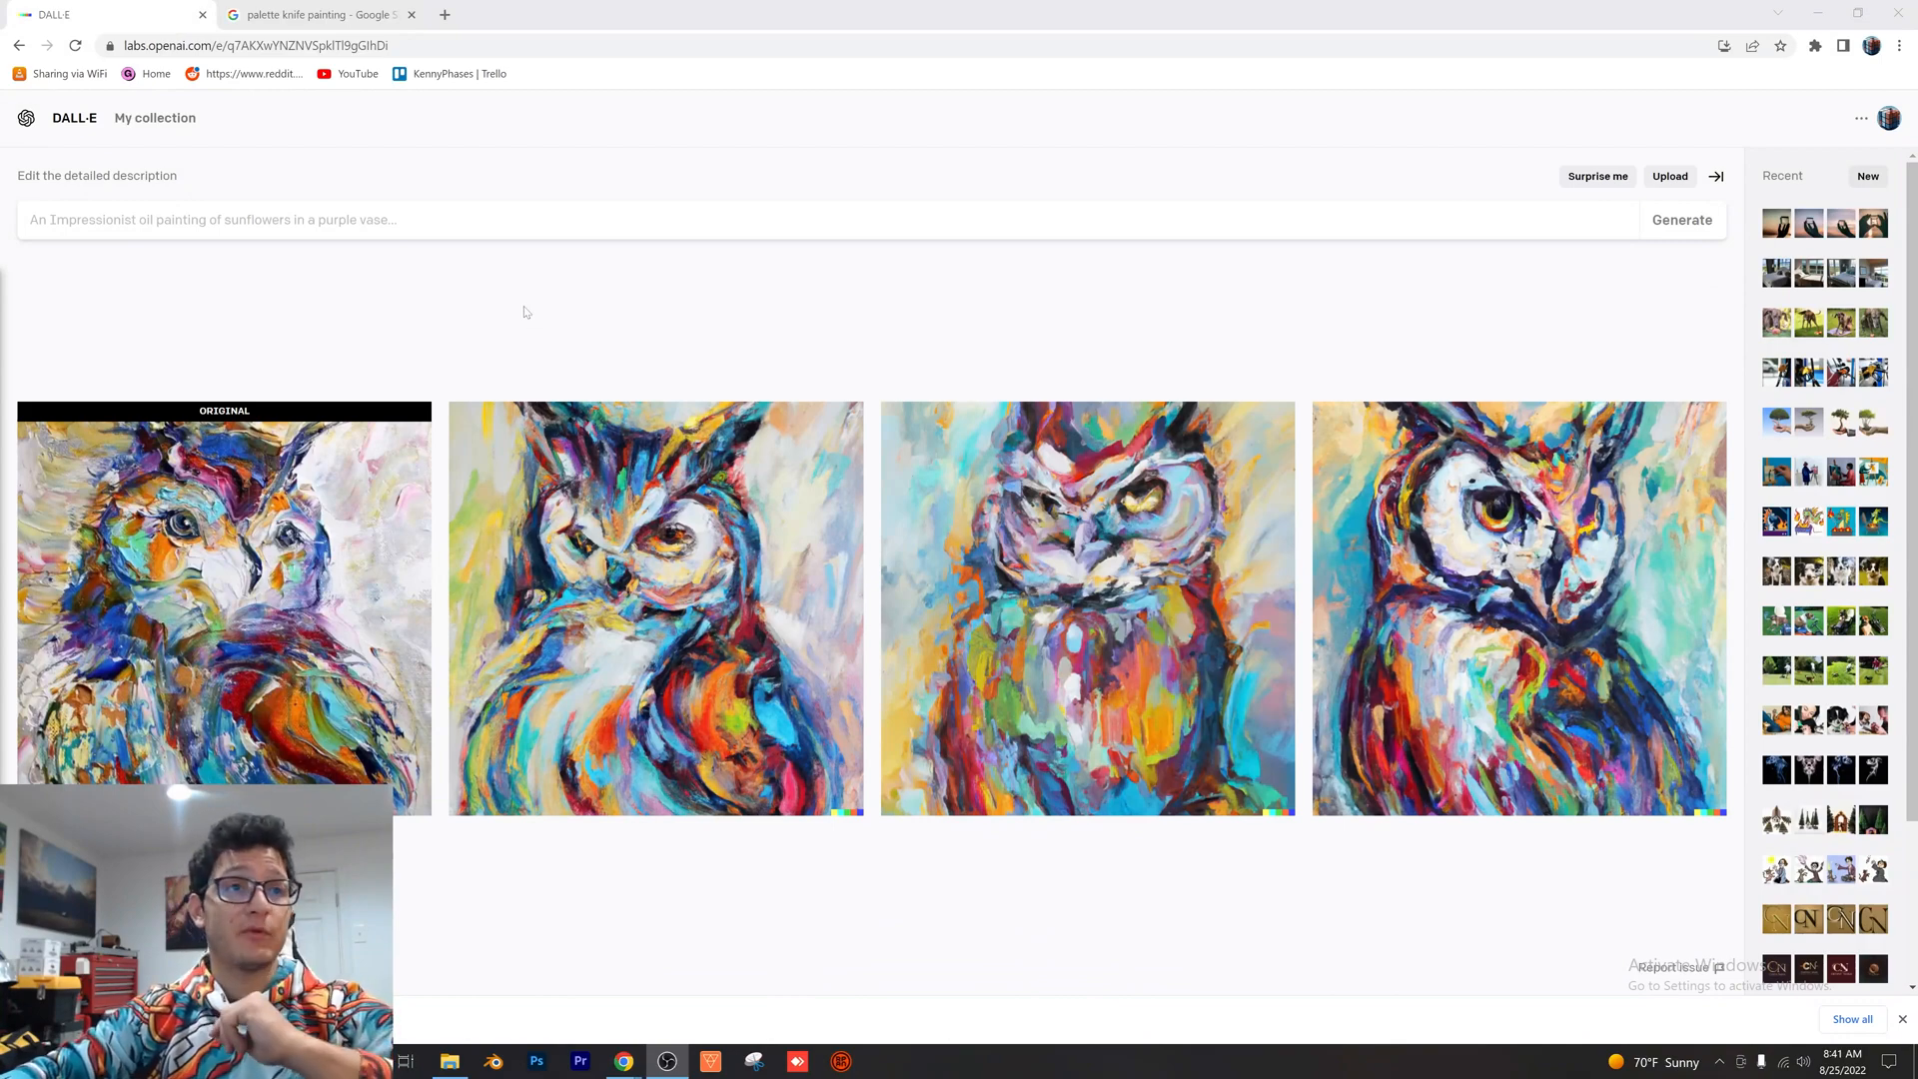
mouse_move(543, 306)
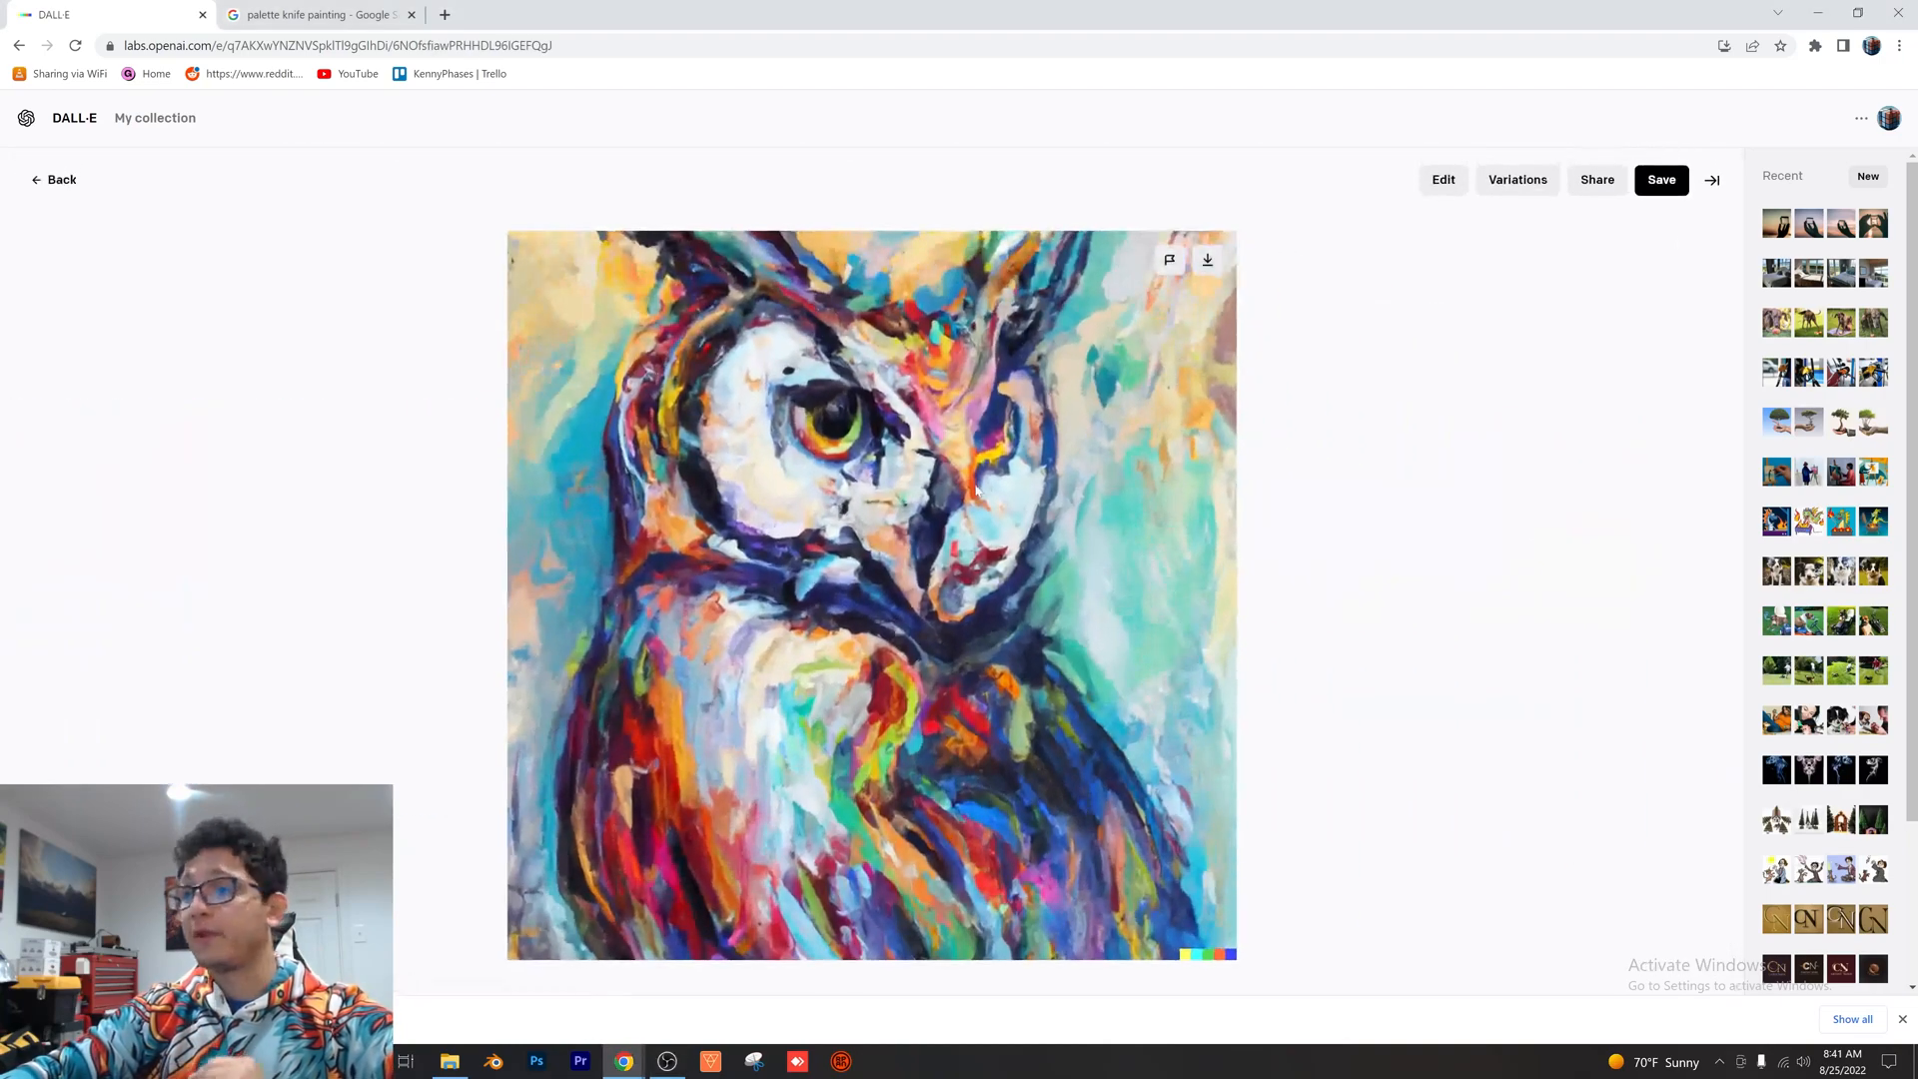
Save the opened owl painting variation to the collection
left_click(1662, 180)
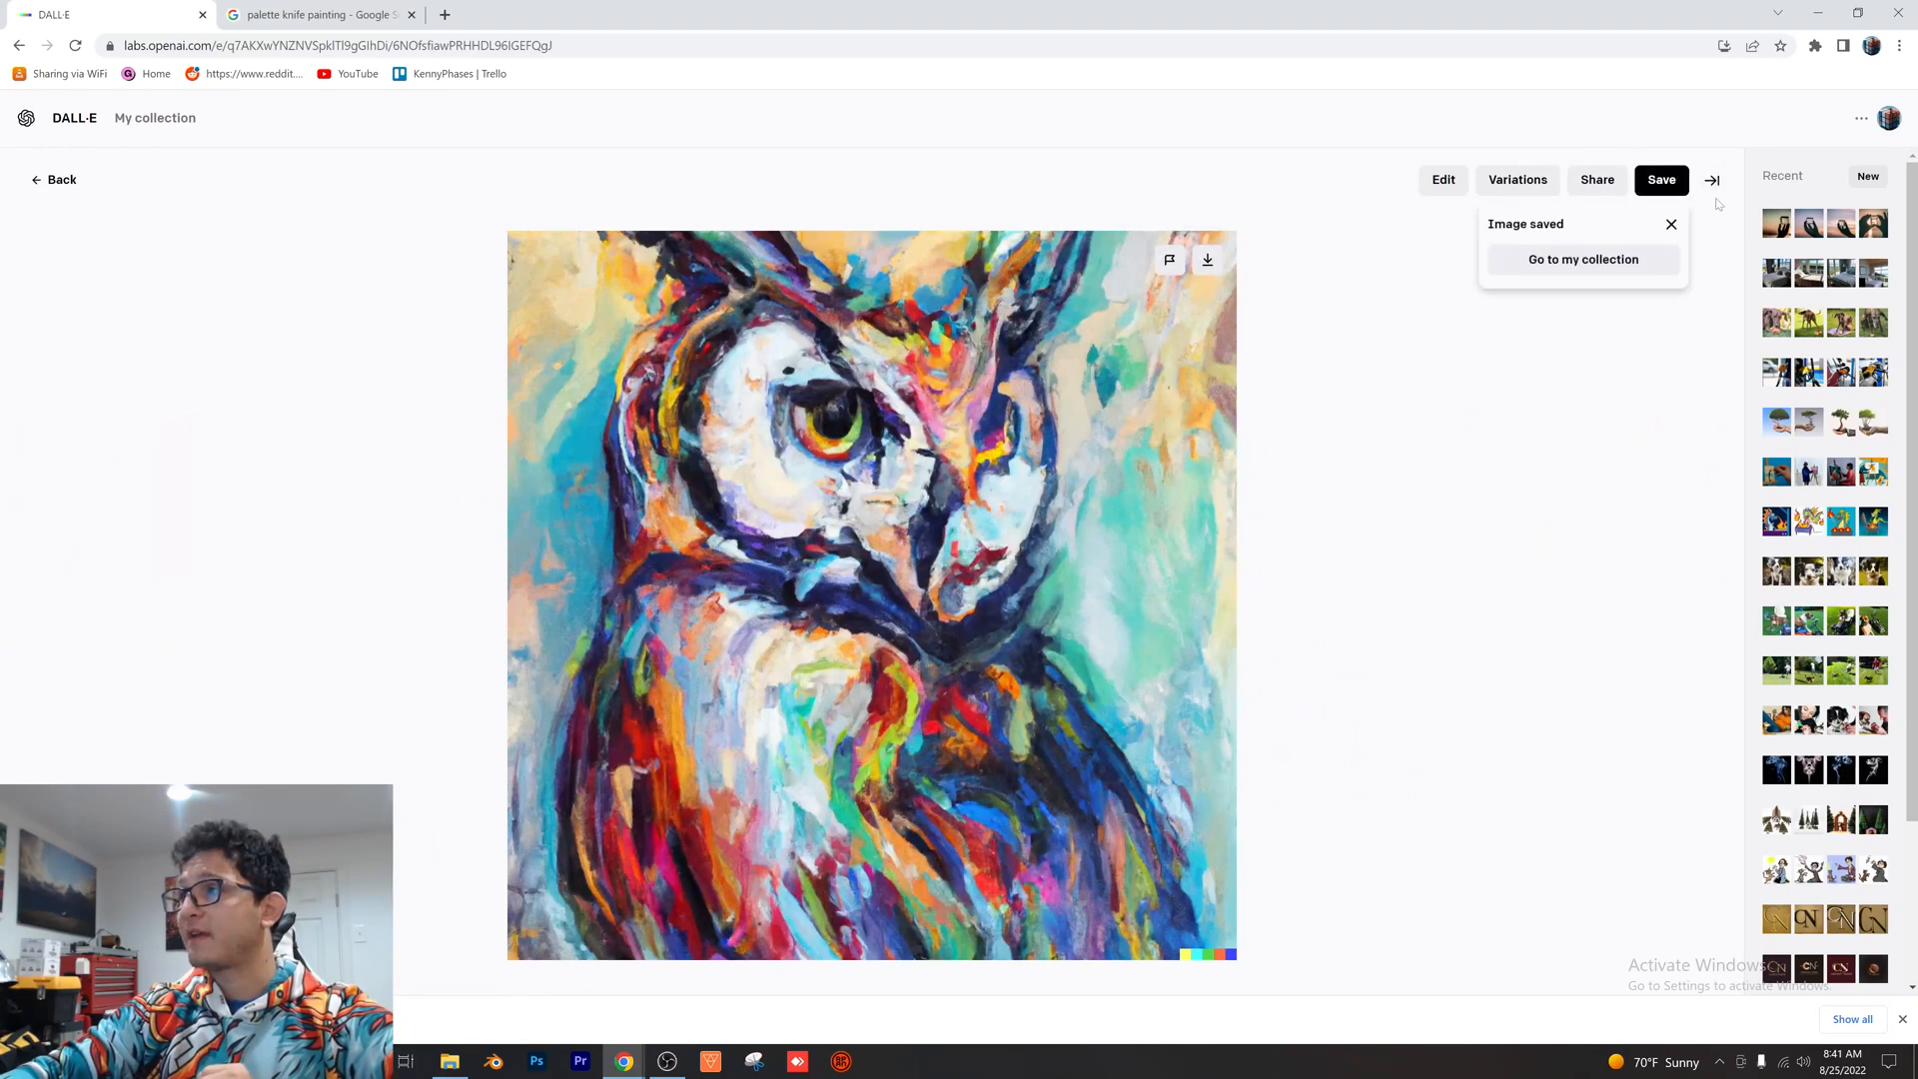
left_click(1670, 224)
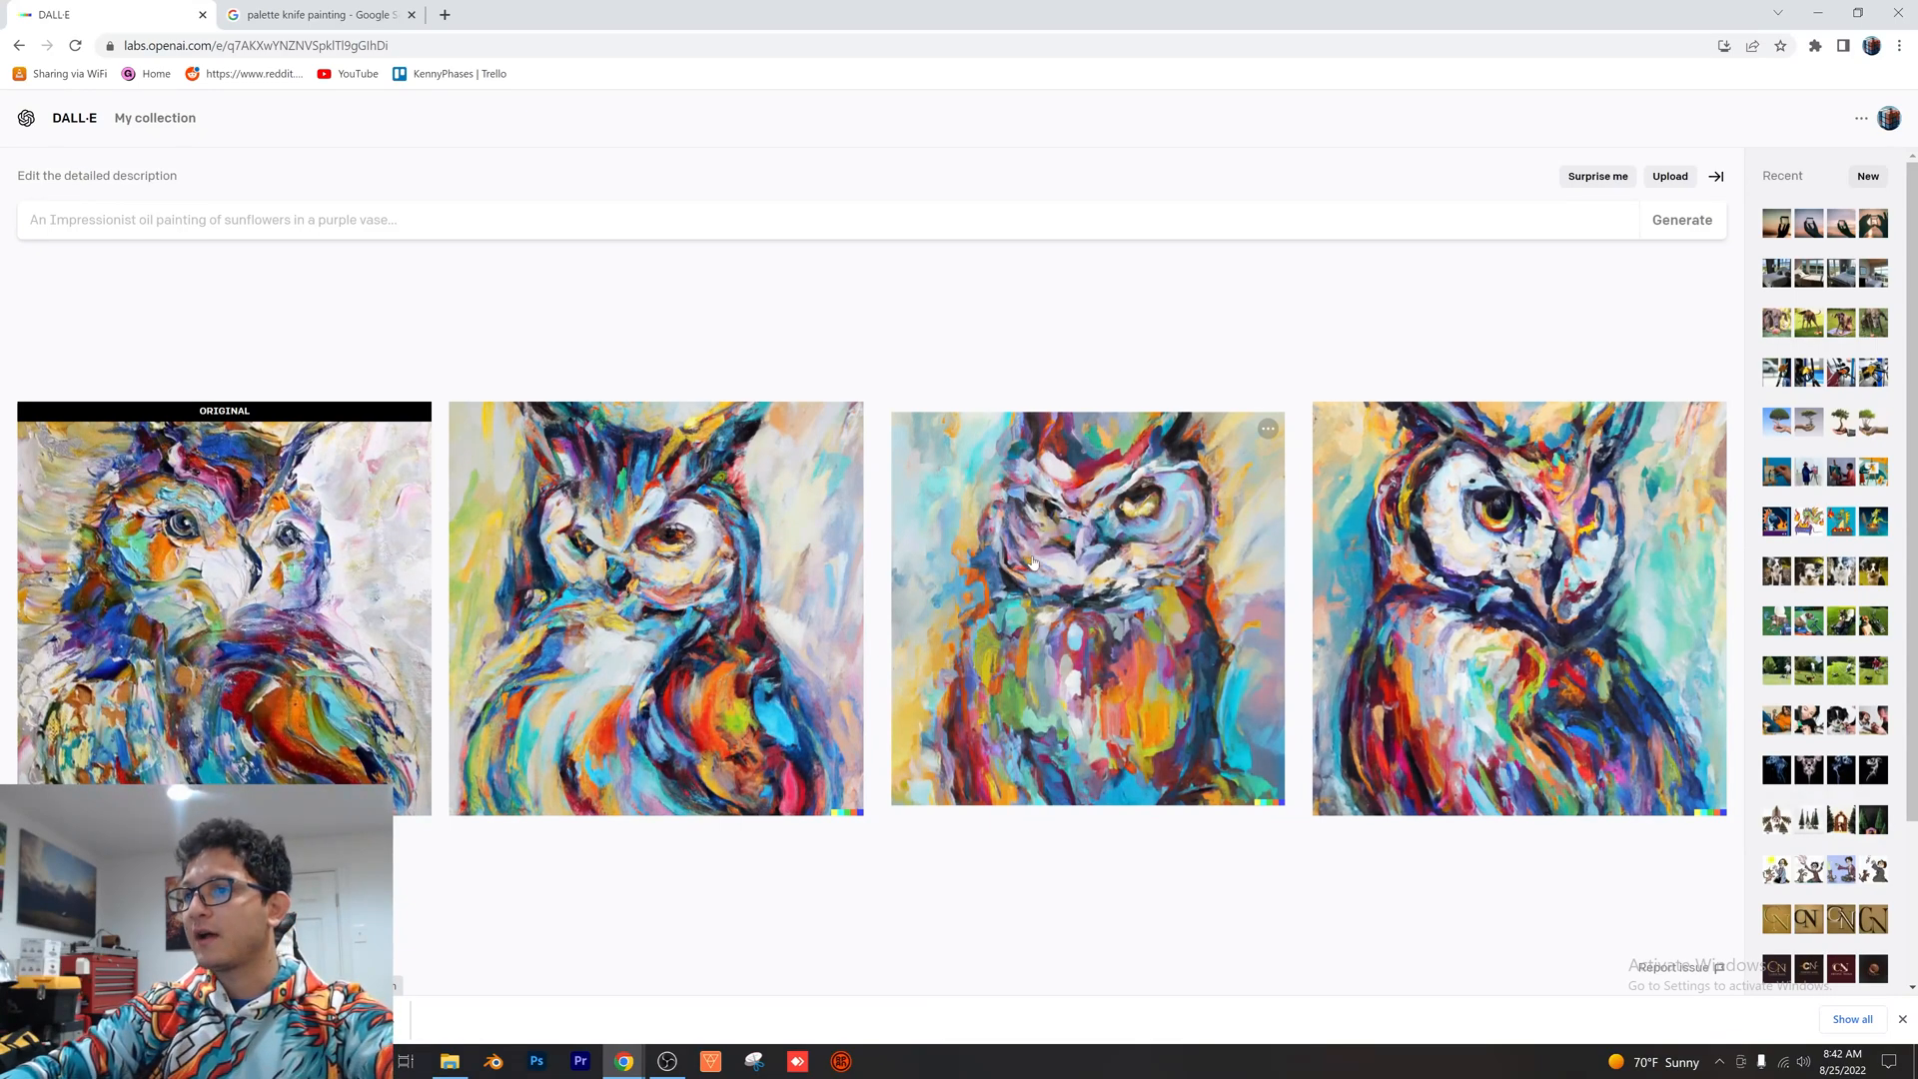
View the remaining owl variations enlarged one after another
left_click(655, 611)
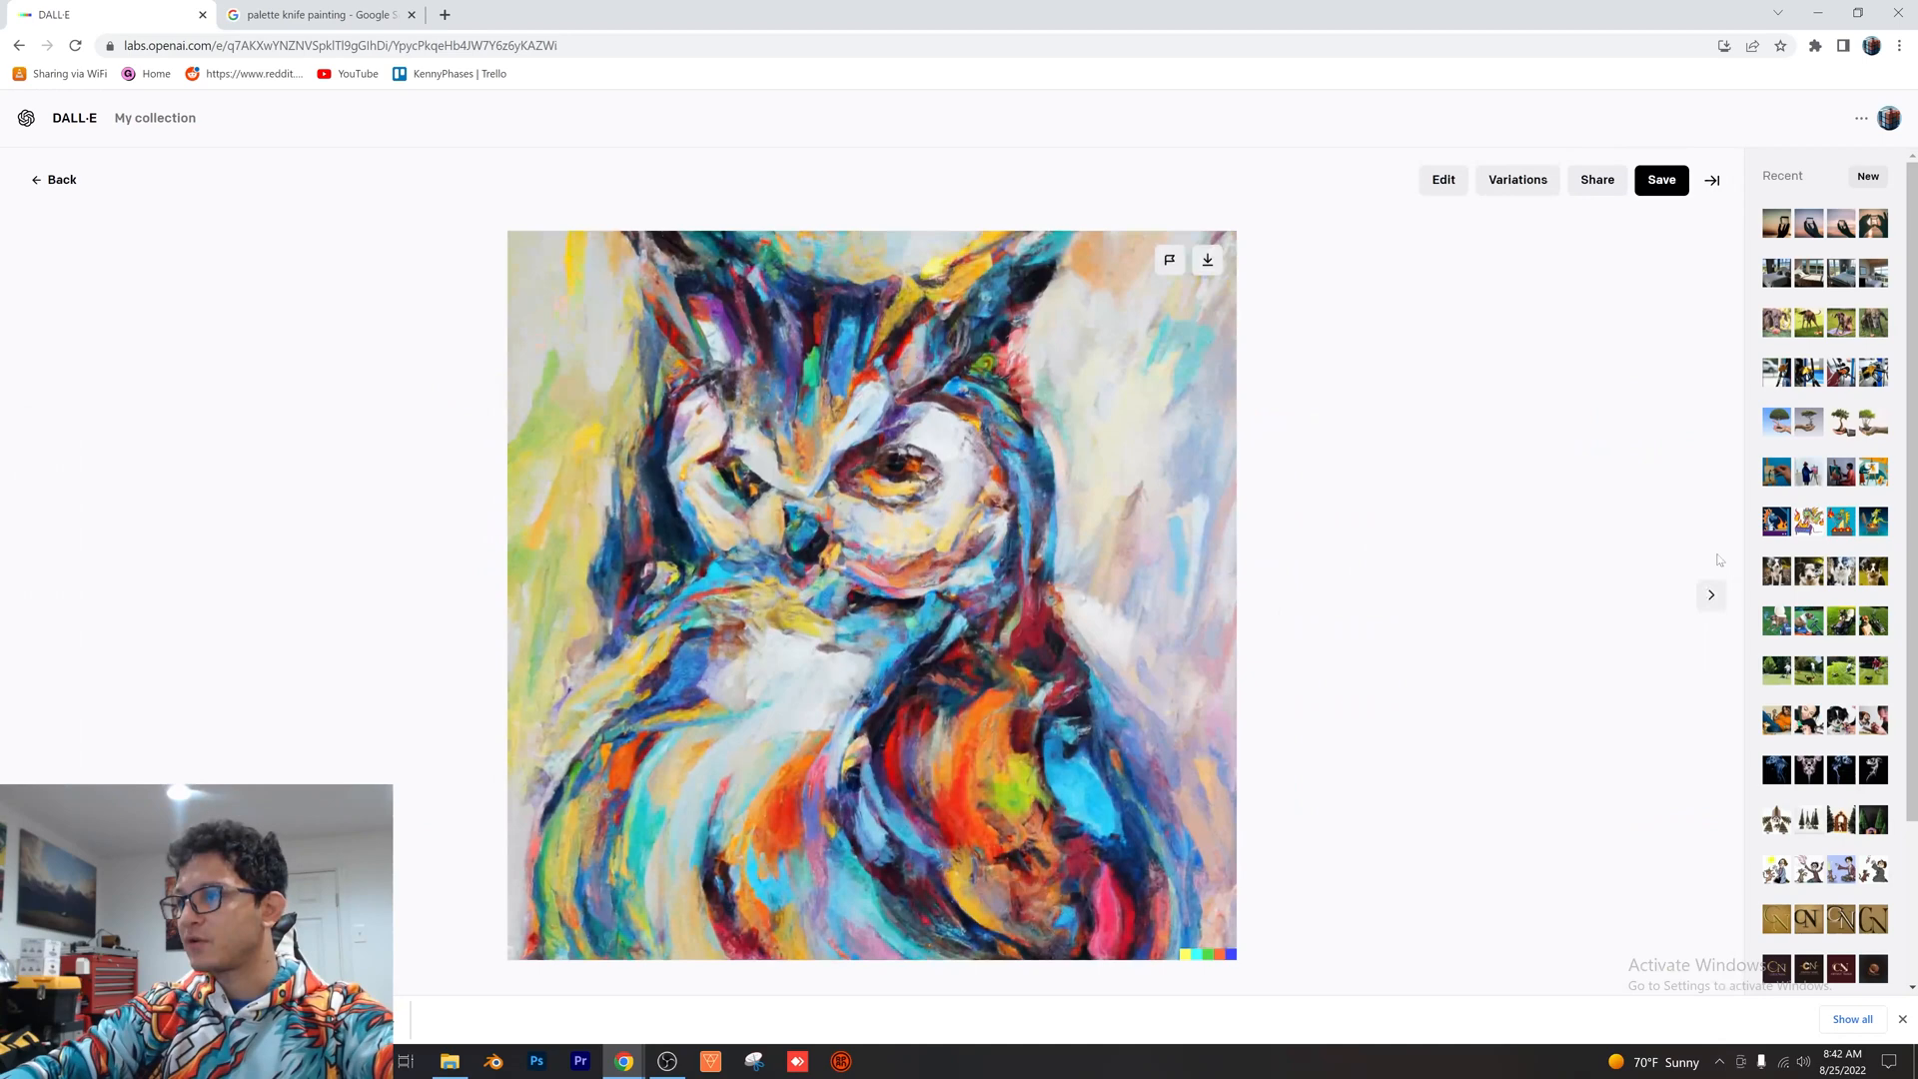
left_click(1710, 595)
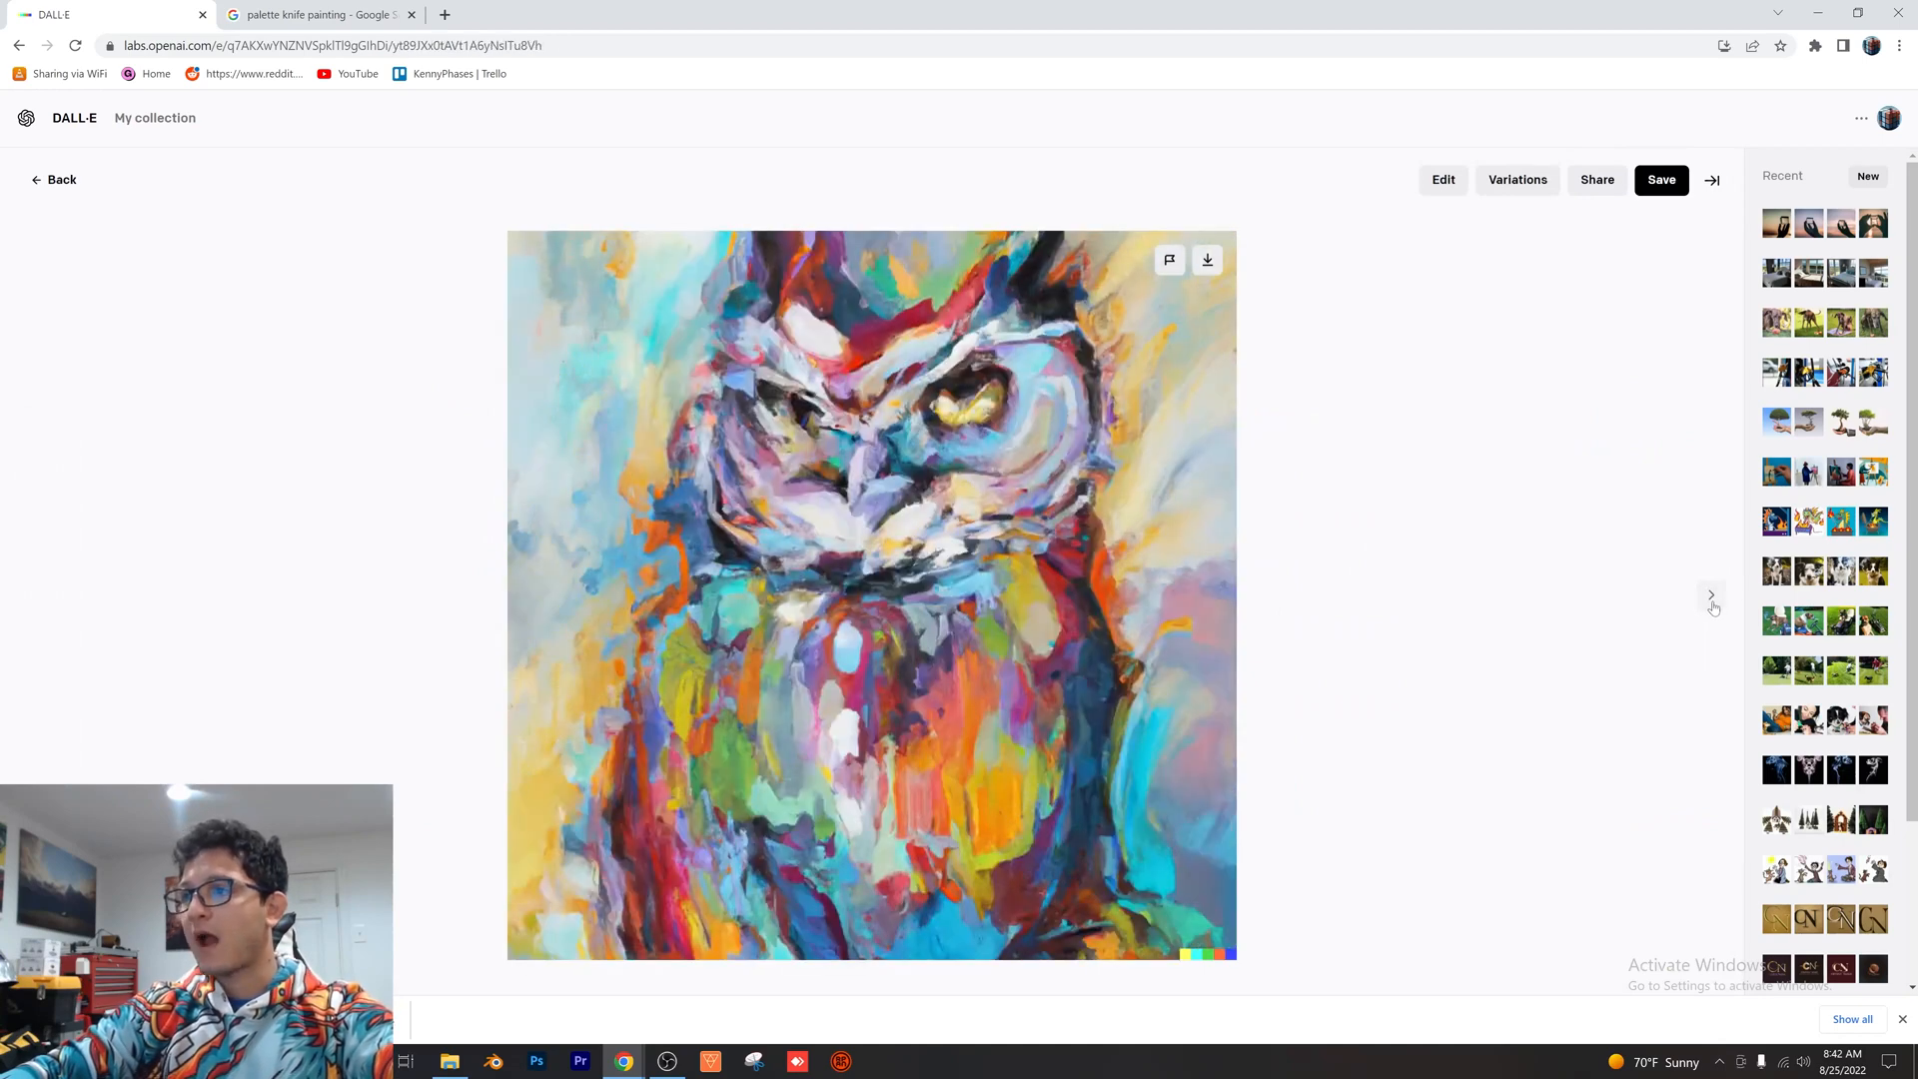
left_click(1710, 595)
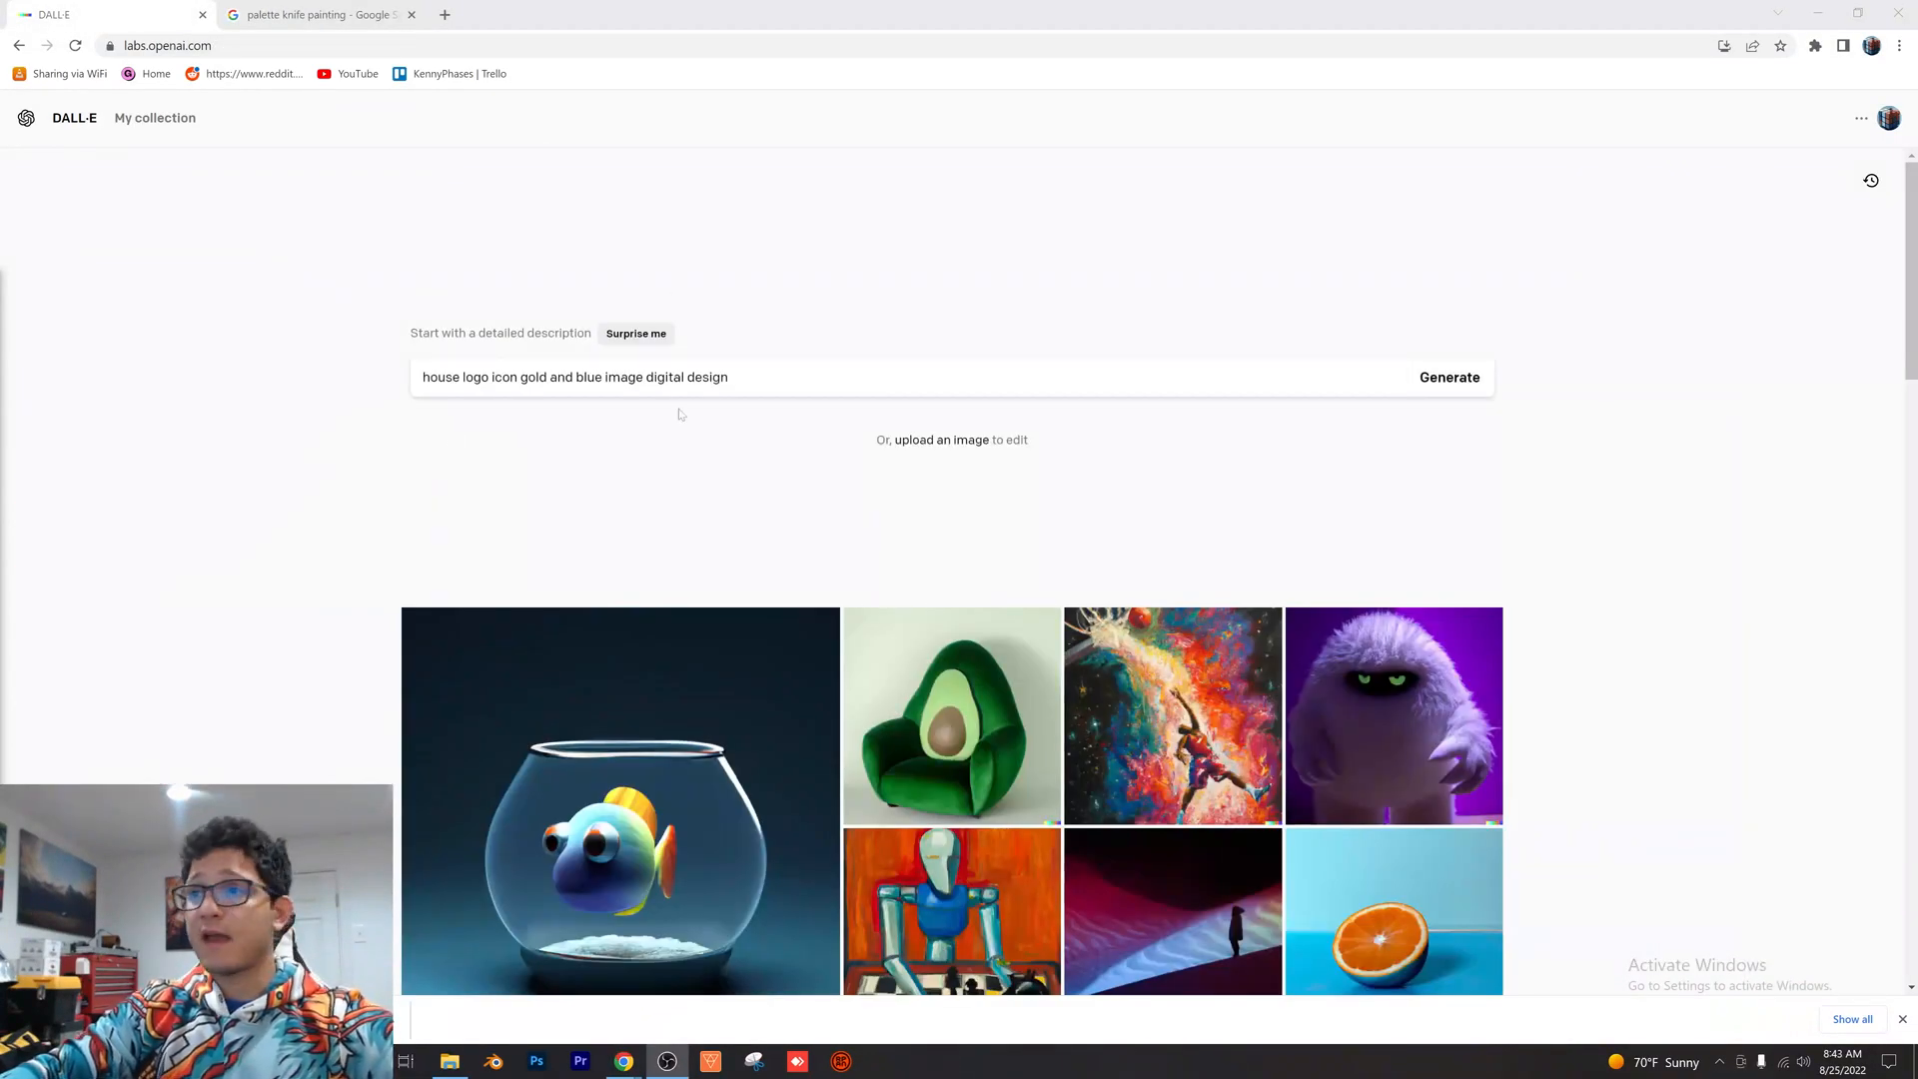
Generate the gold and blue house logos and browse the four results enlarged
left_click(1450, 376)
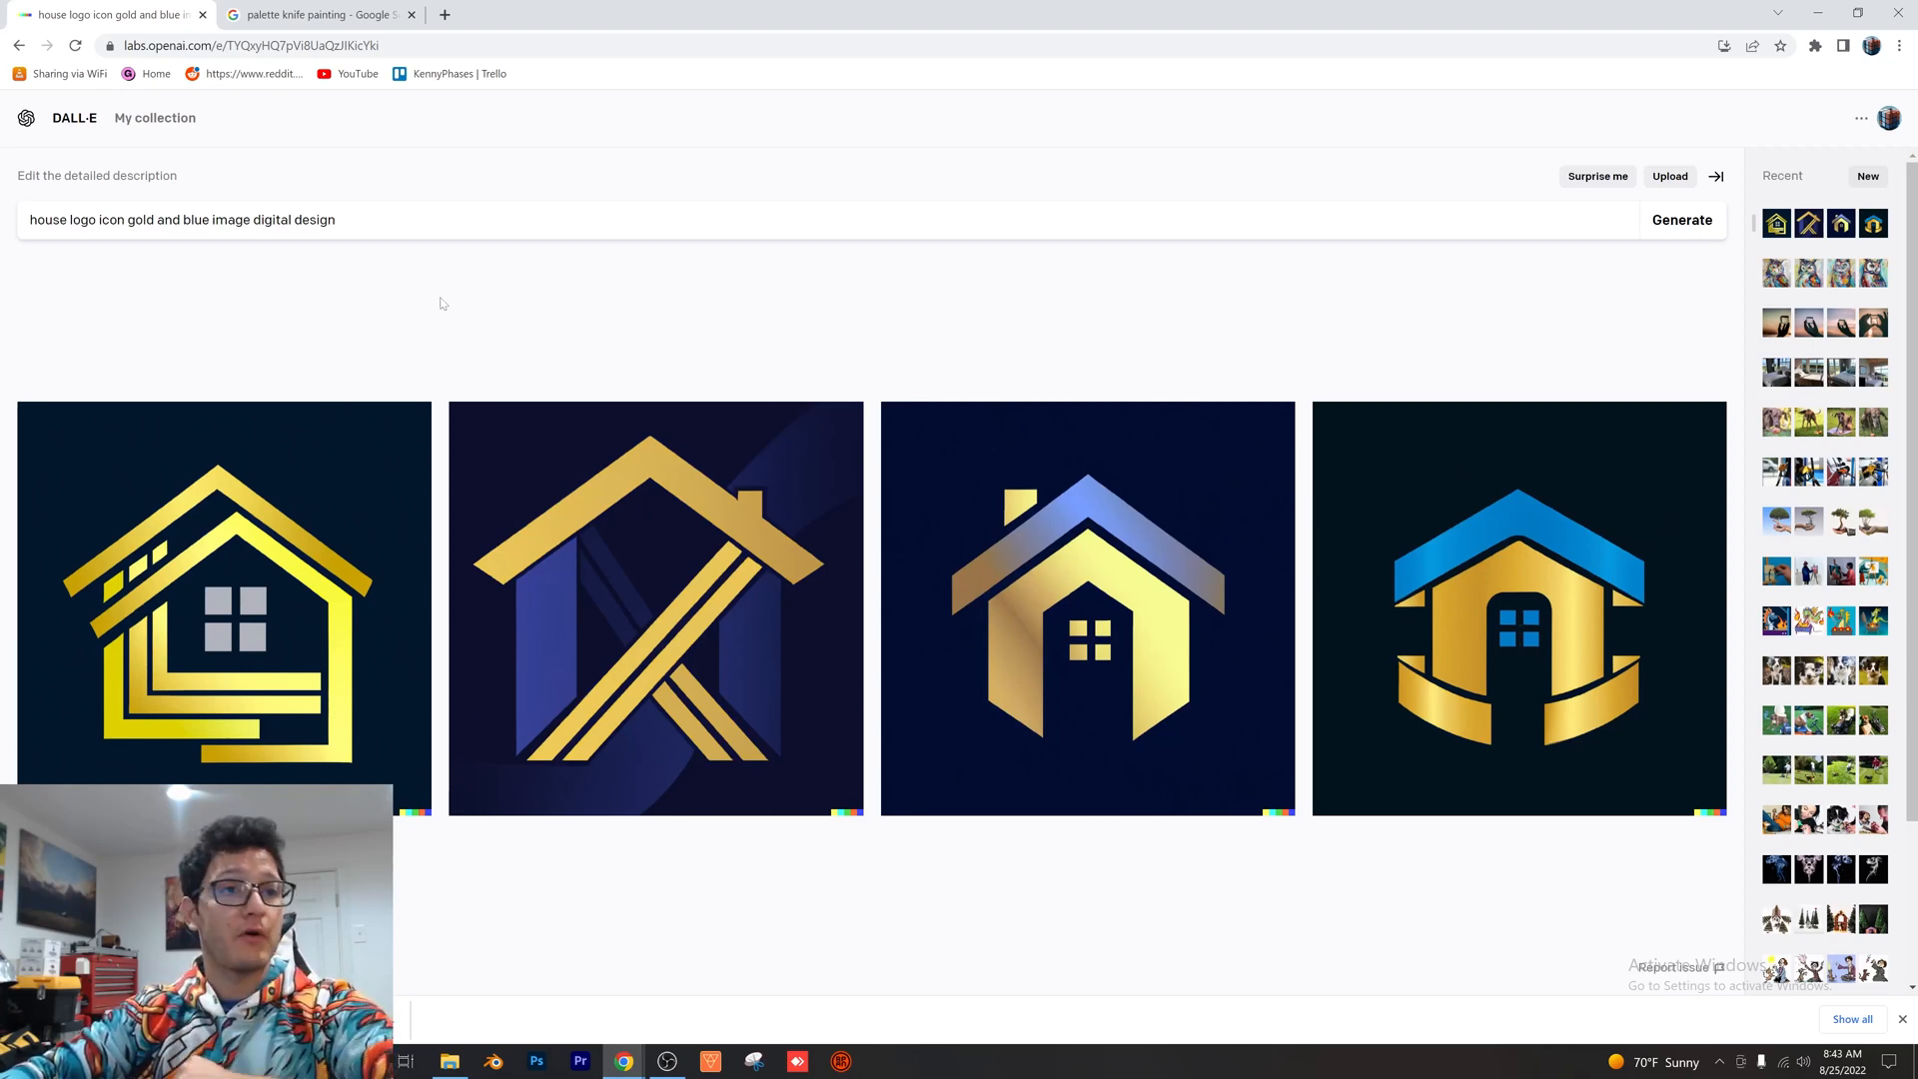
left_click(220, 597)
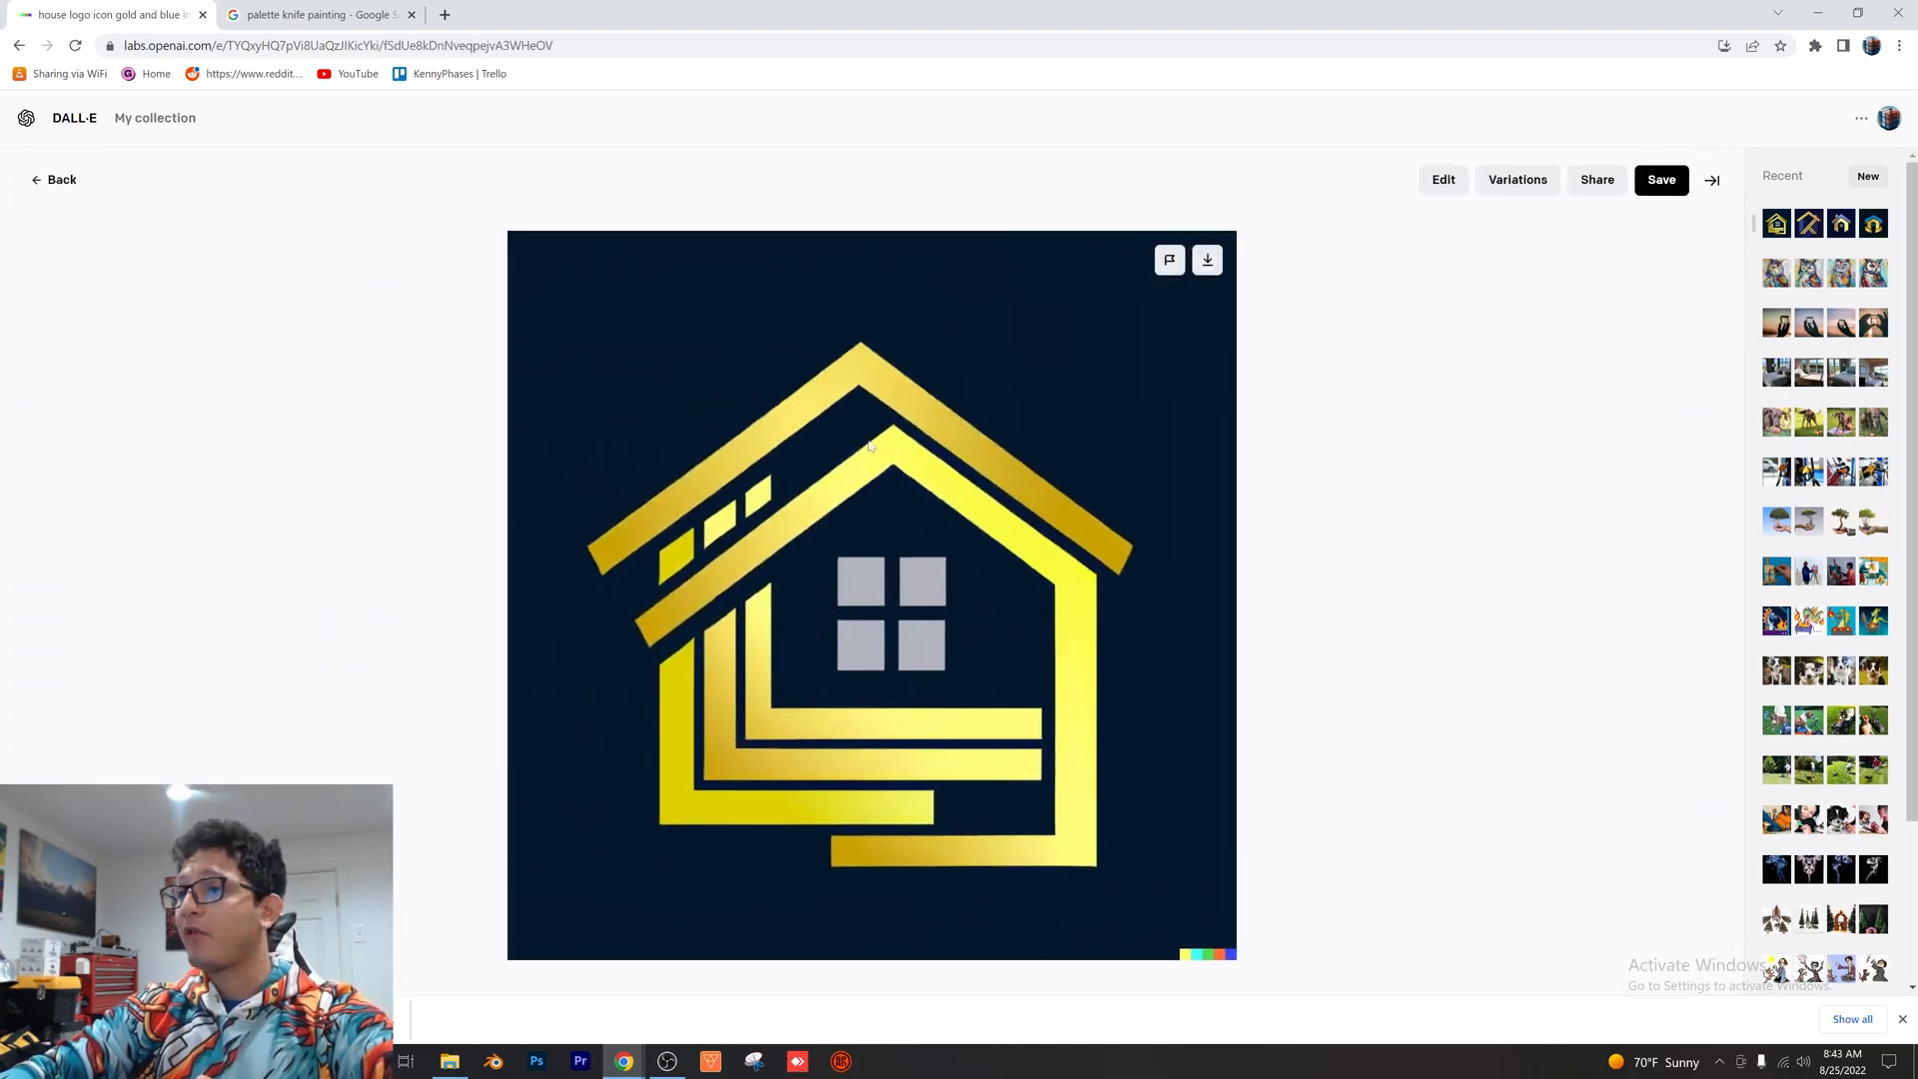
mouse_move(1252, 632)
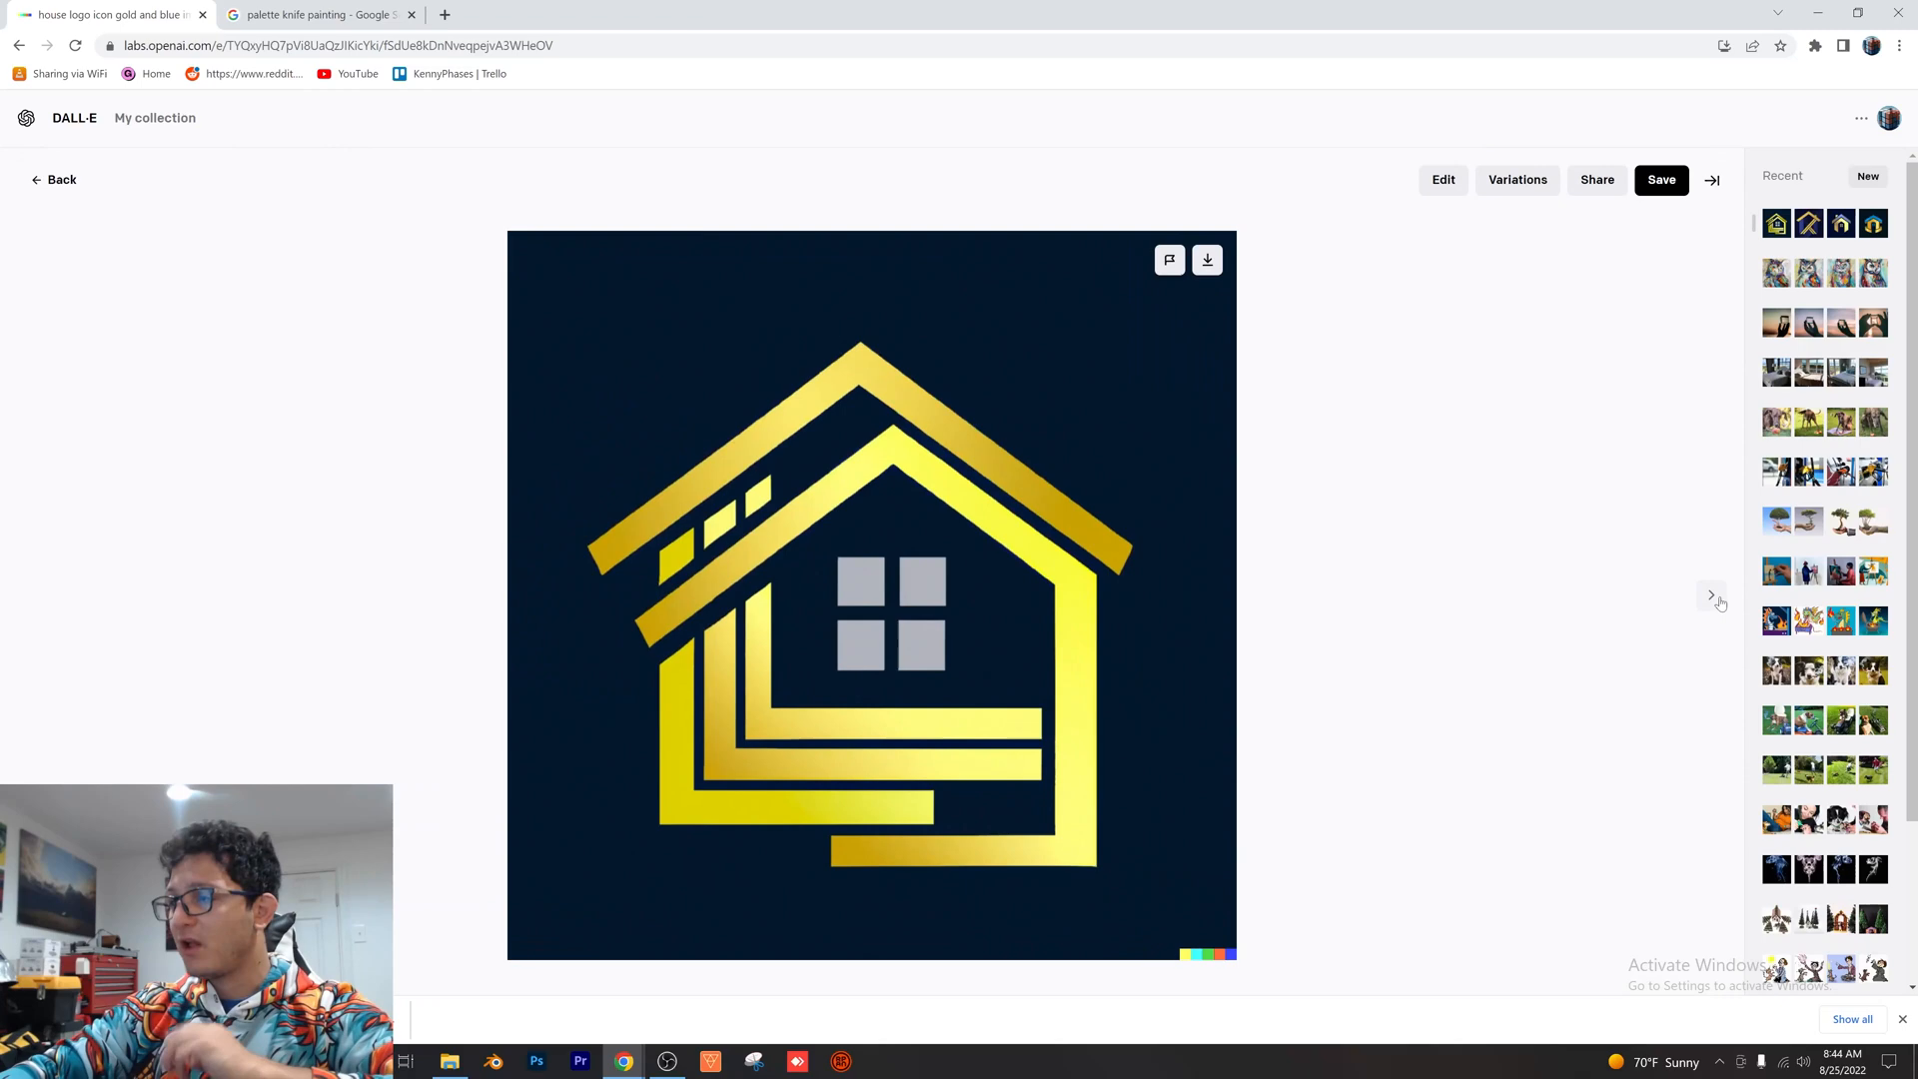
left_click(1710, 595)
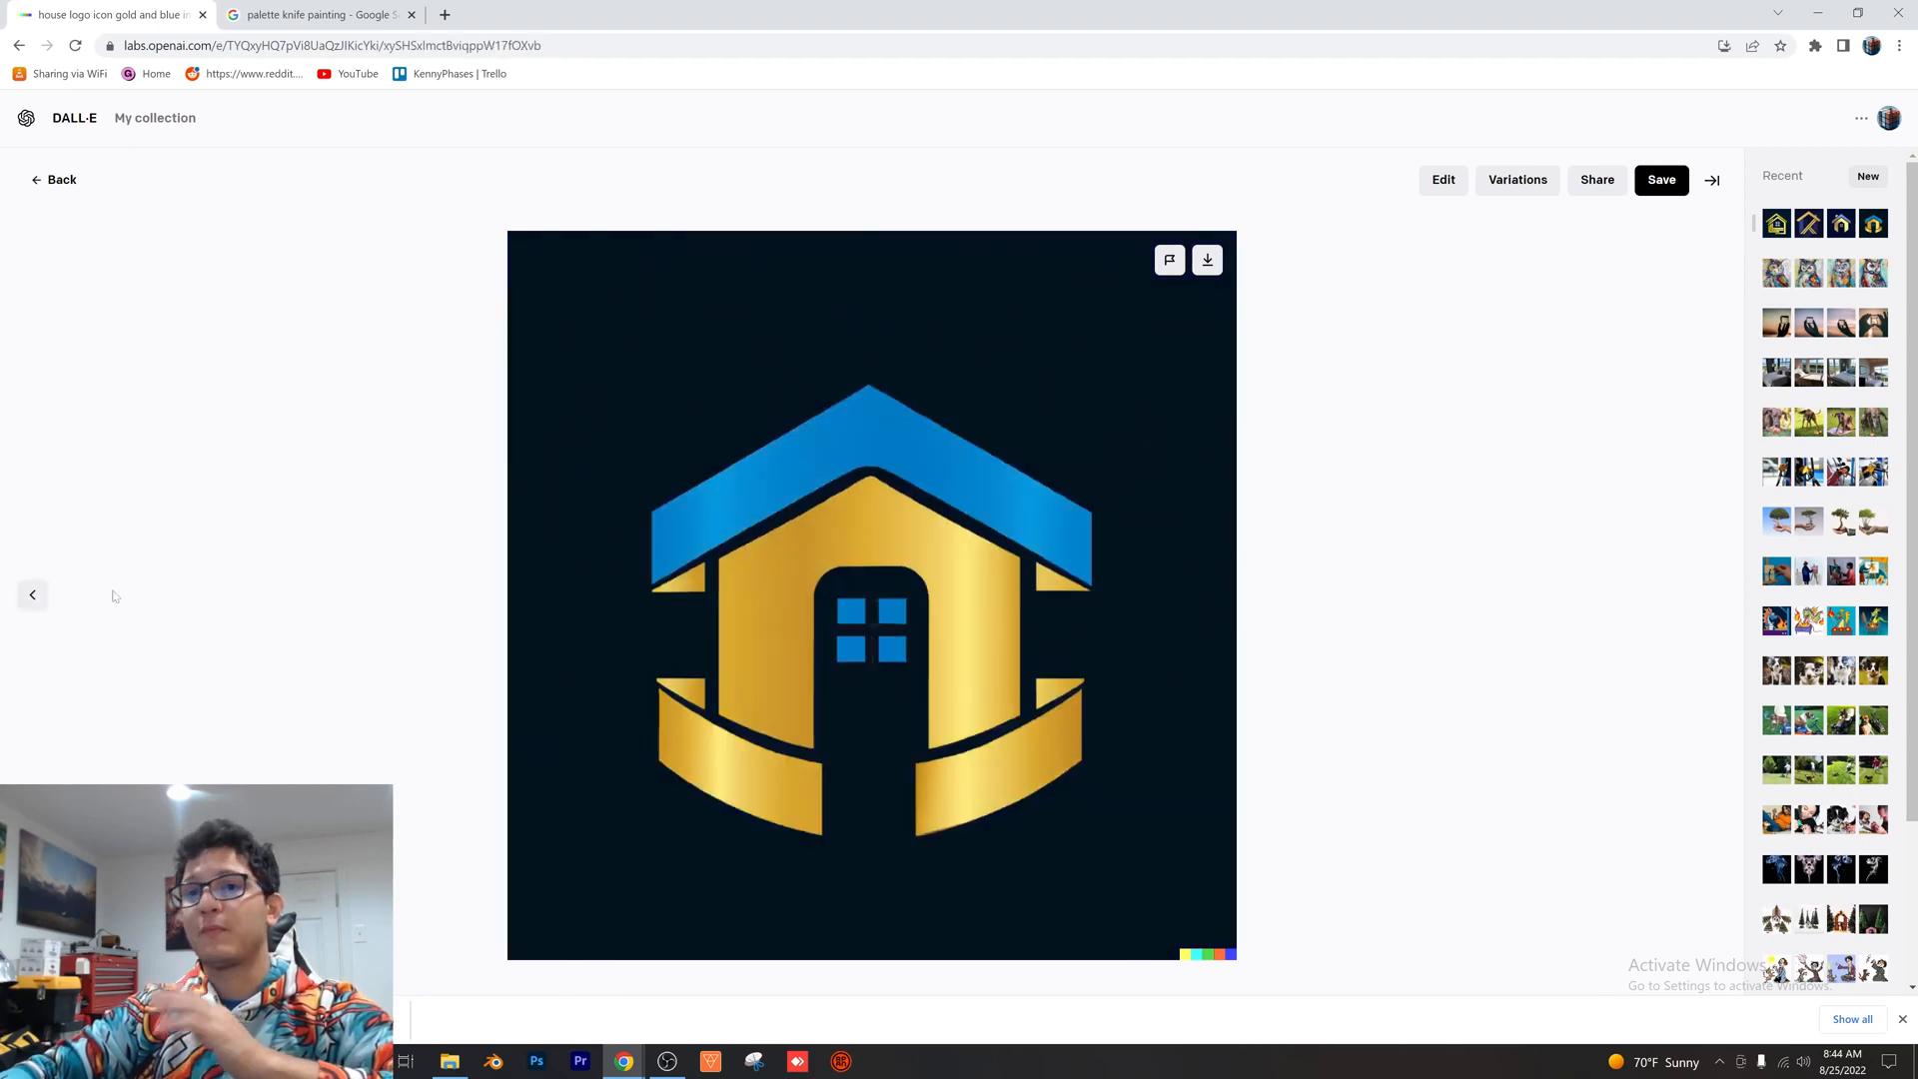
left_click(32, 595)
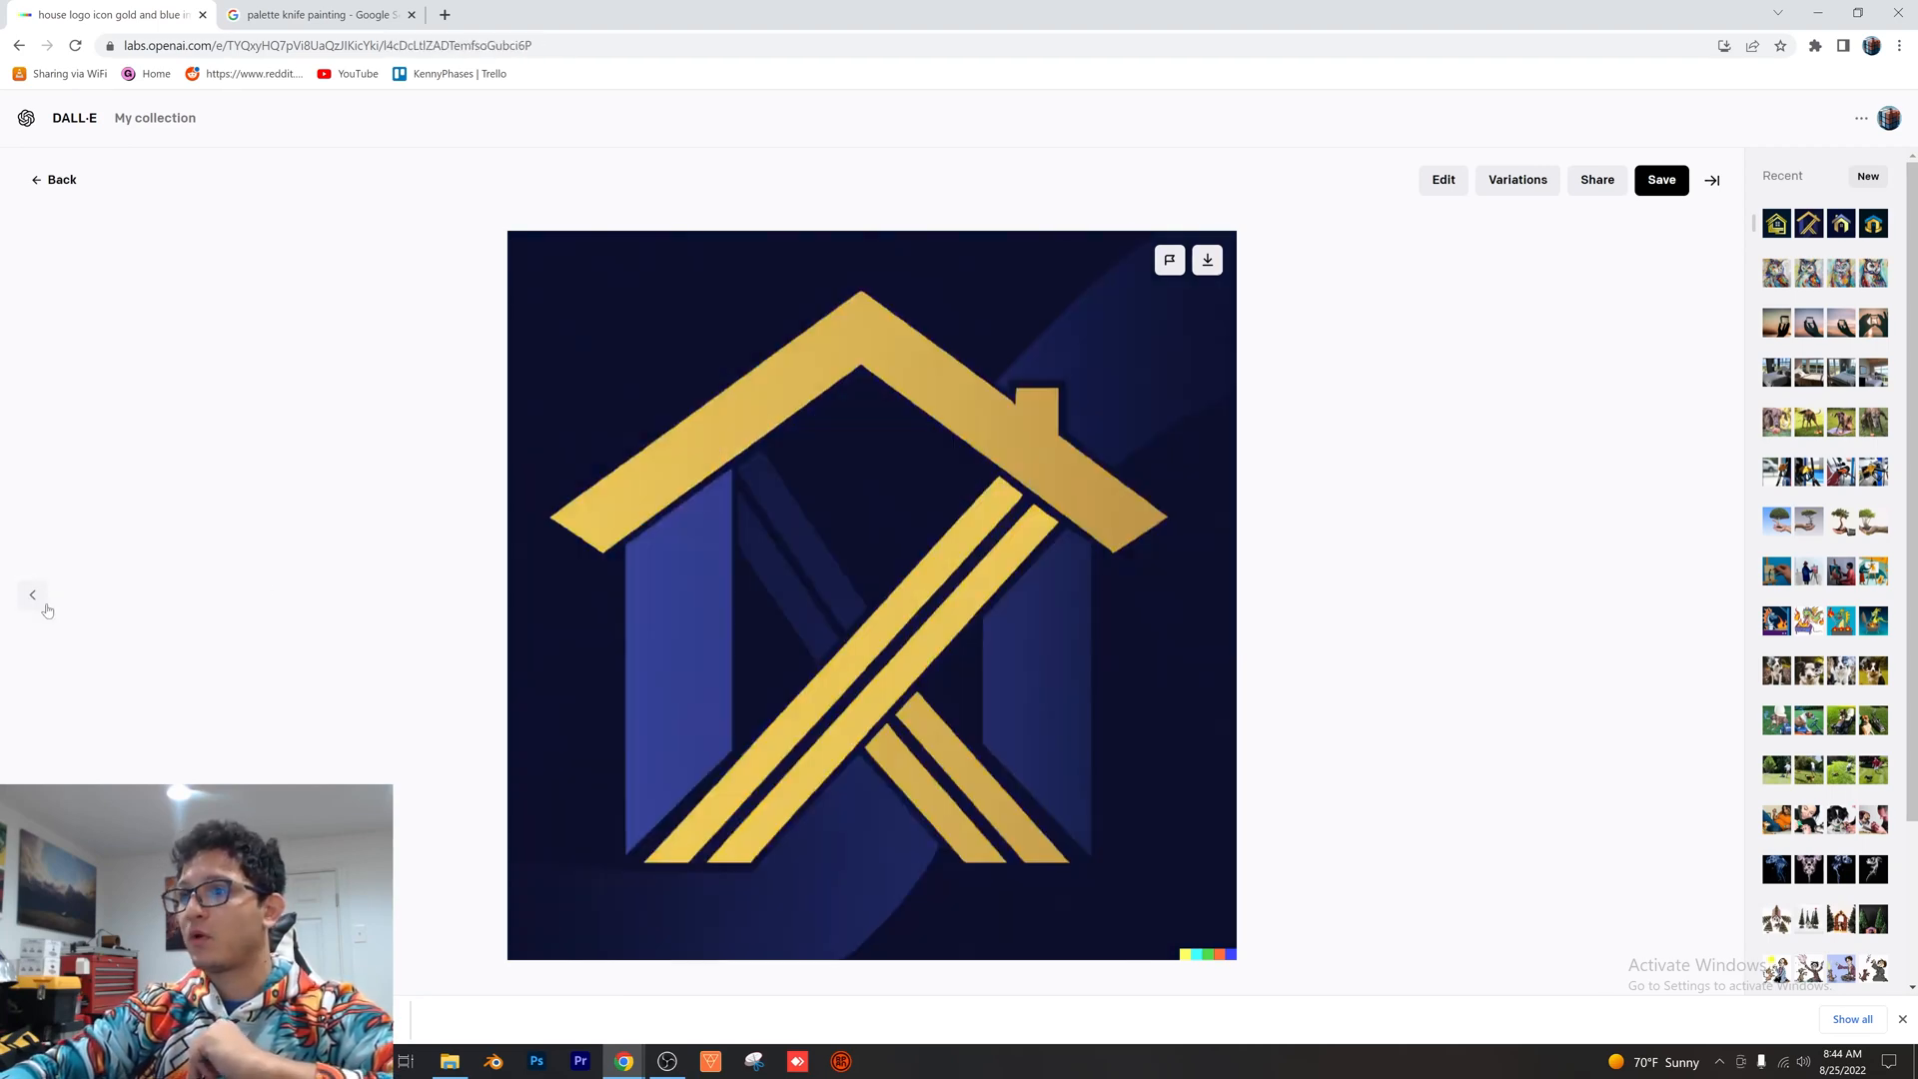
left_click(52, 180)
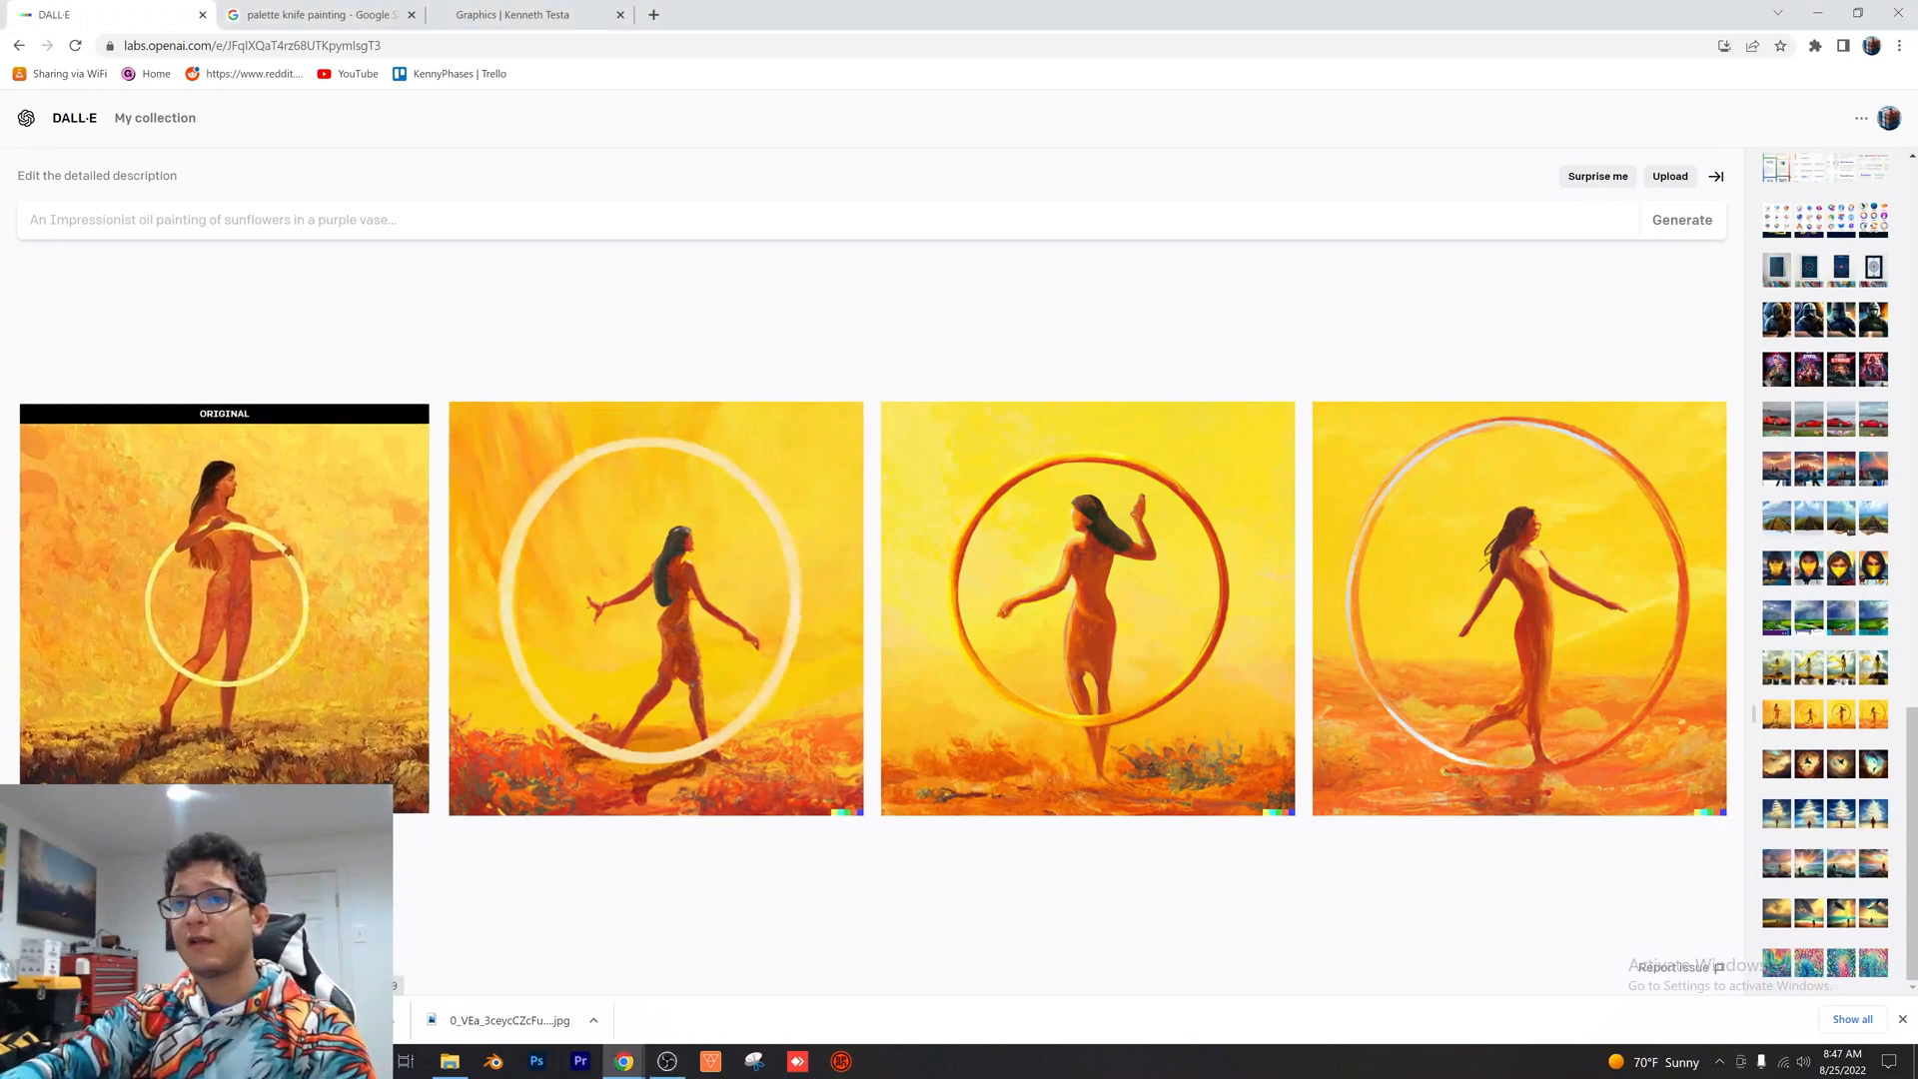
mouse_move(1298, 423)
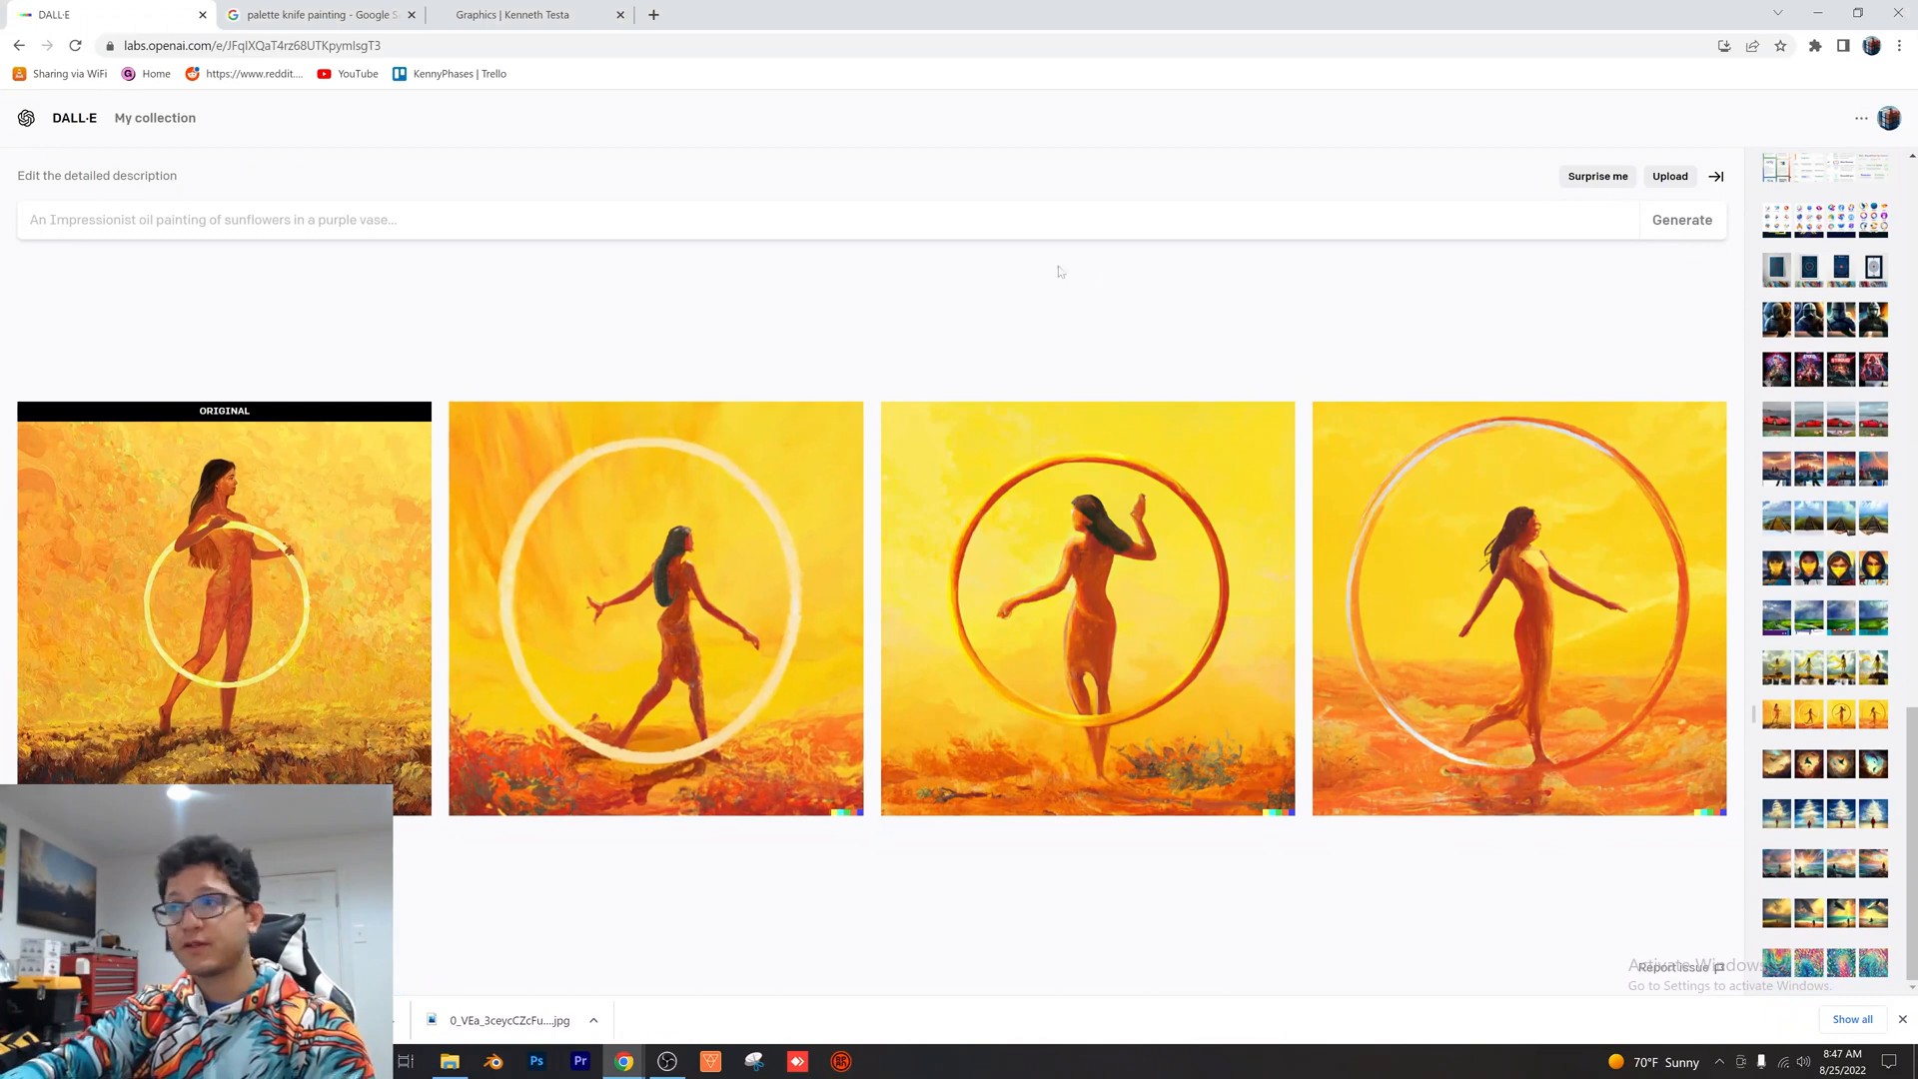
mouse_move(867, 289)
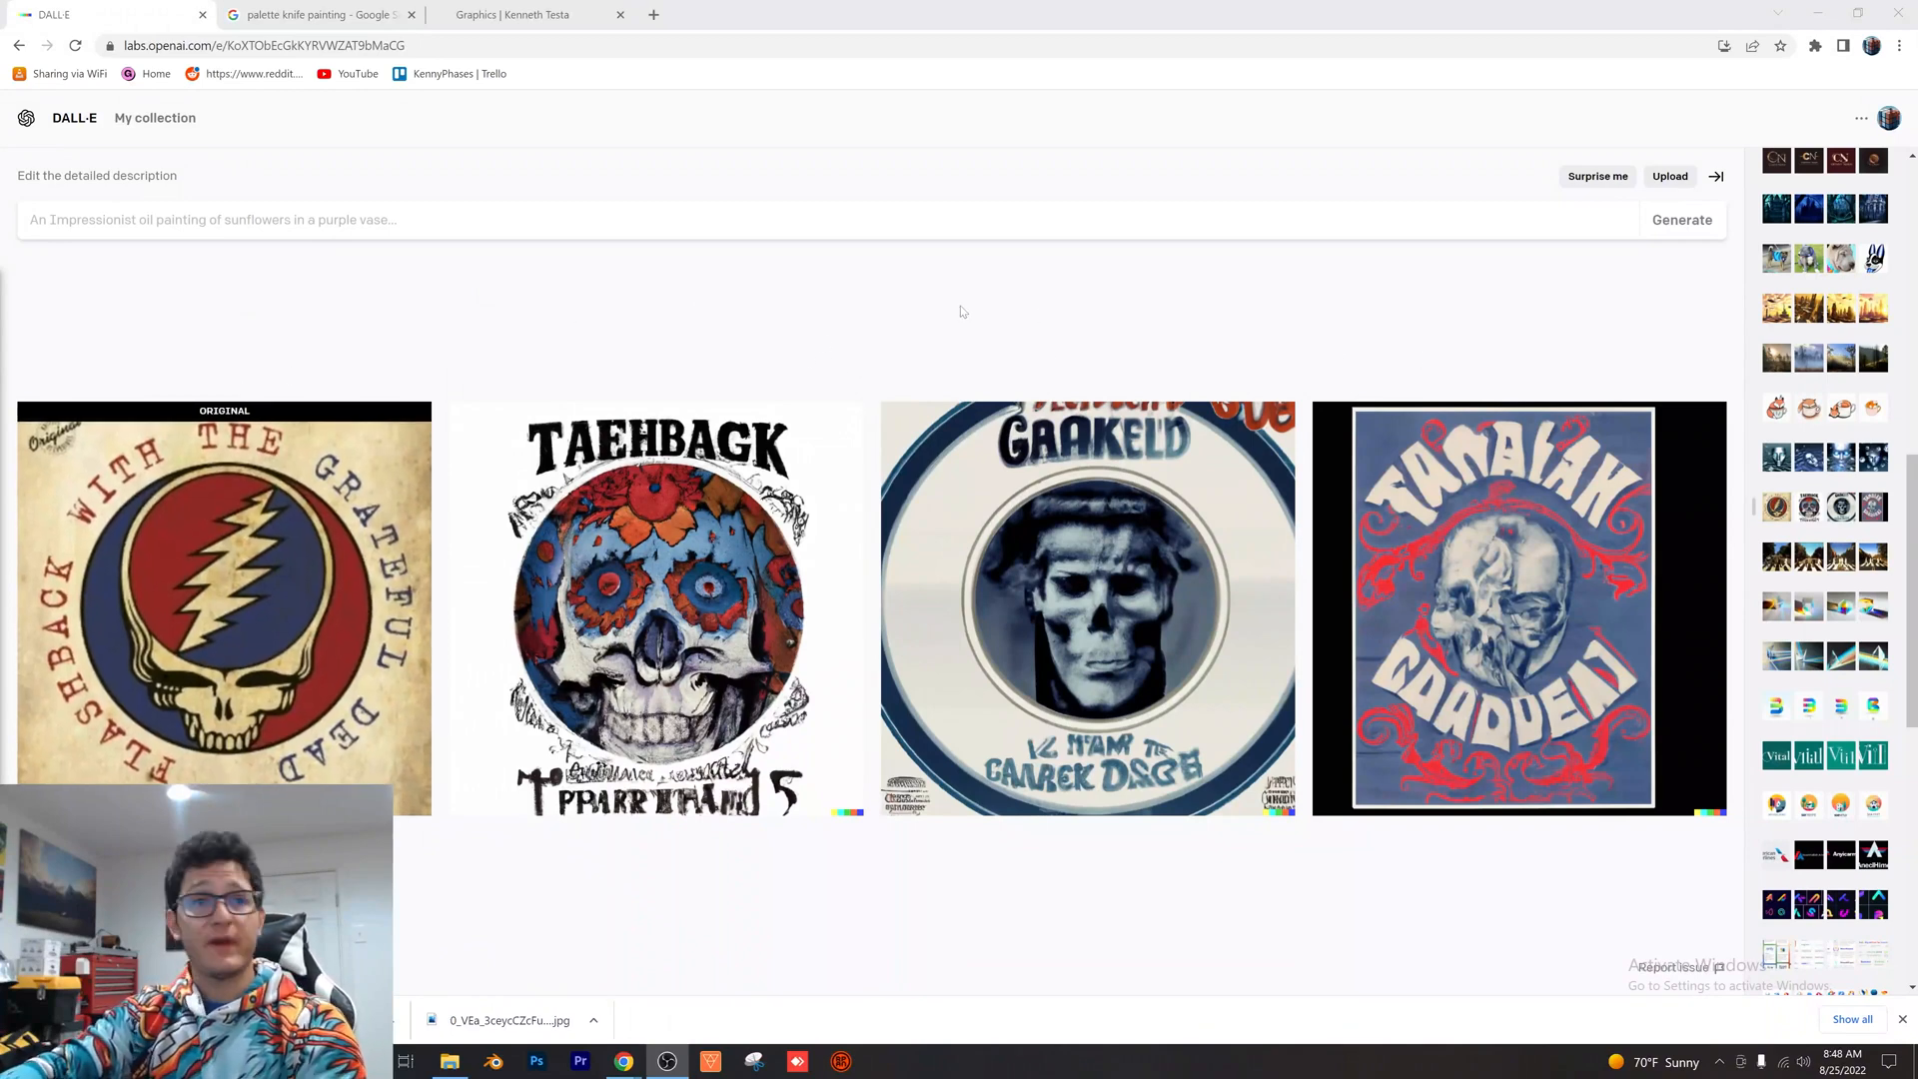
mouse_move(937, 304)
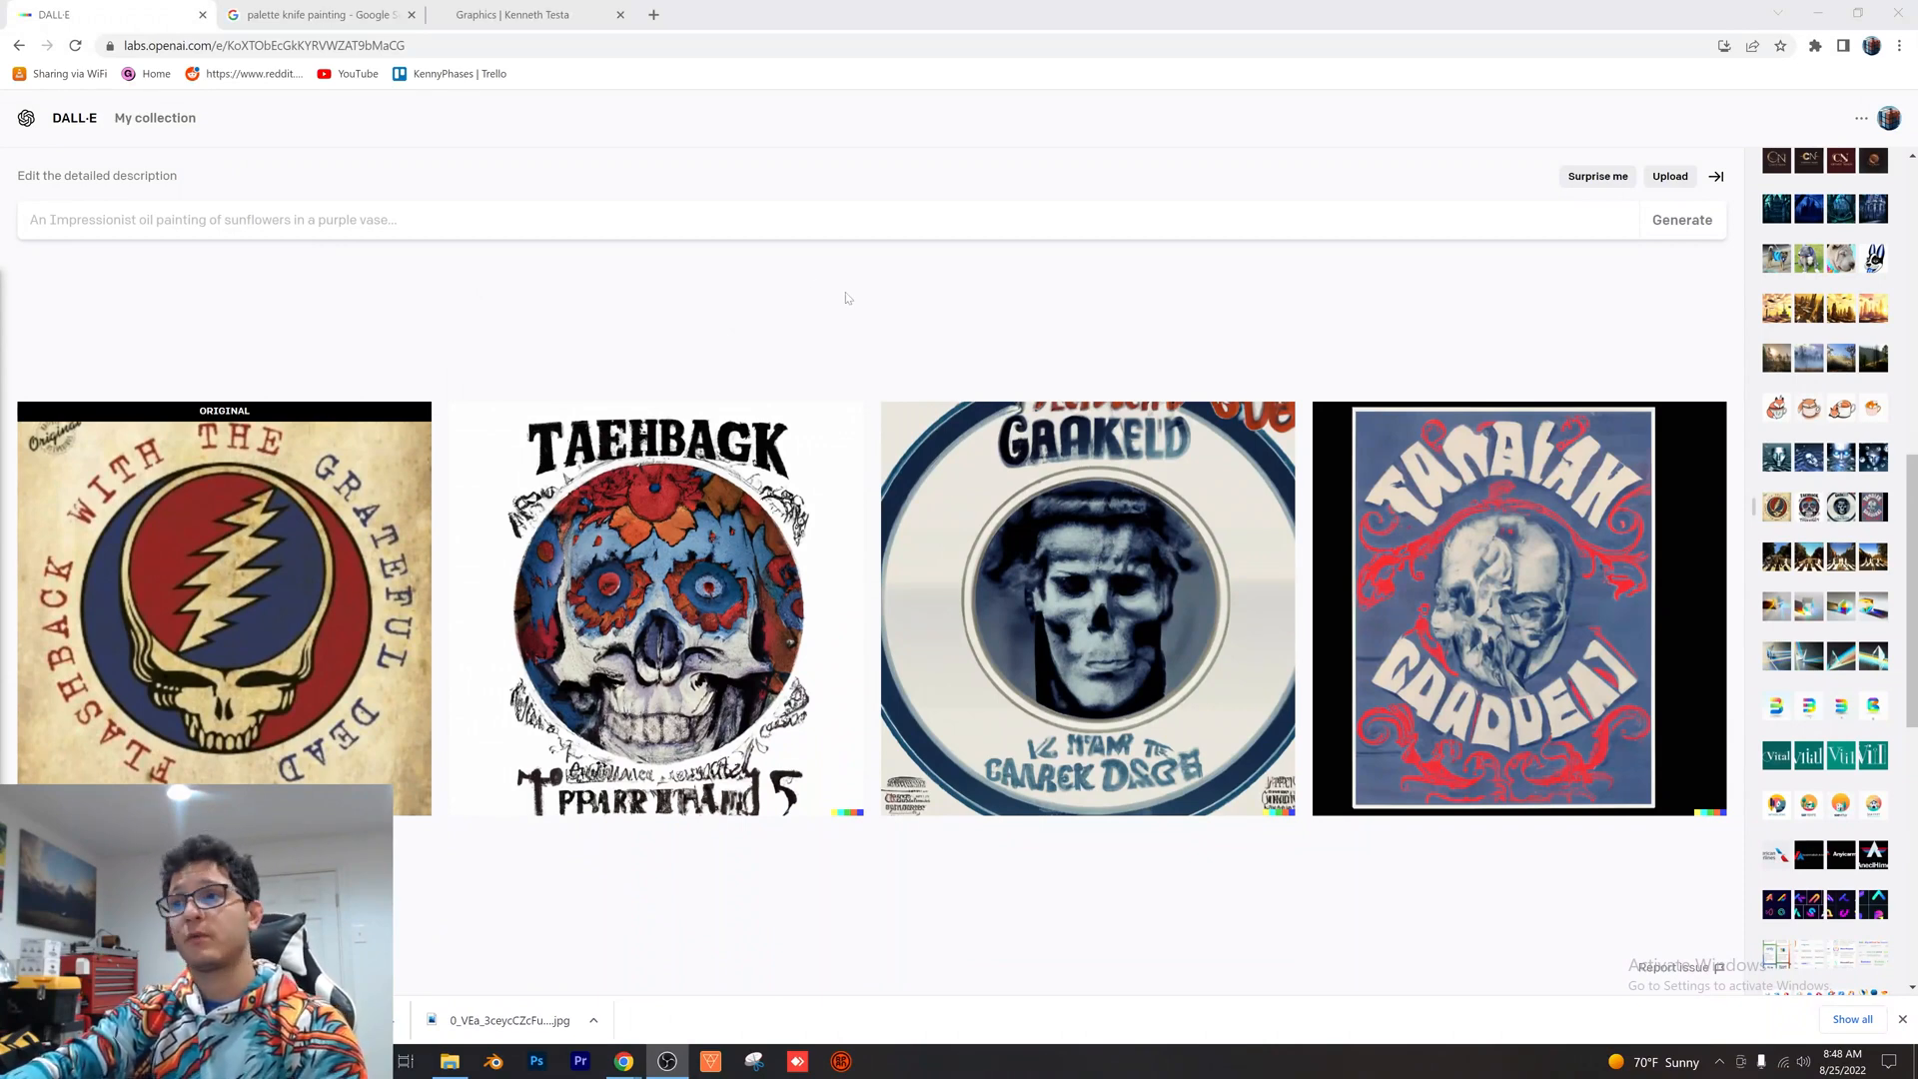
Open My collection from the header
left_click(154, 118)
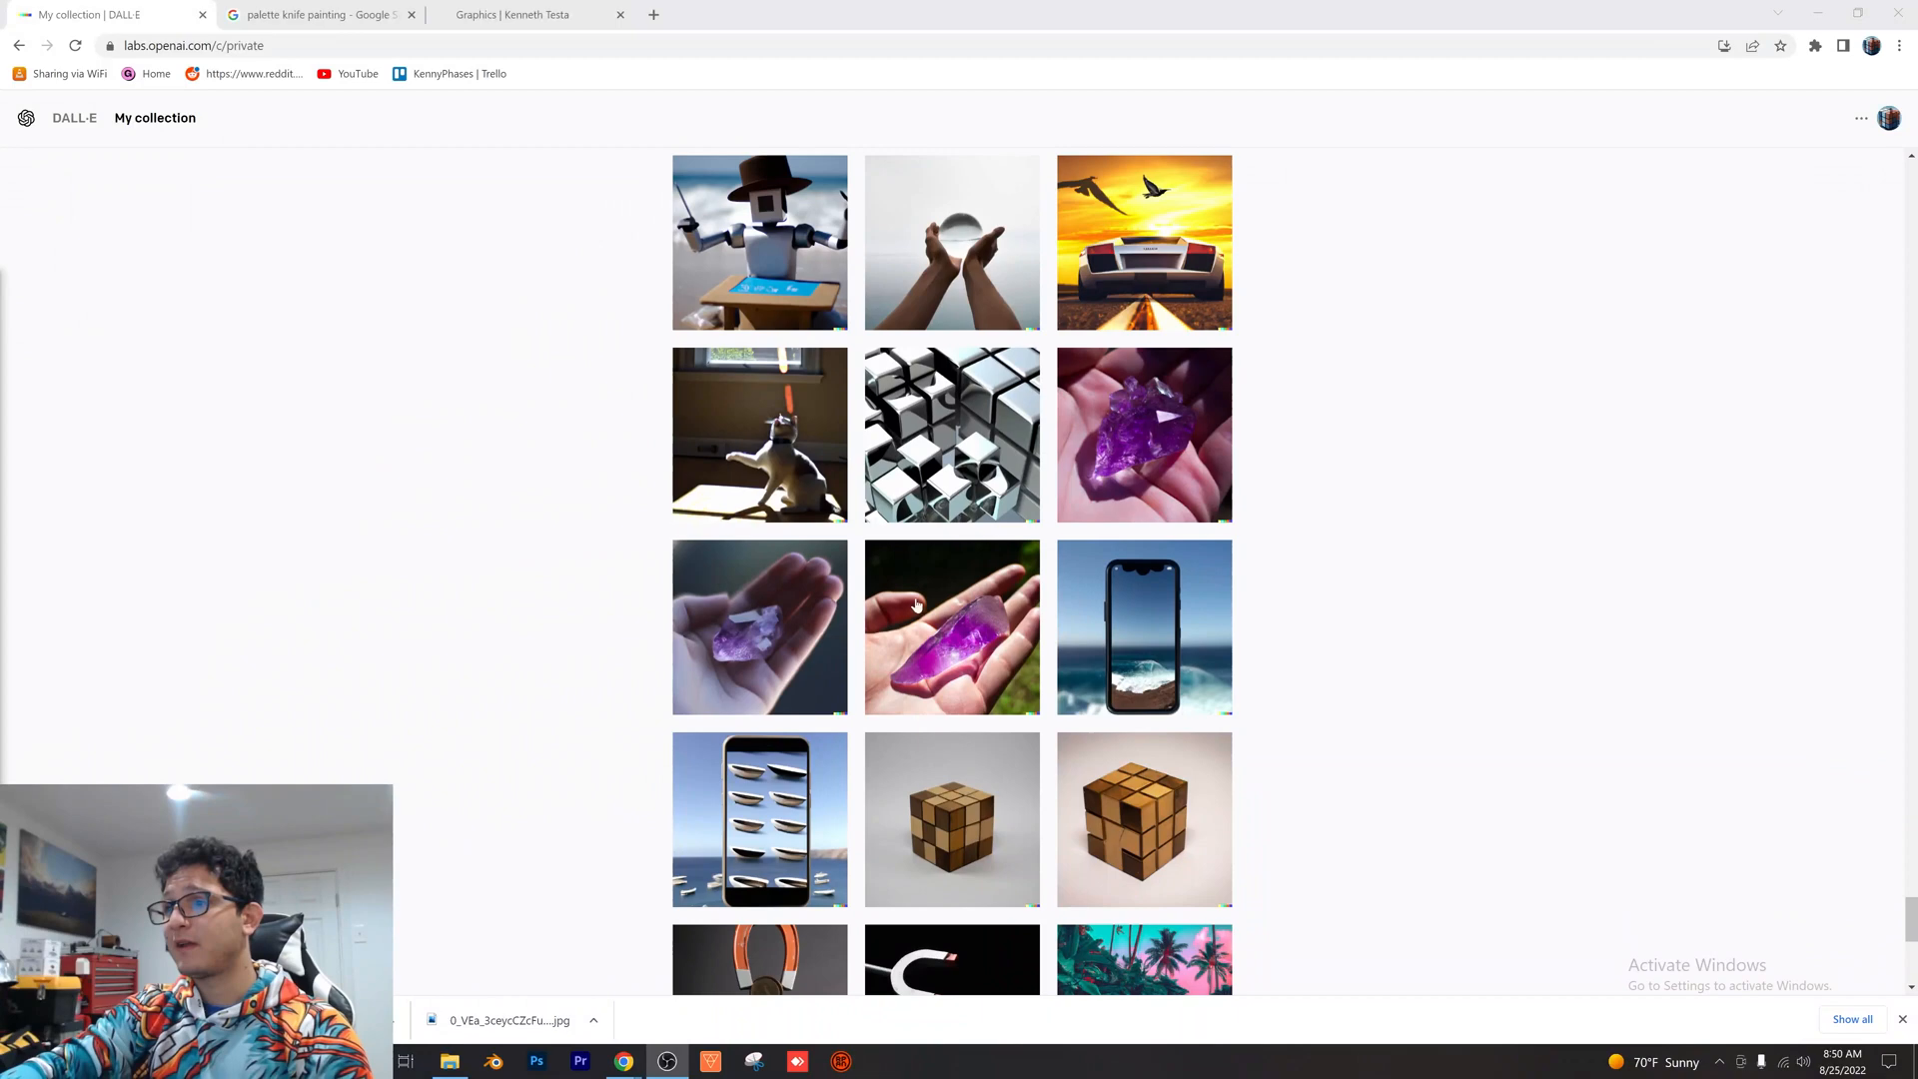
left_click(950, 627)
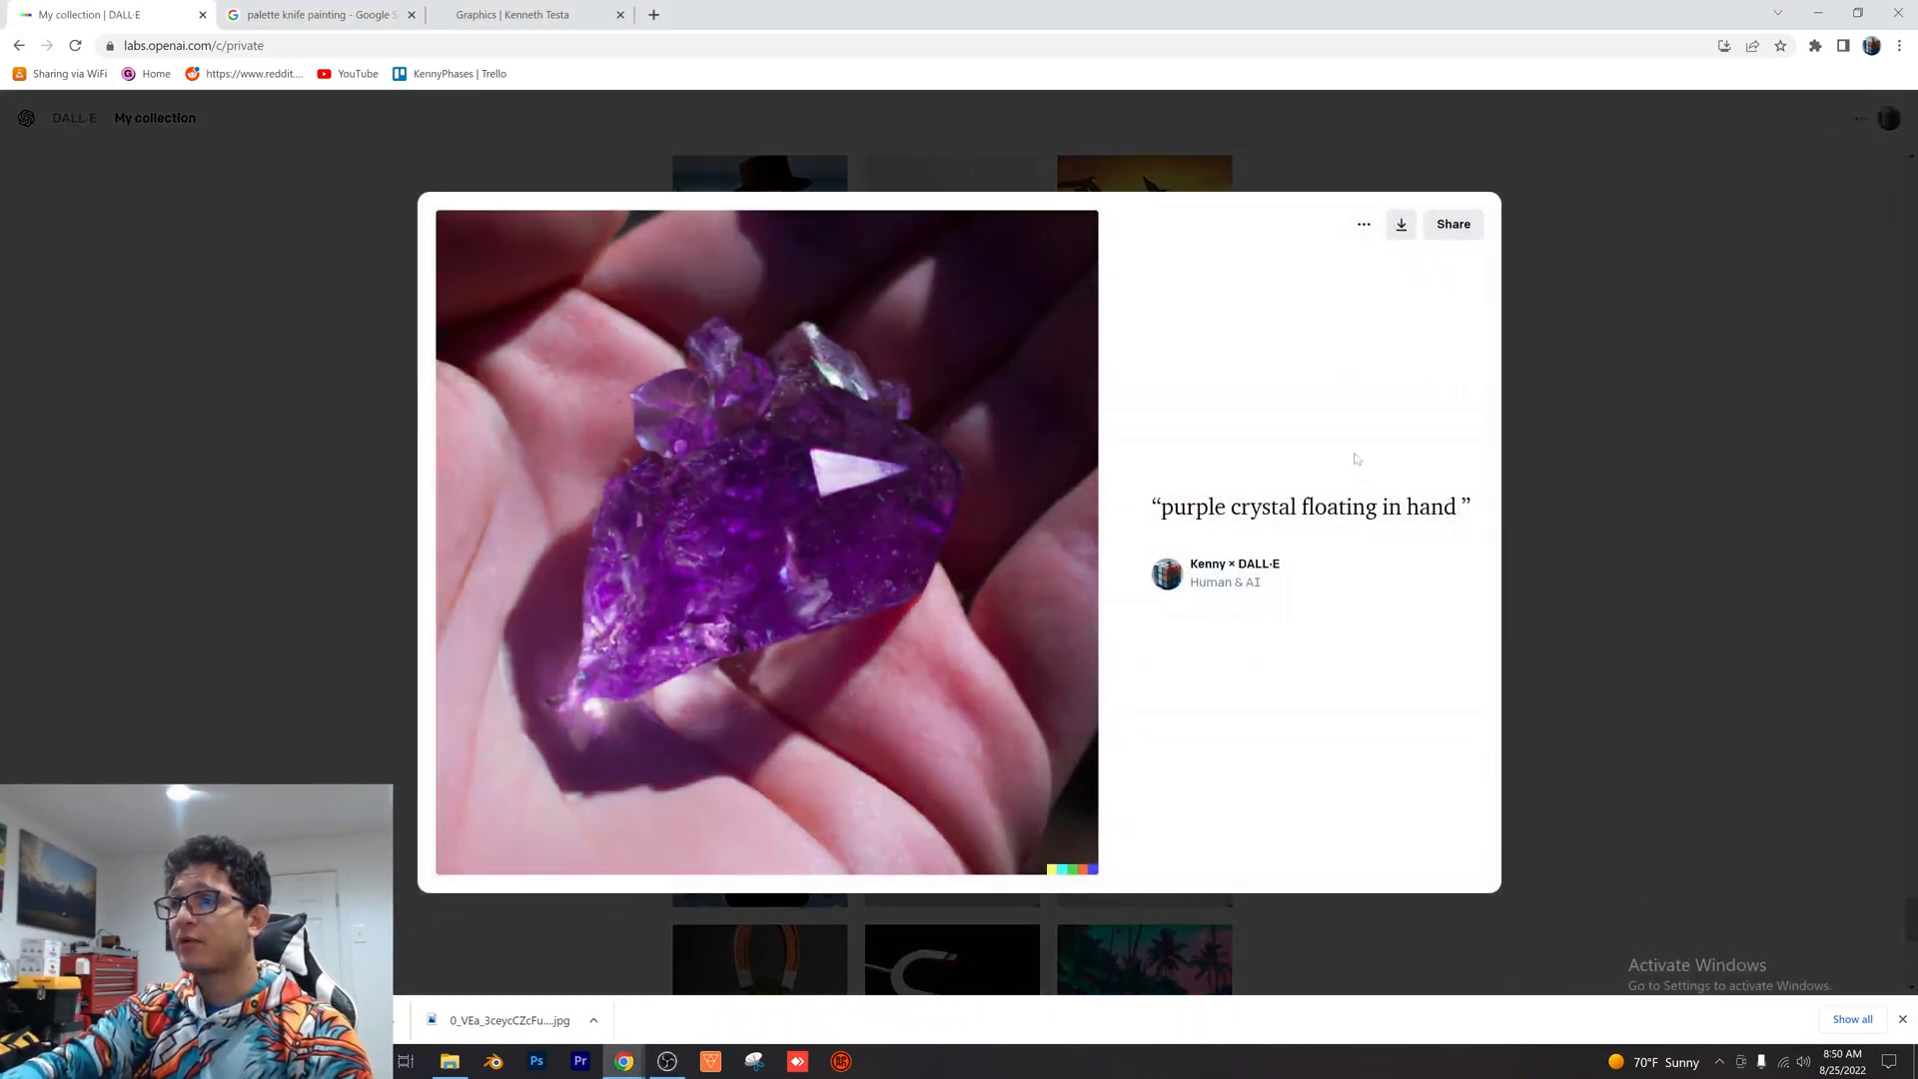
mouse_move(1183, 545)
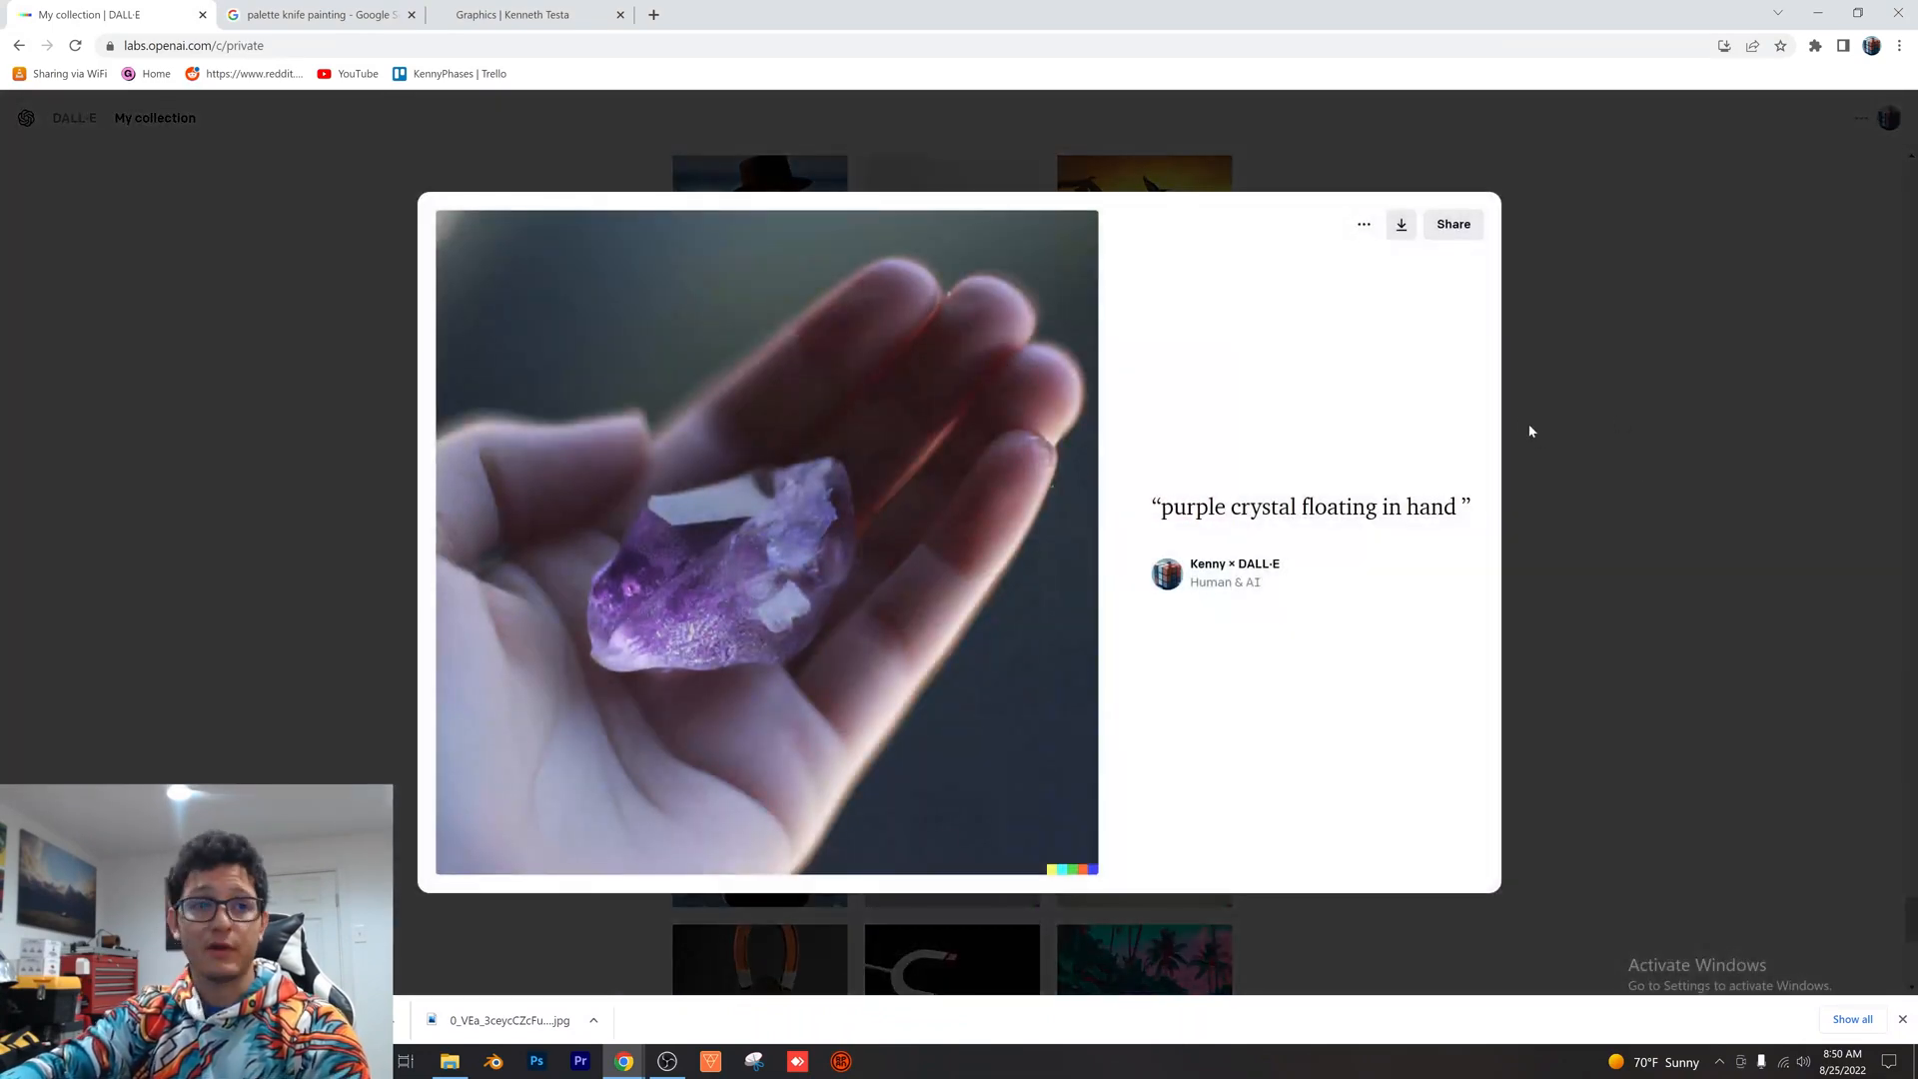
mouse_move(1522, 419)
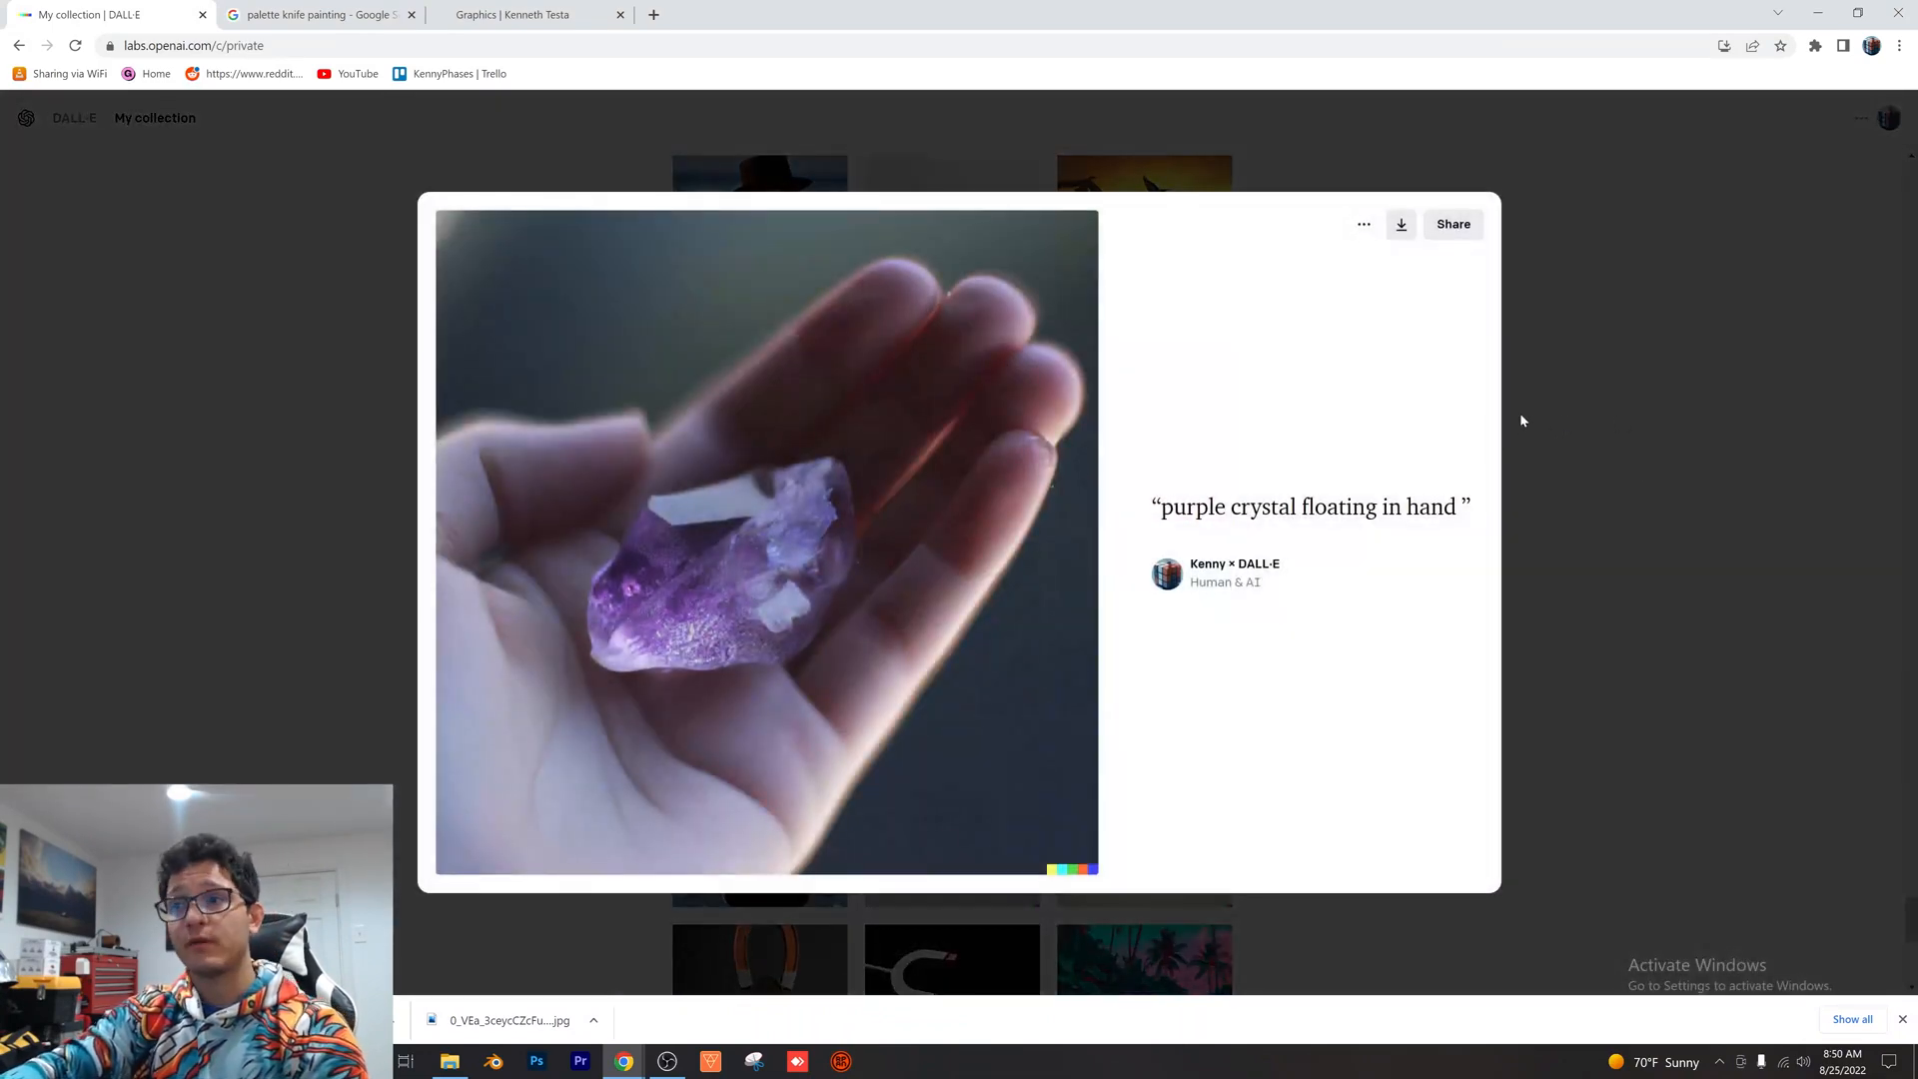
mouse_move(1616, 403)
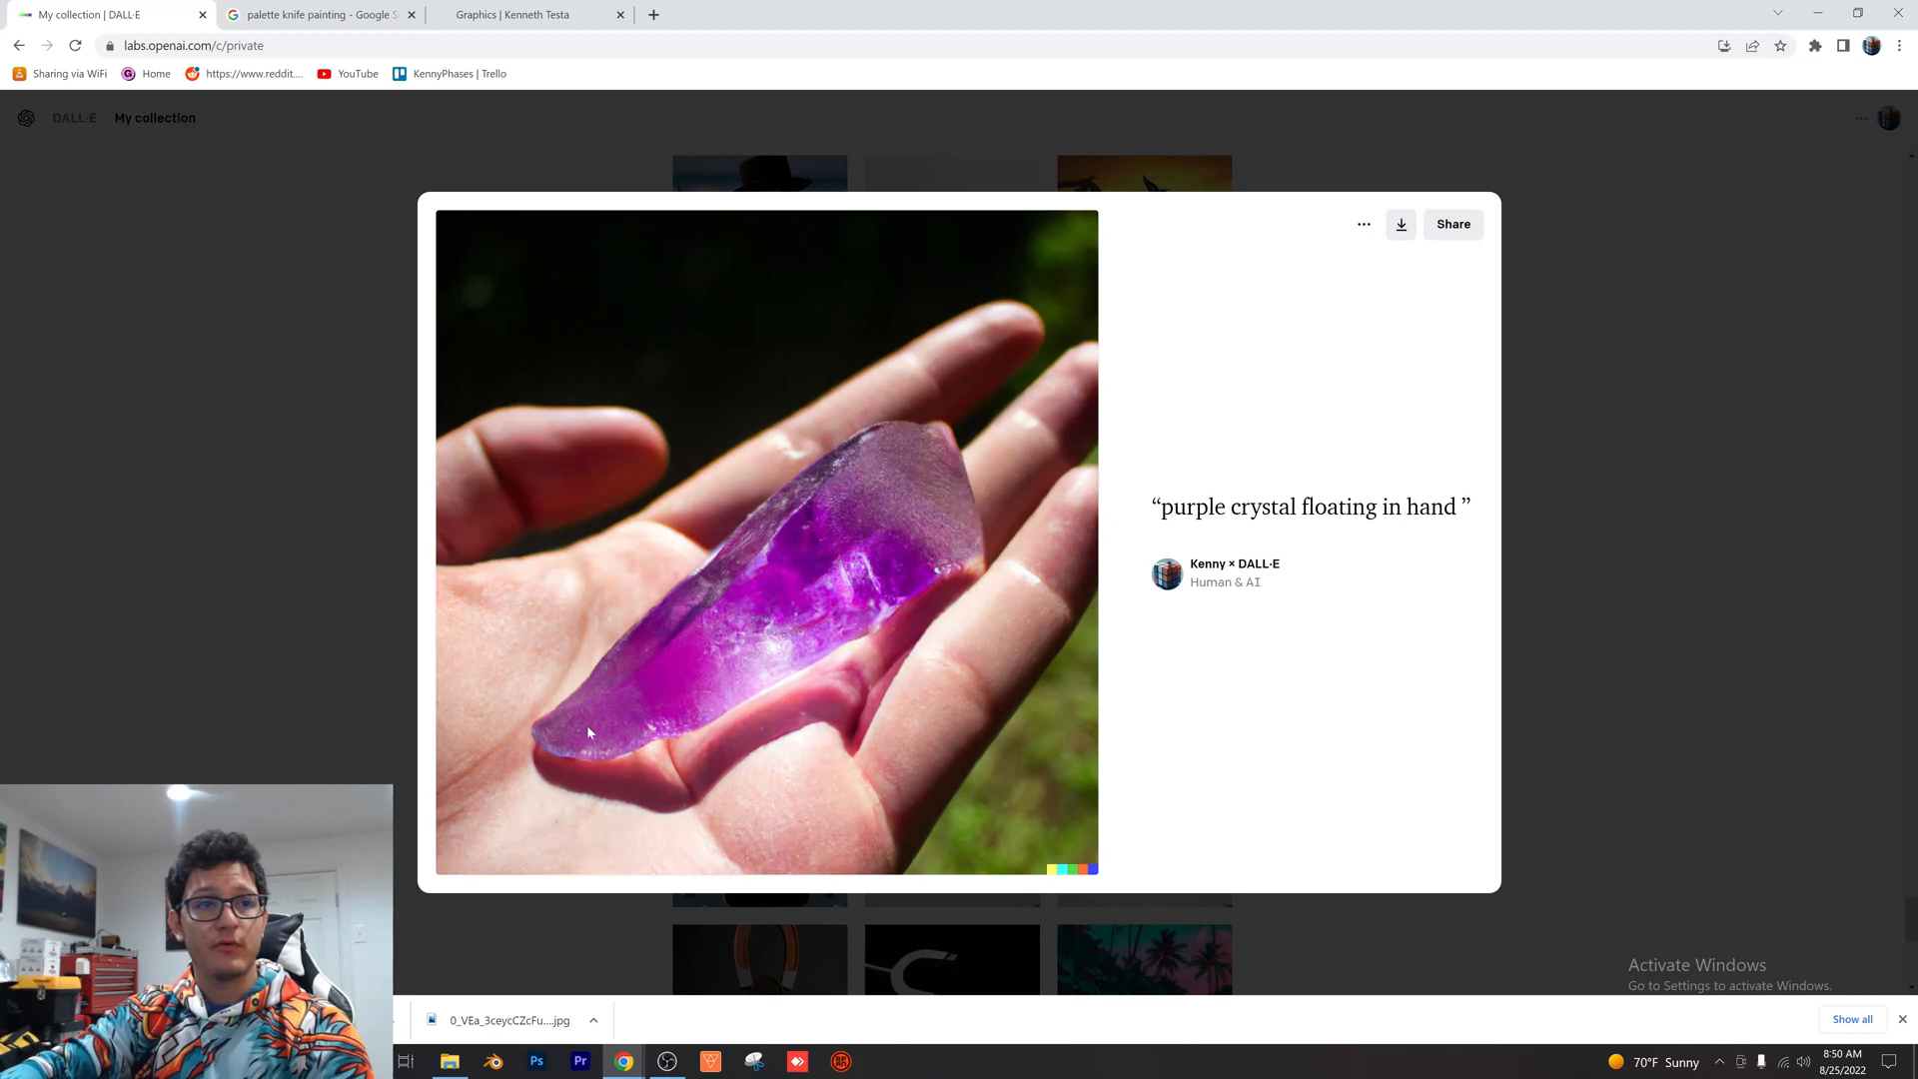
mouse_move(1458, 380)
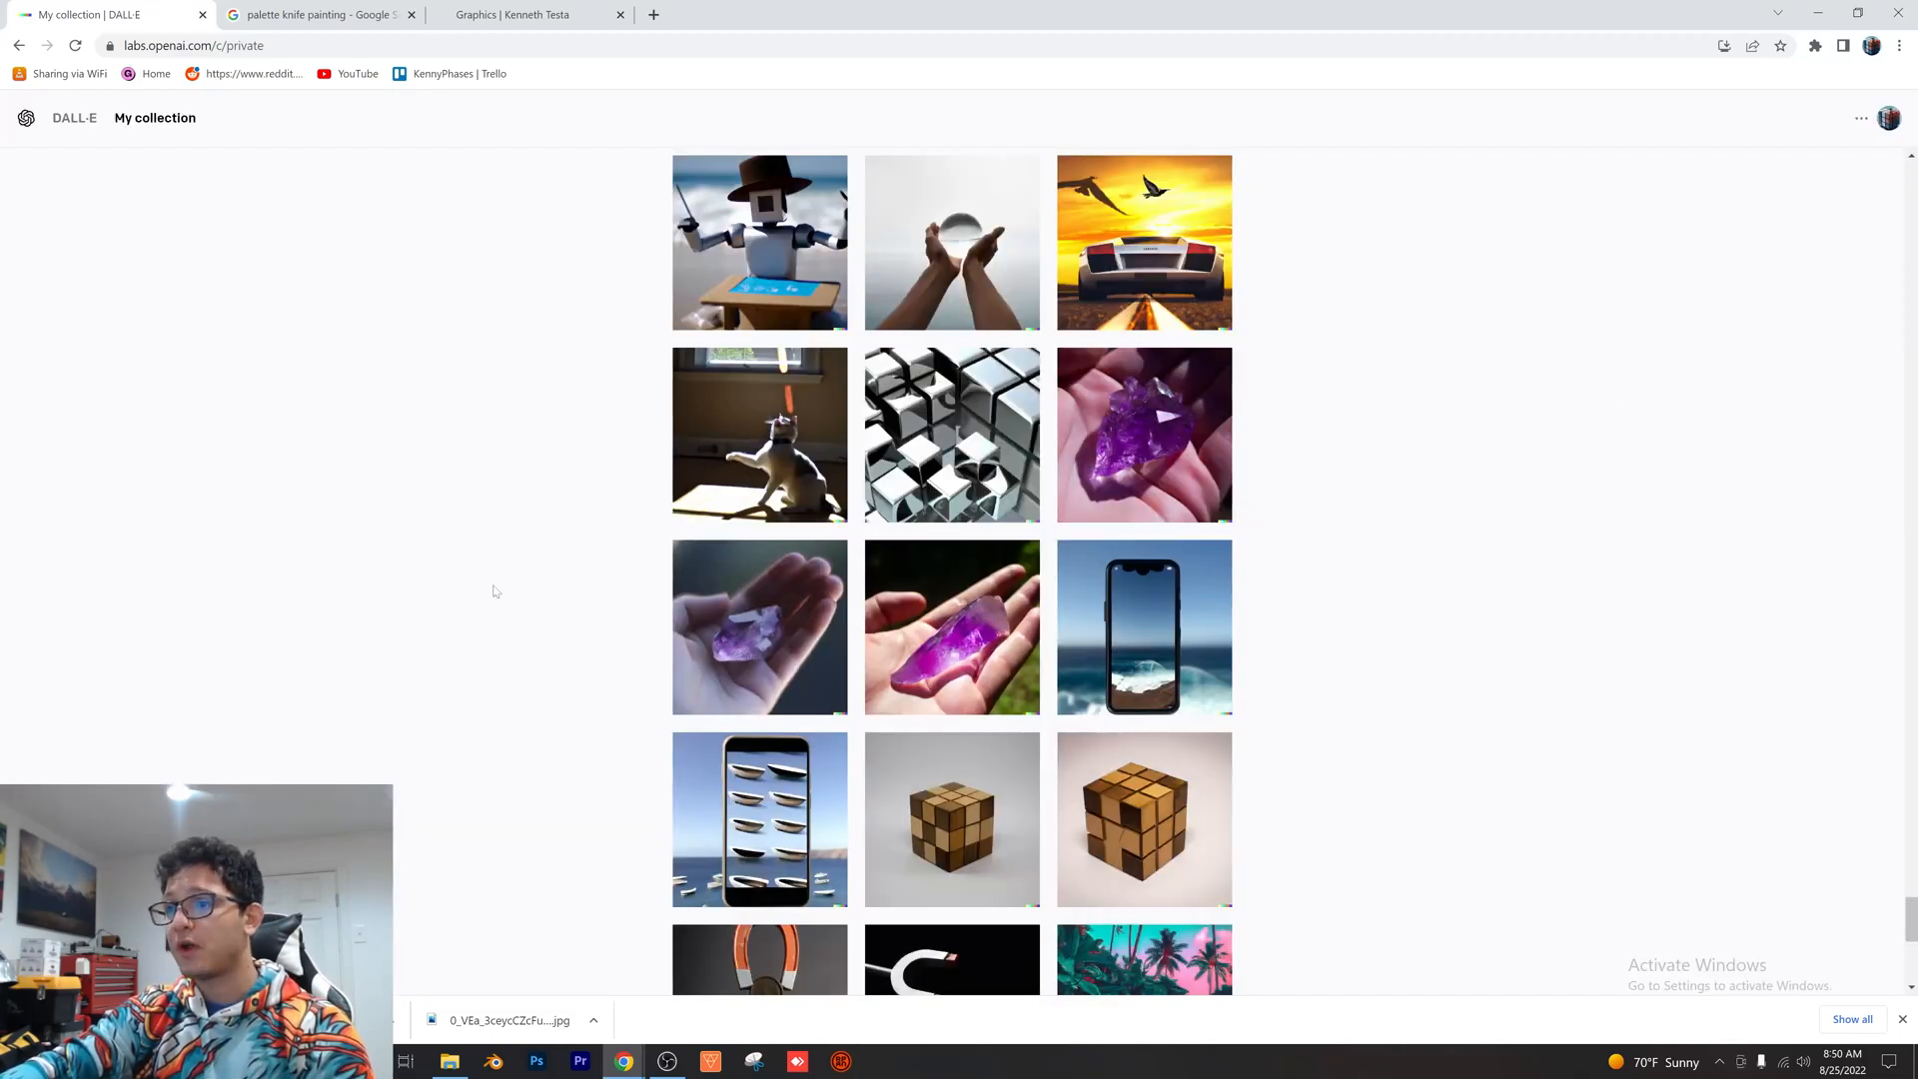
scroll("down", 3)
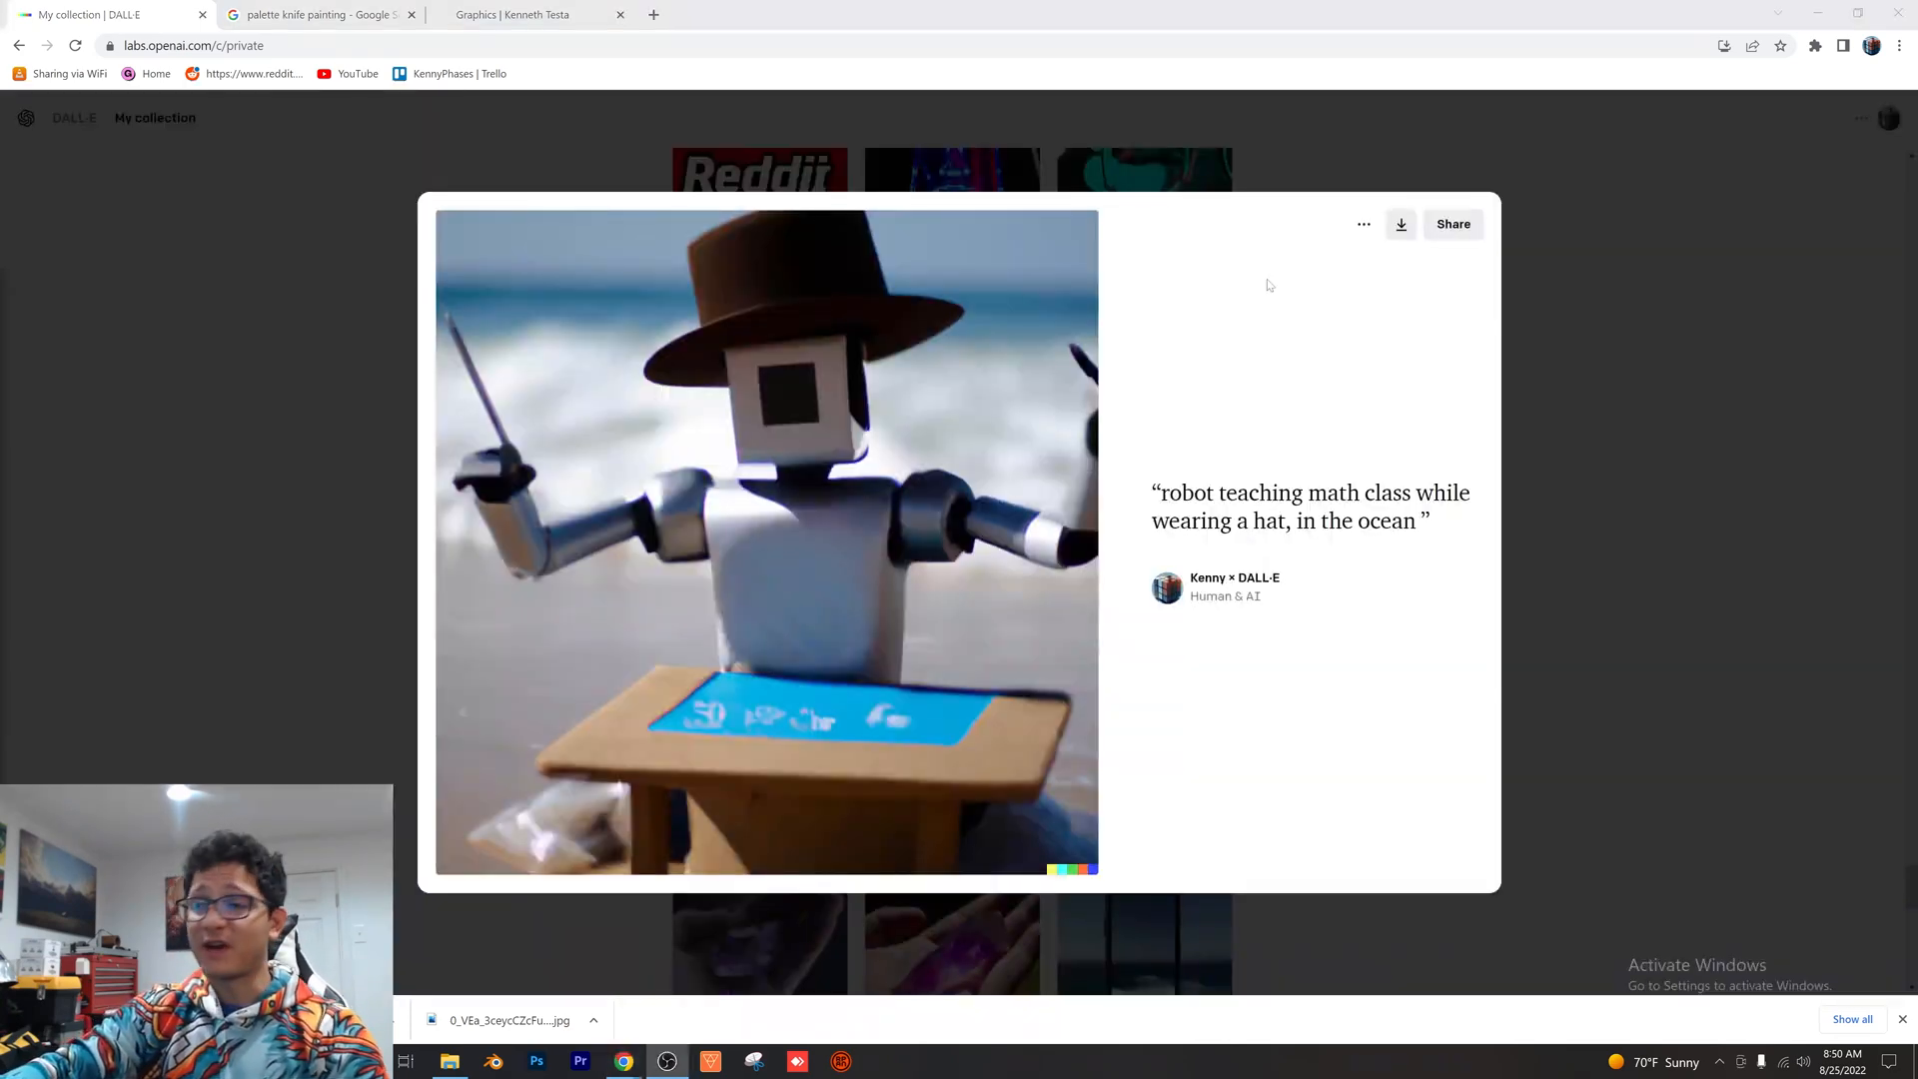
mouse_move(1322, 423)
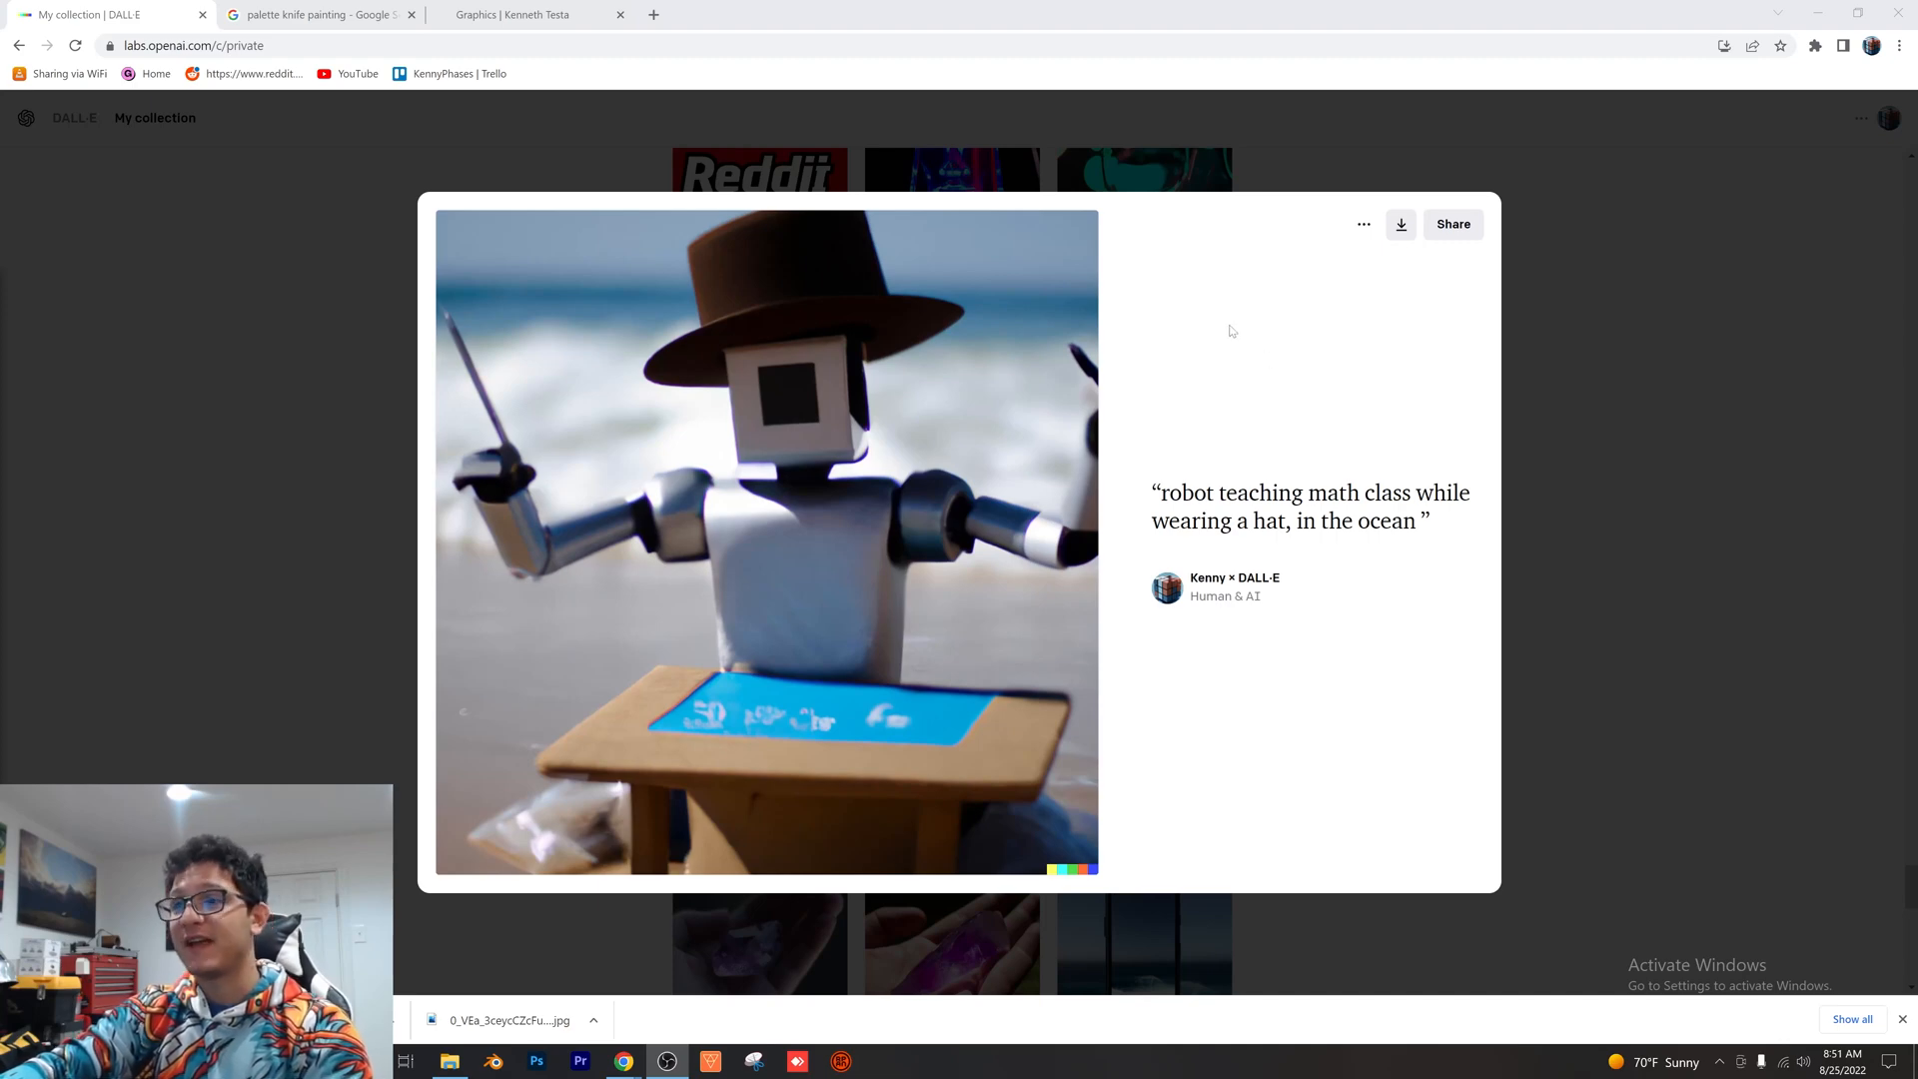
mouse_move(1242, 320)
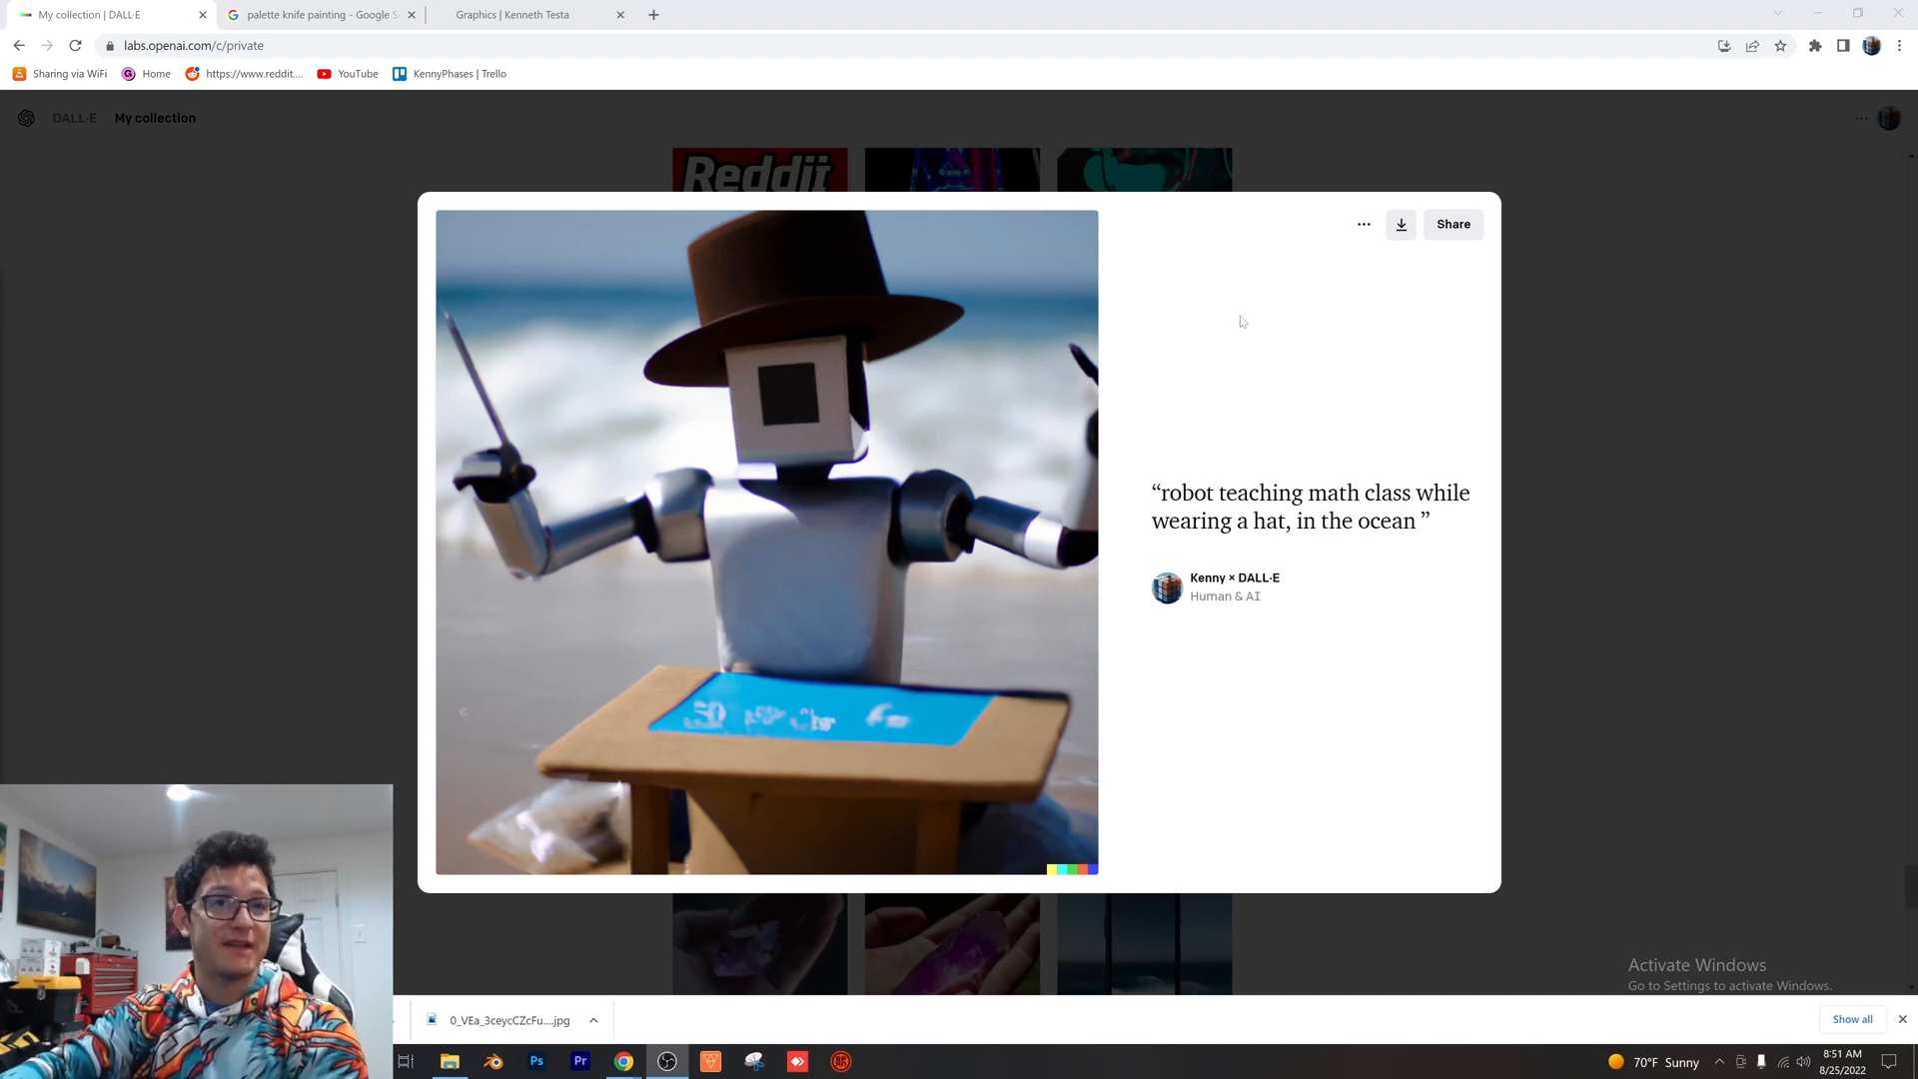
left_click_drag(1151, 492, 1398, 531)
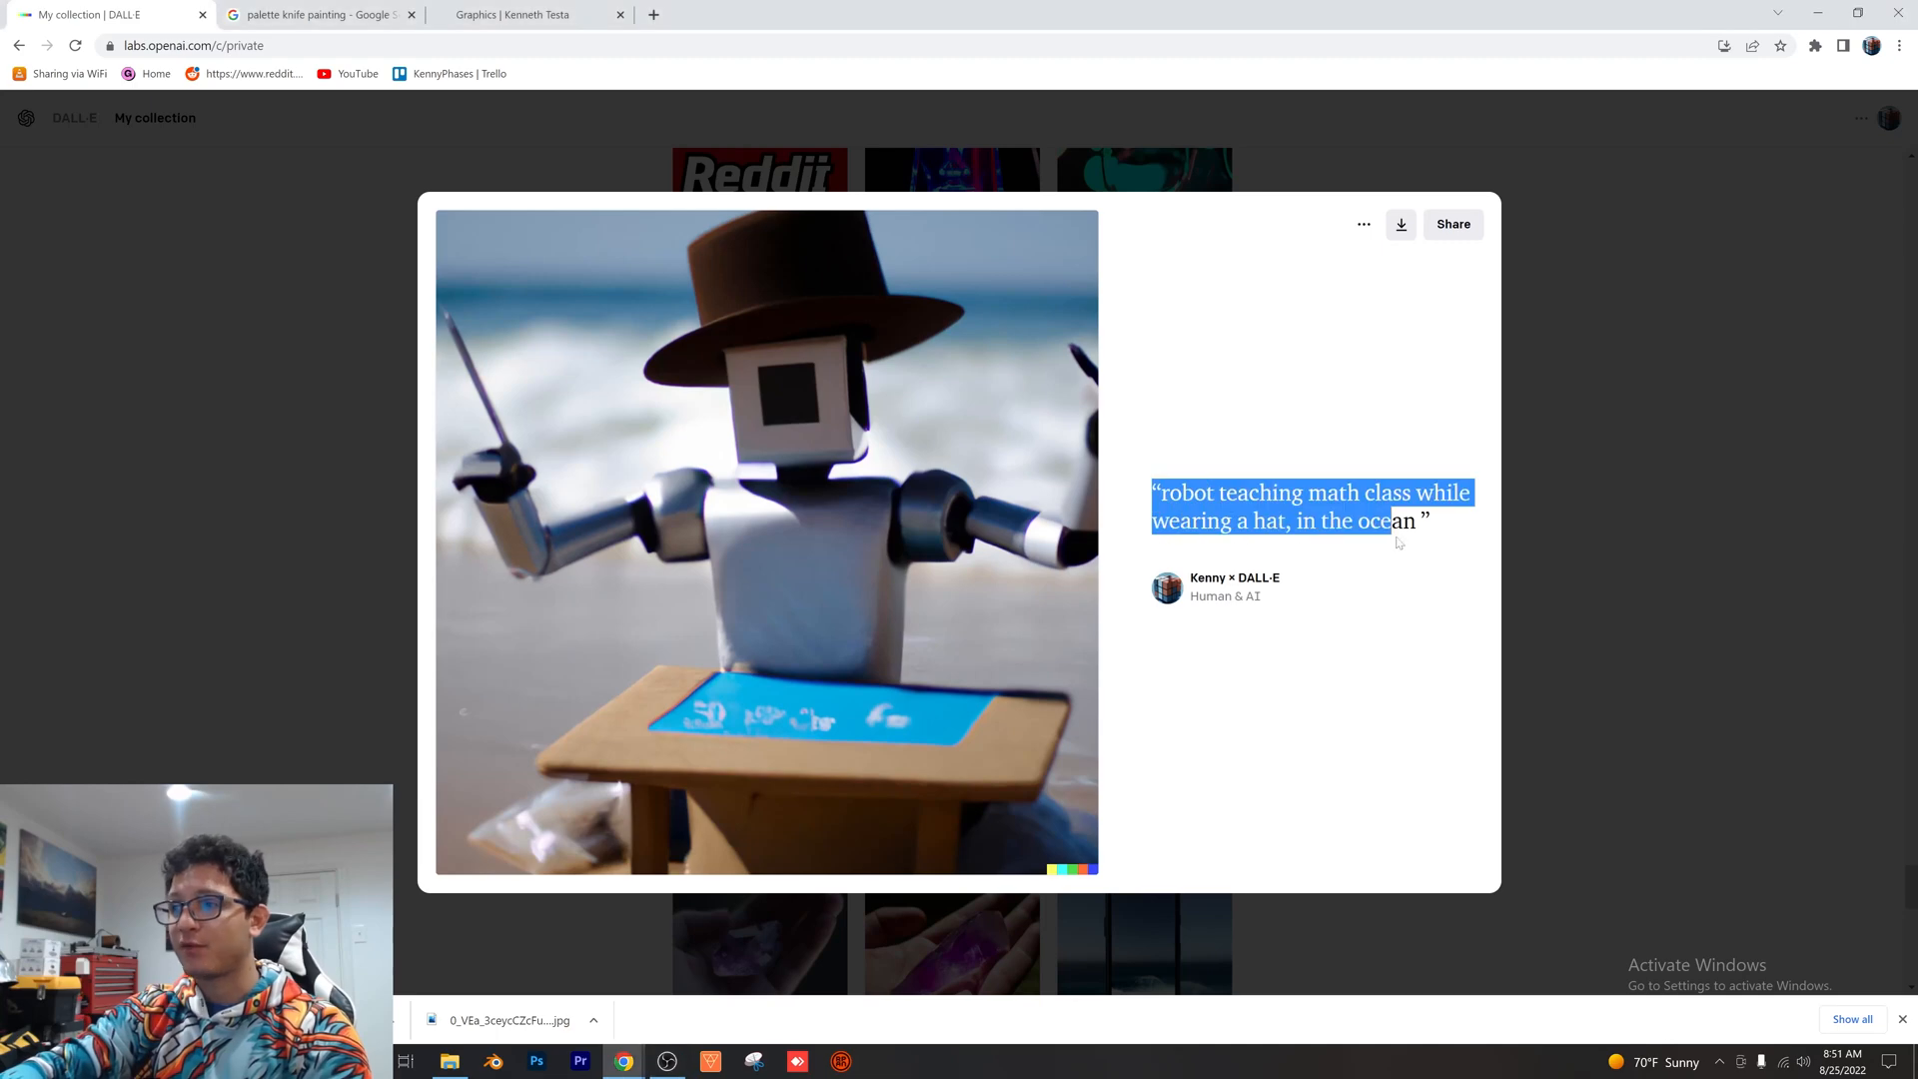
left_click(1303, 388)
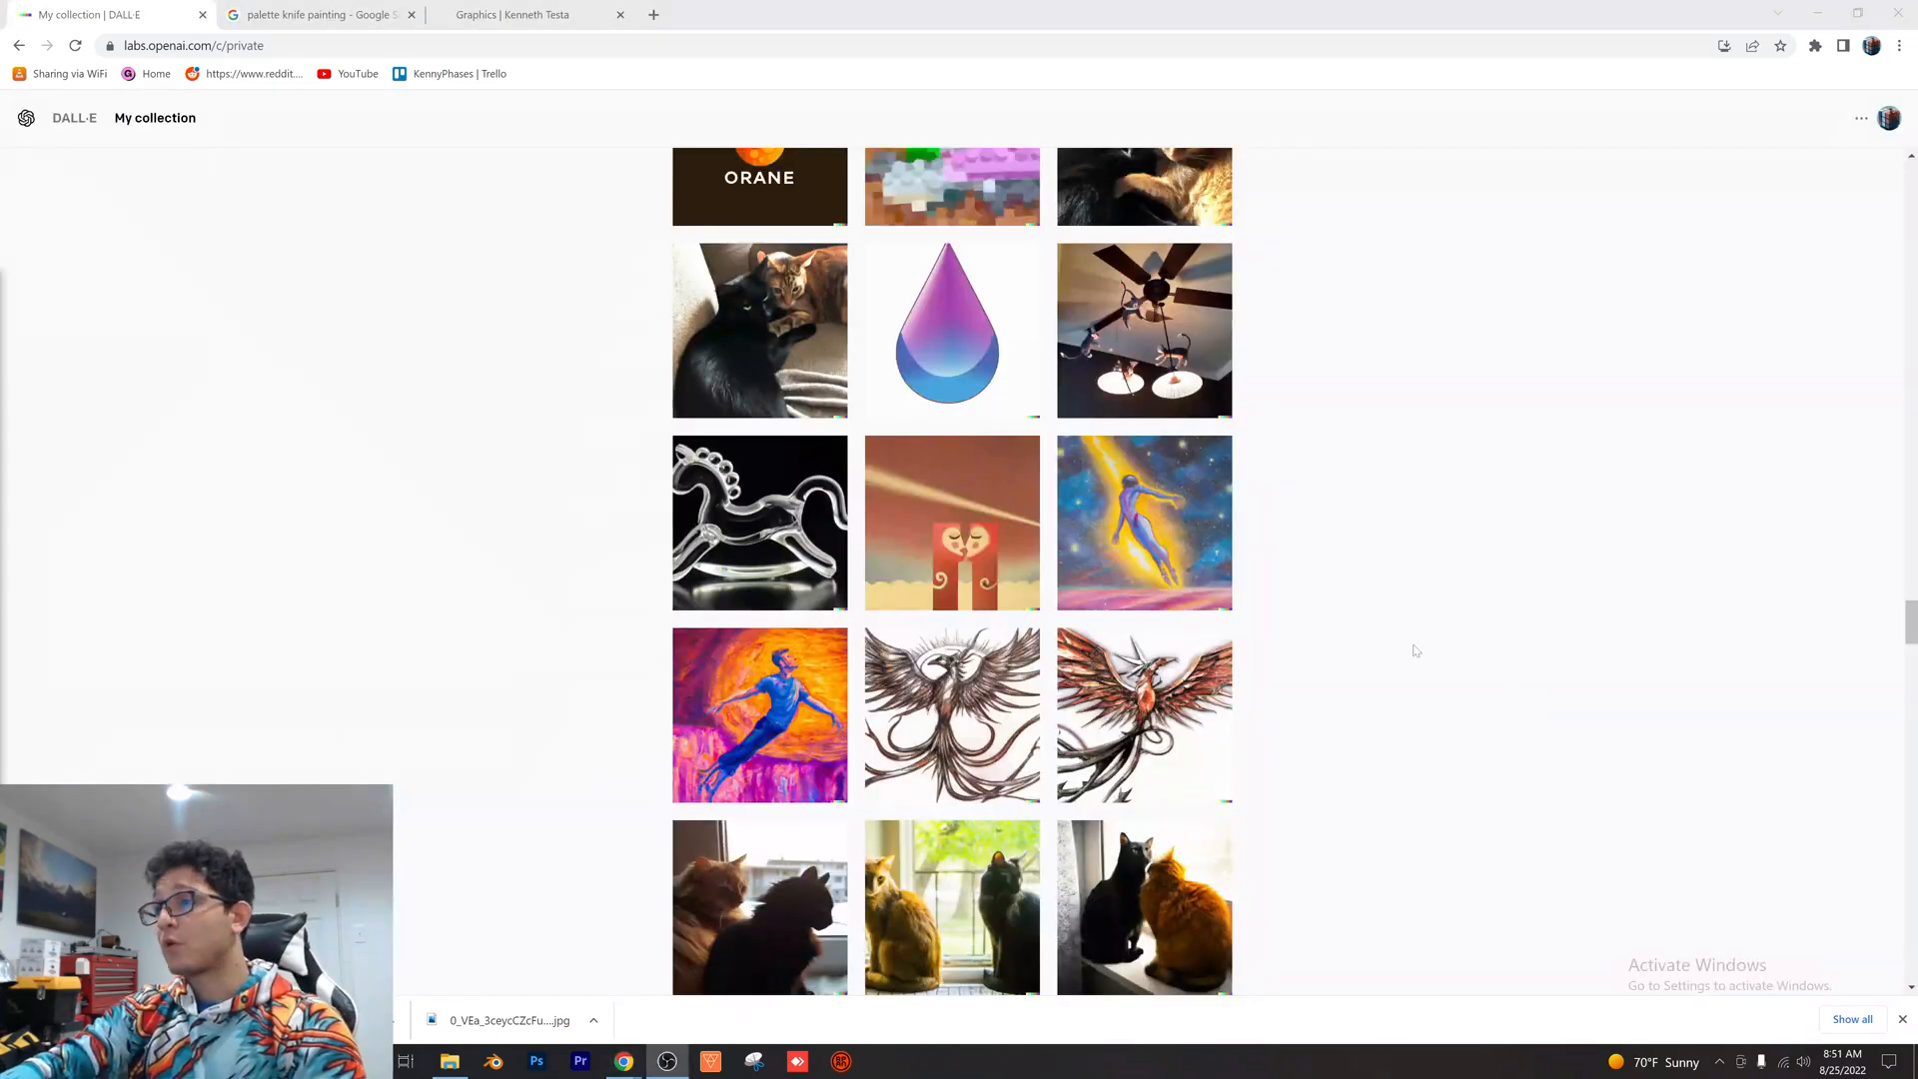
left_click(1142, 523)
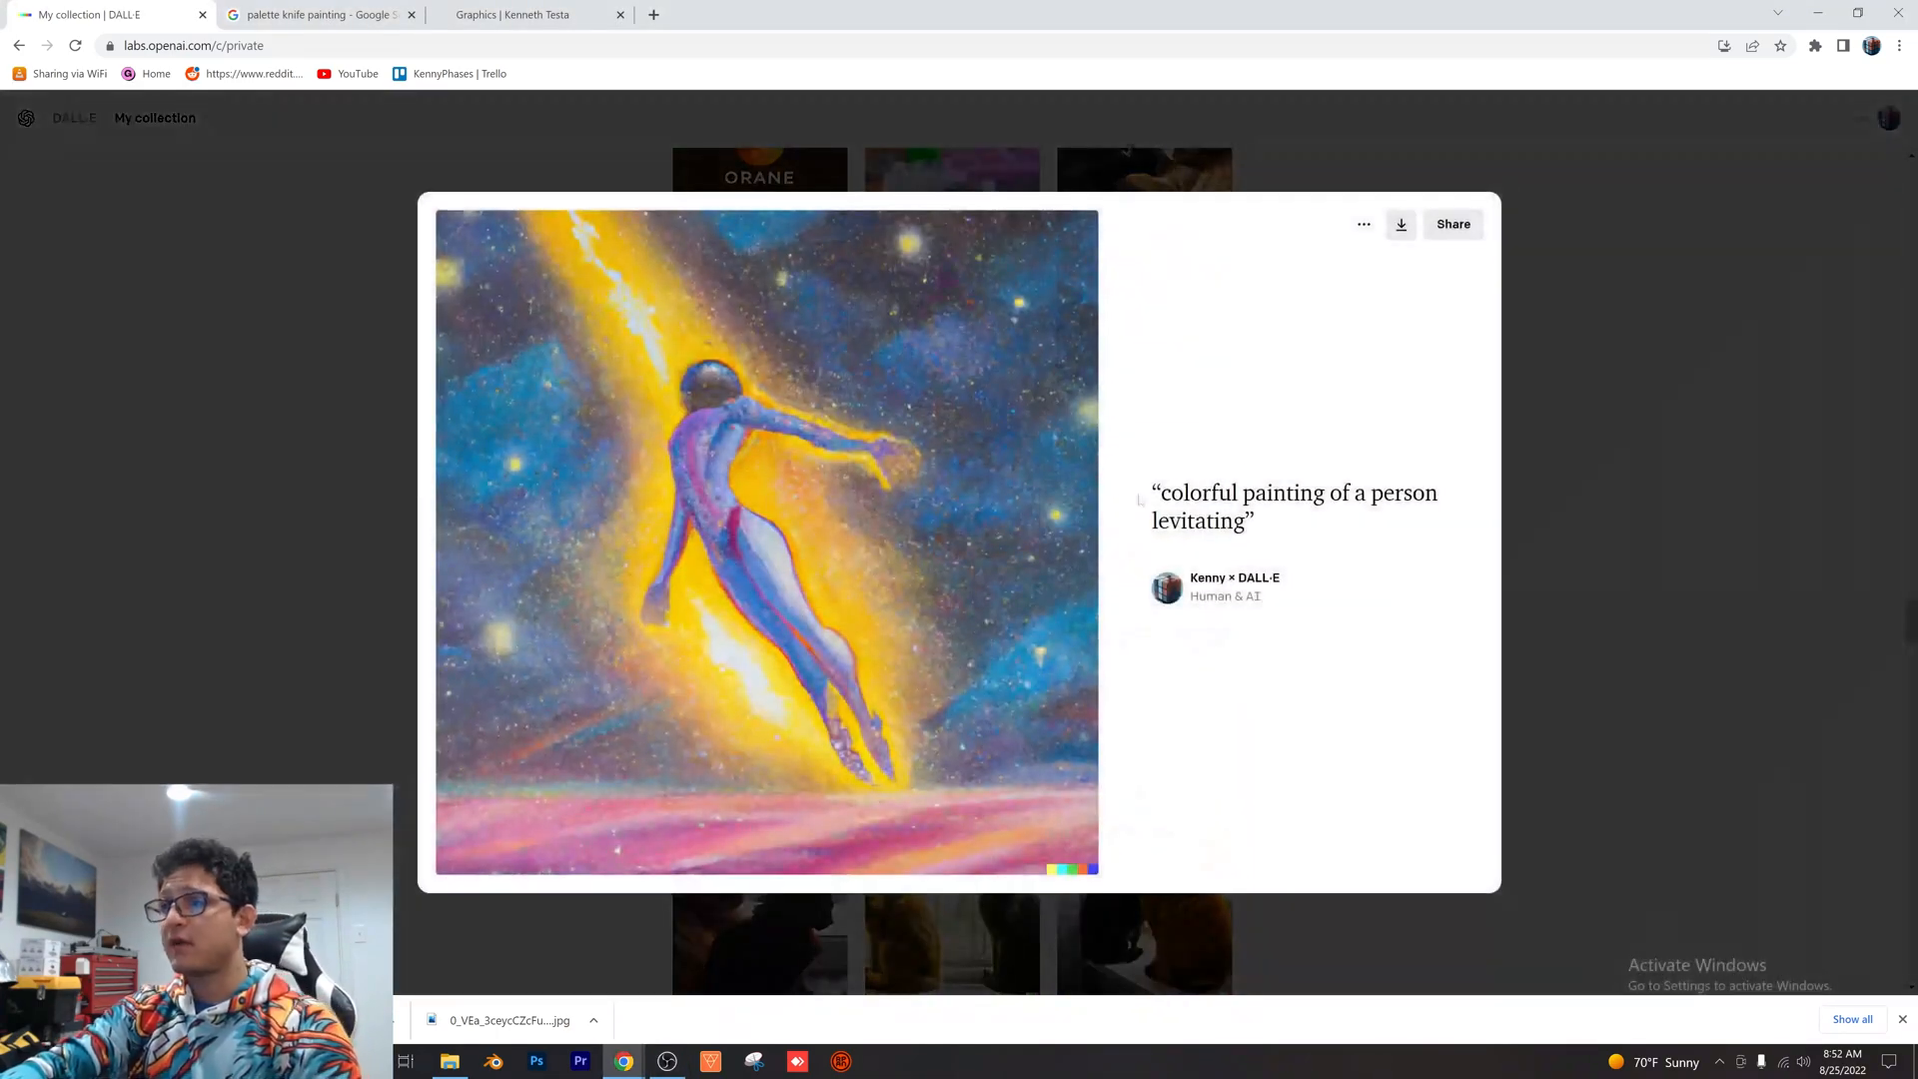
mouse_move(1566, 463)
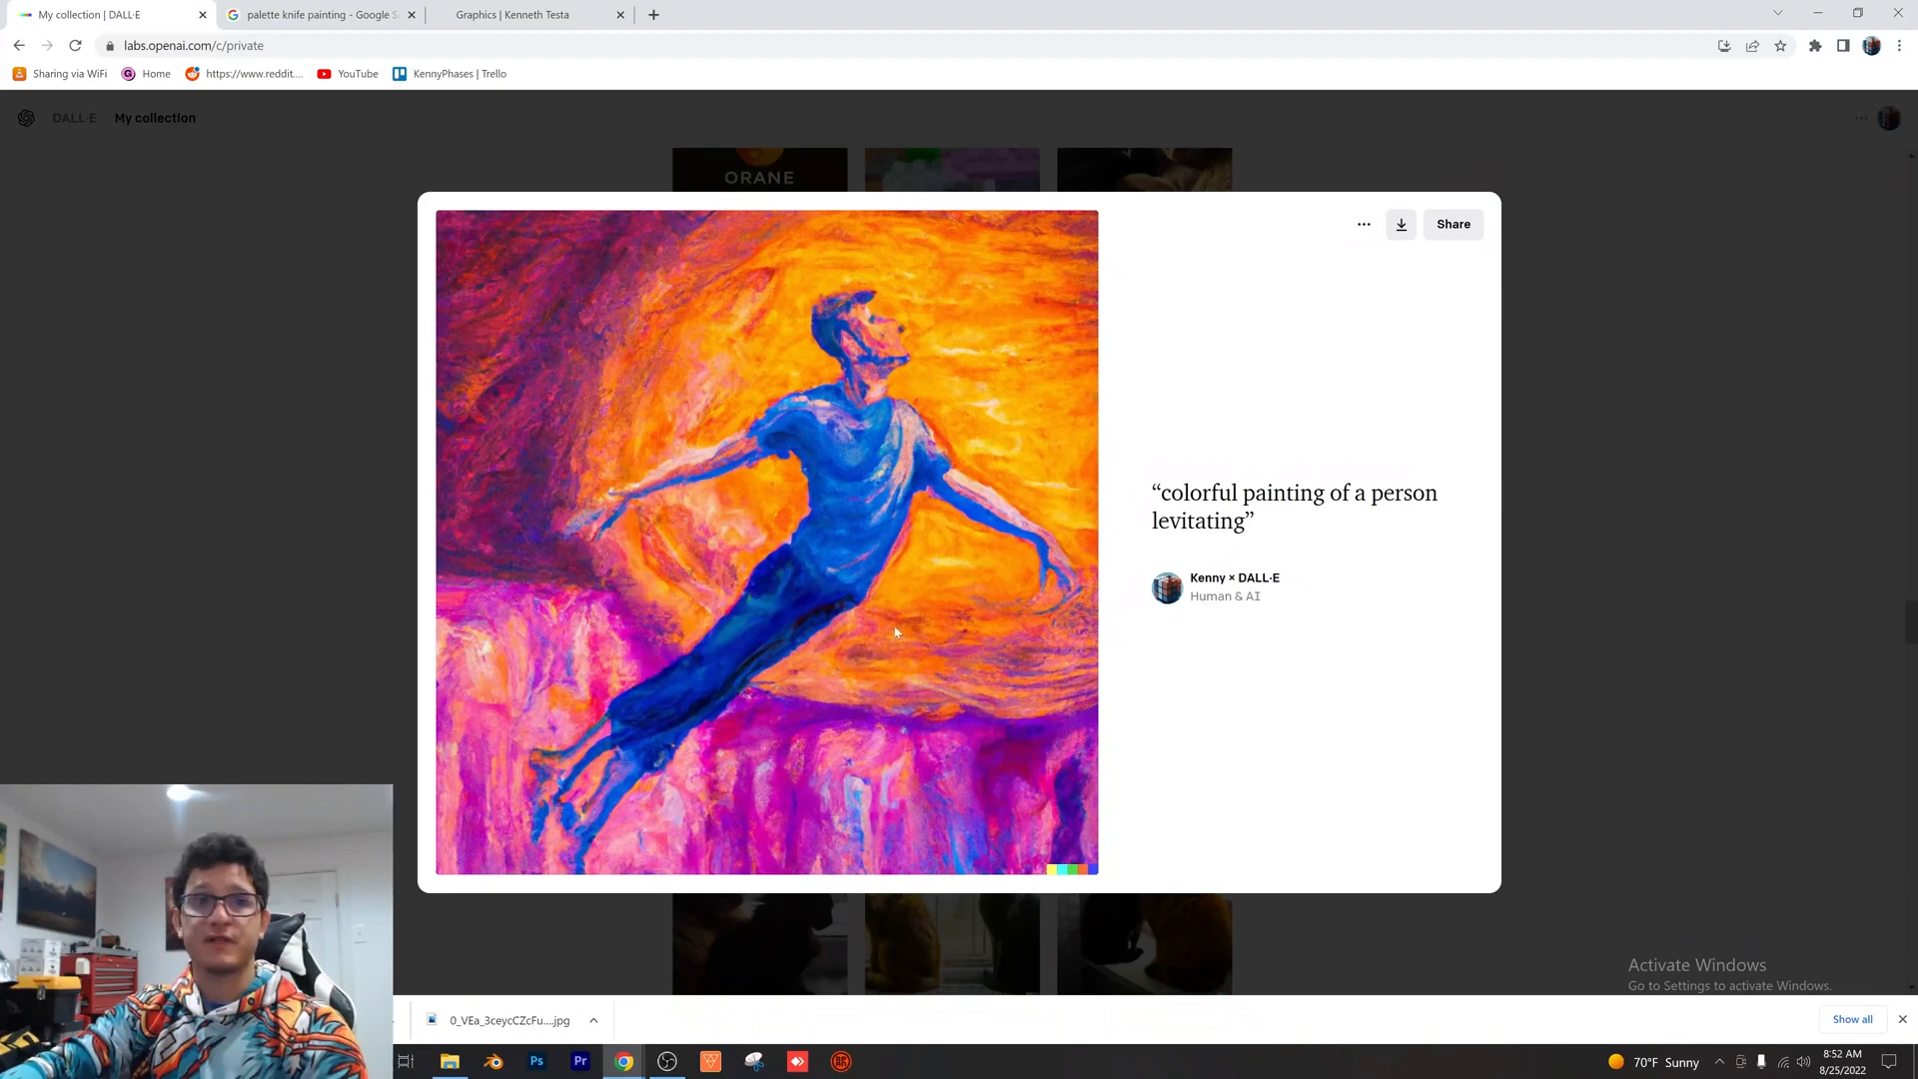
mouse_move(1185, 411)
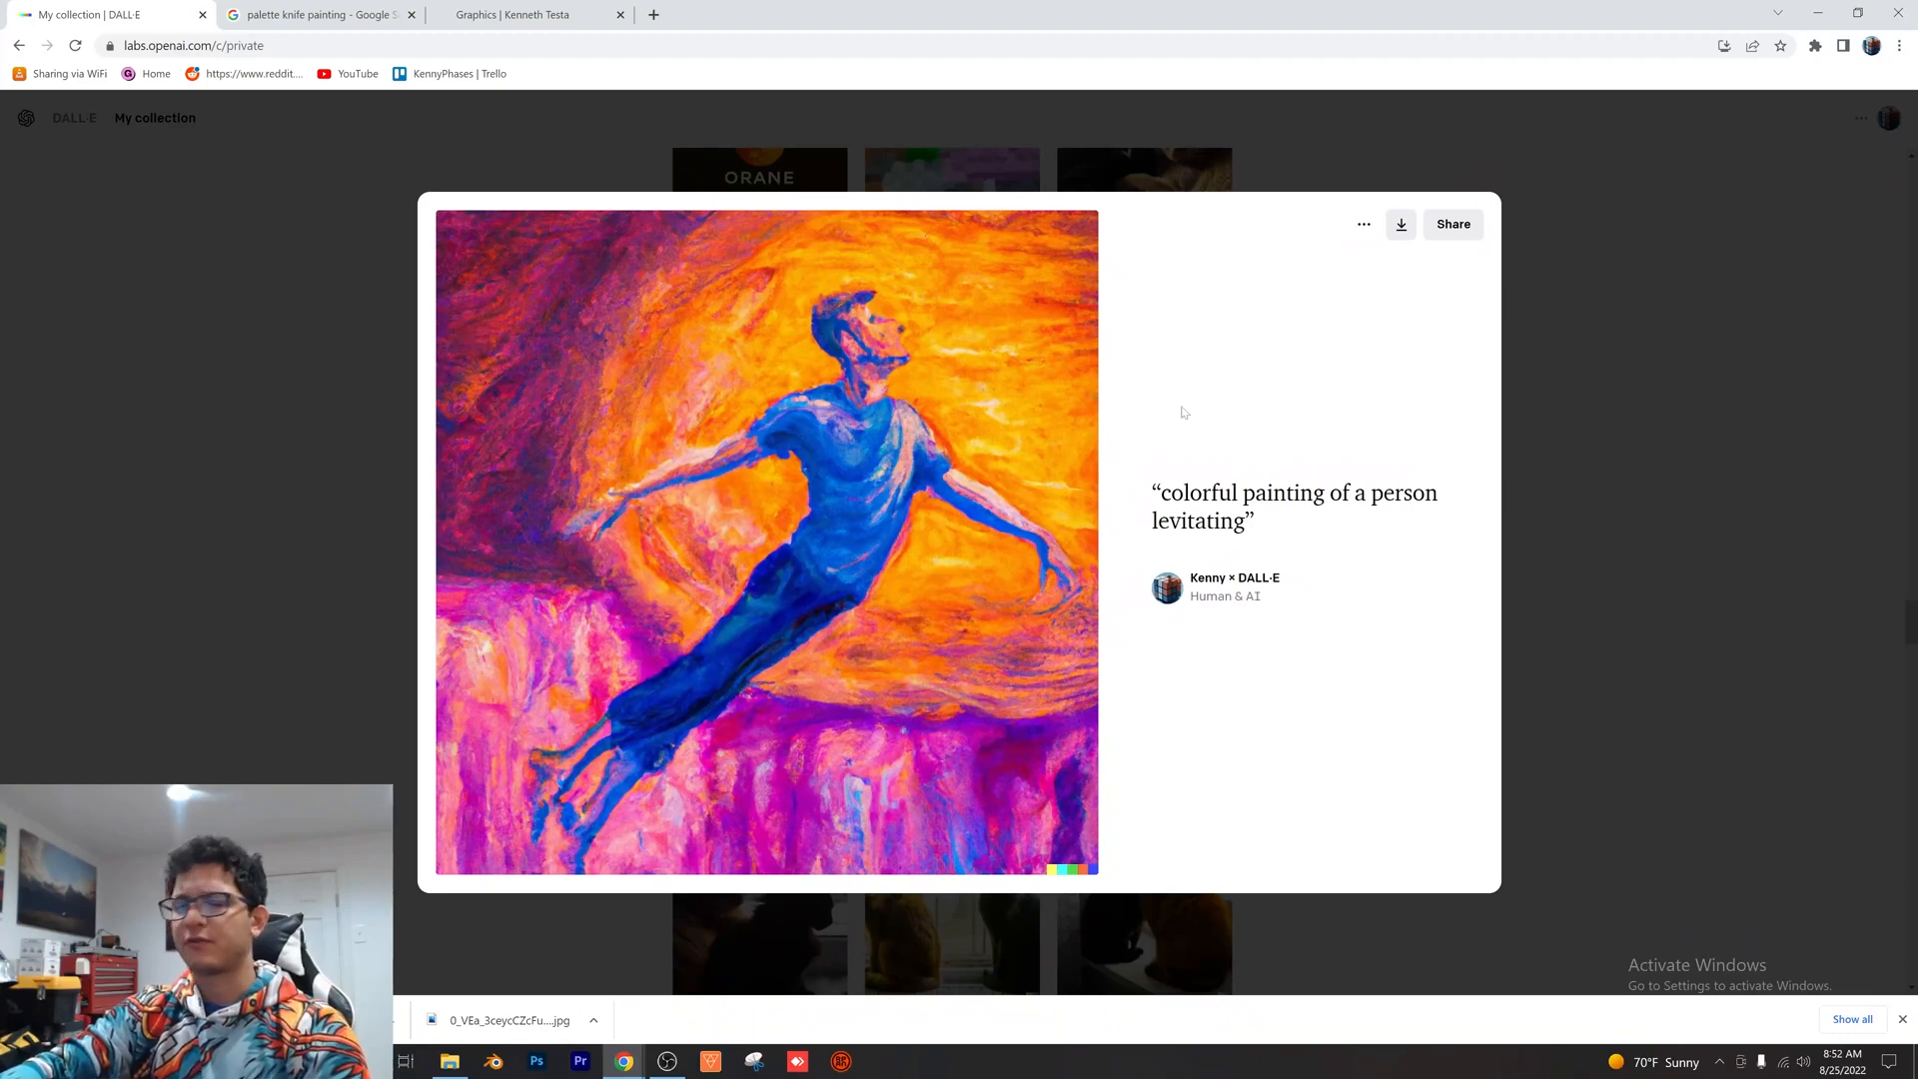
mouse_move(1738, 460)
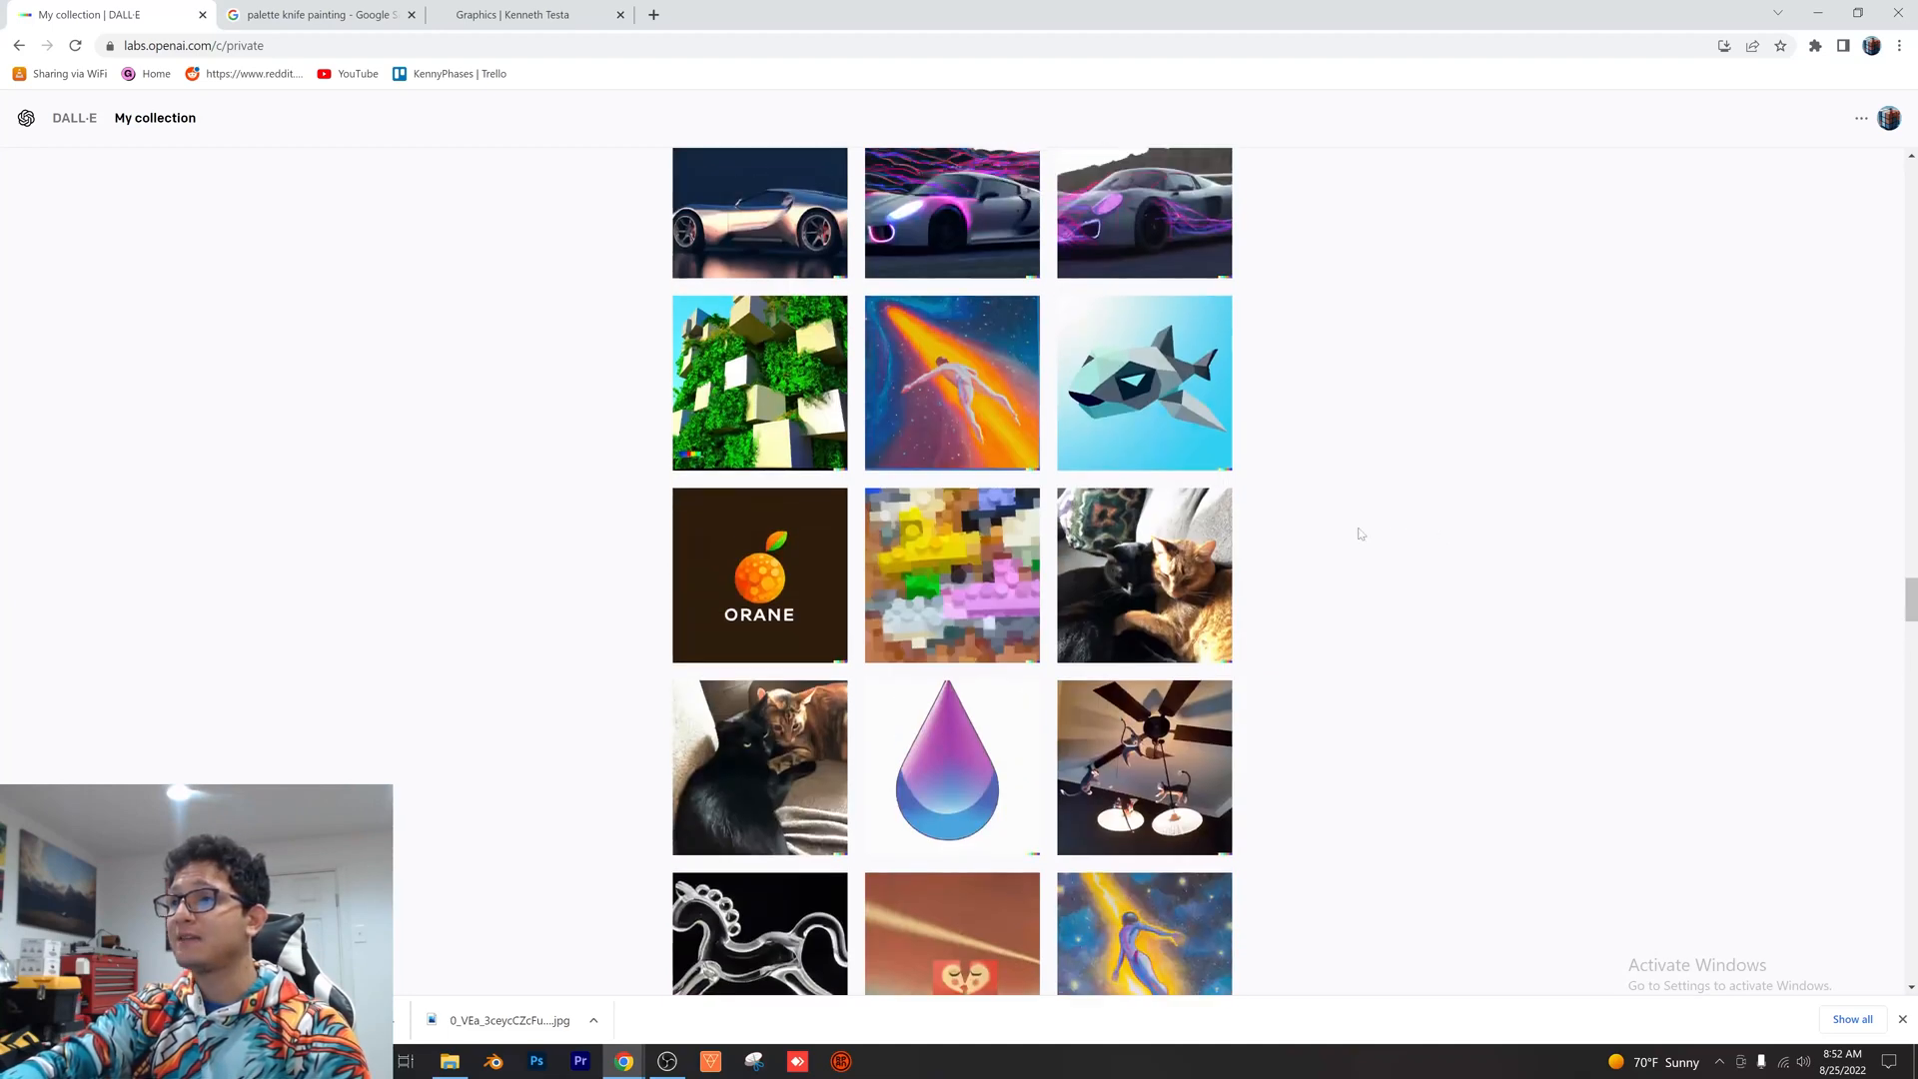
Open the silver car variation, then the dark silver concept car variation enlarged
left_click(950, 381)
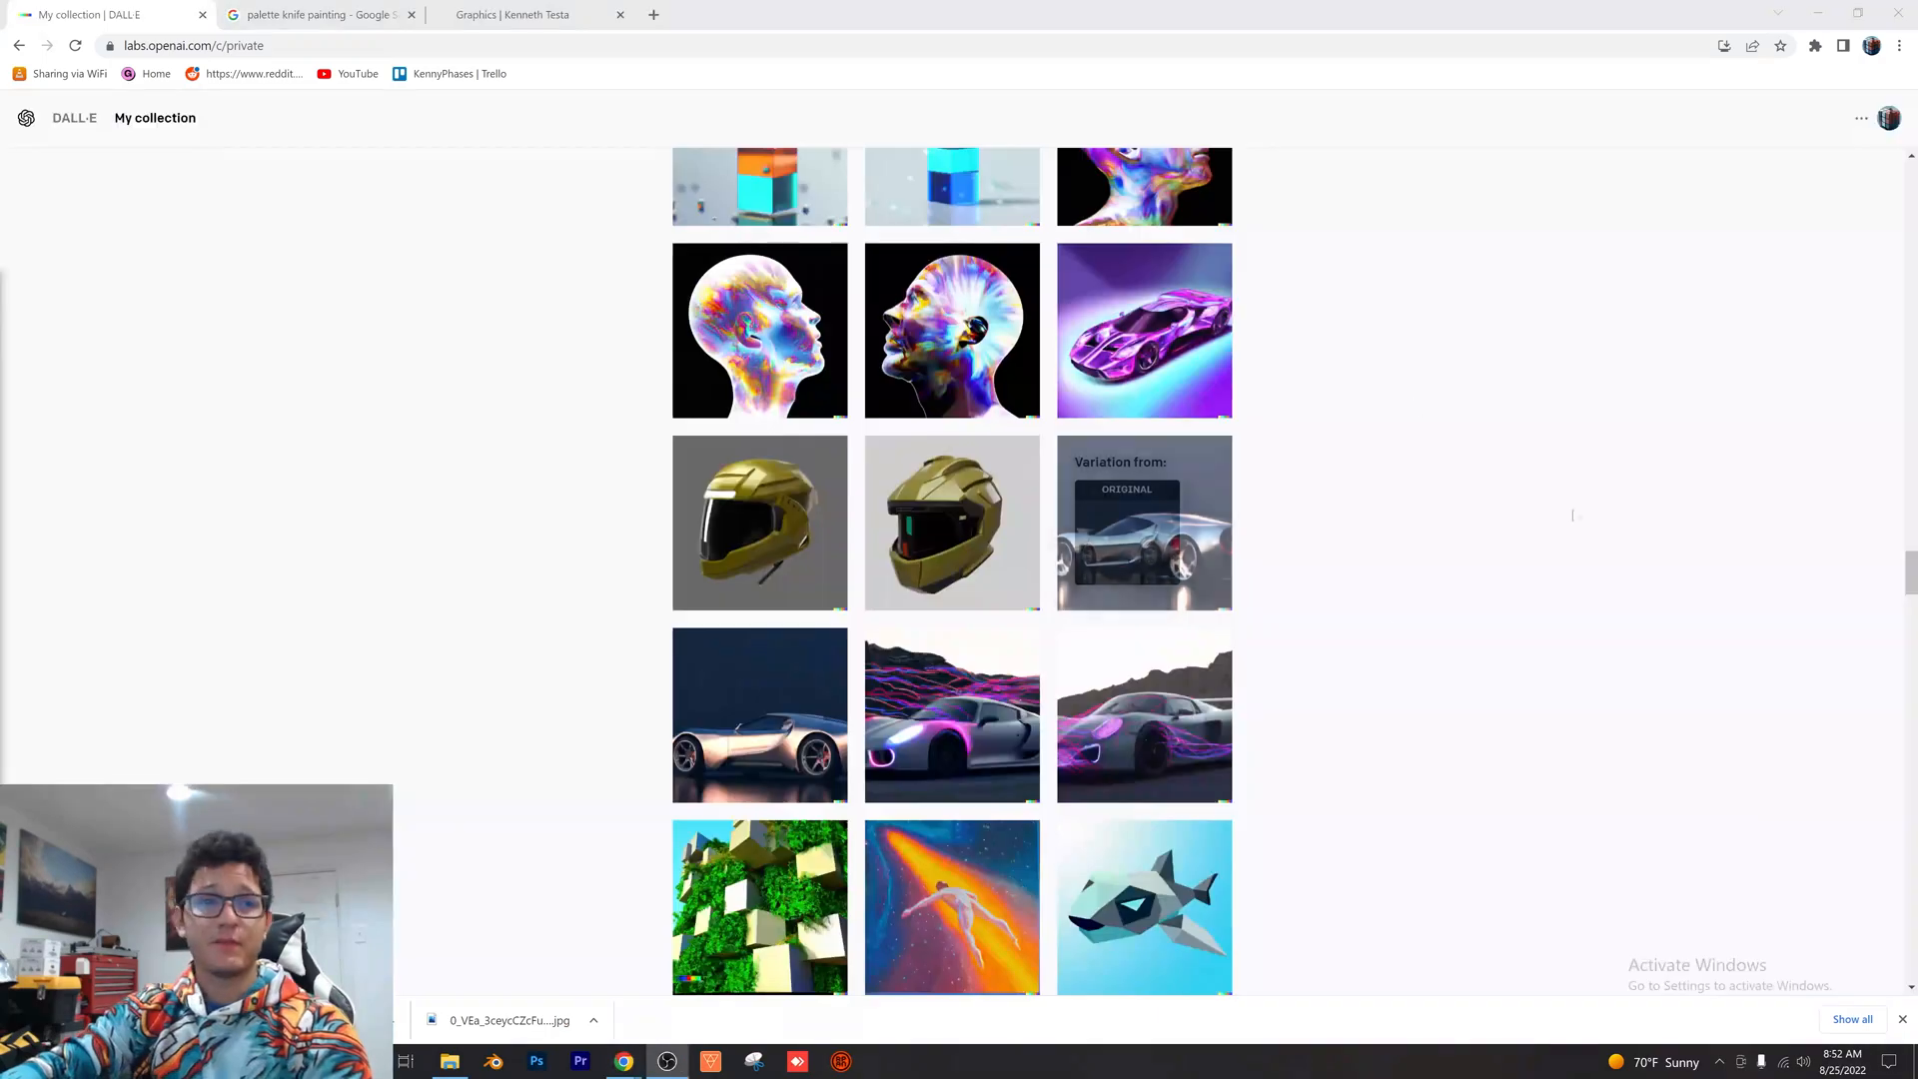
mouse_move(811, 683)
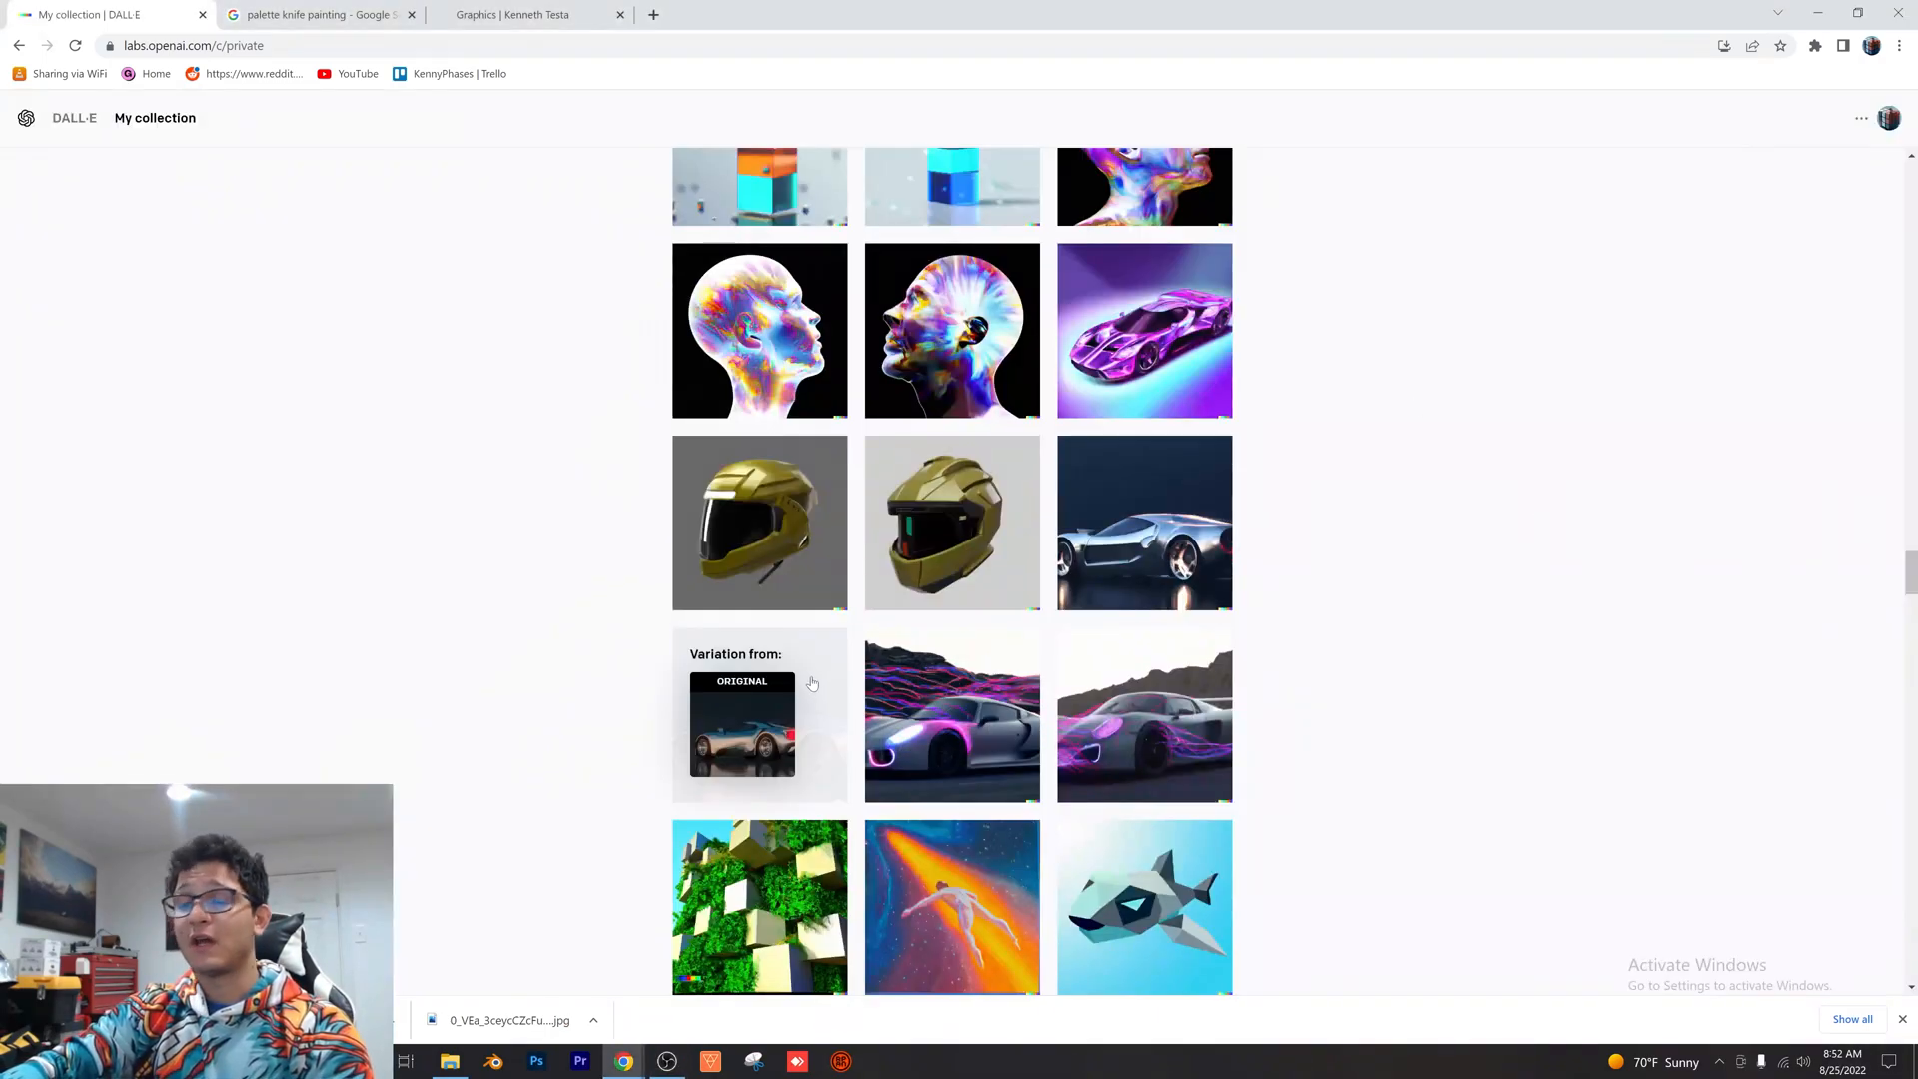
left_click(1143, 523)
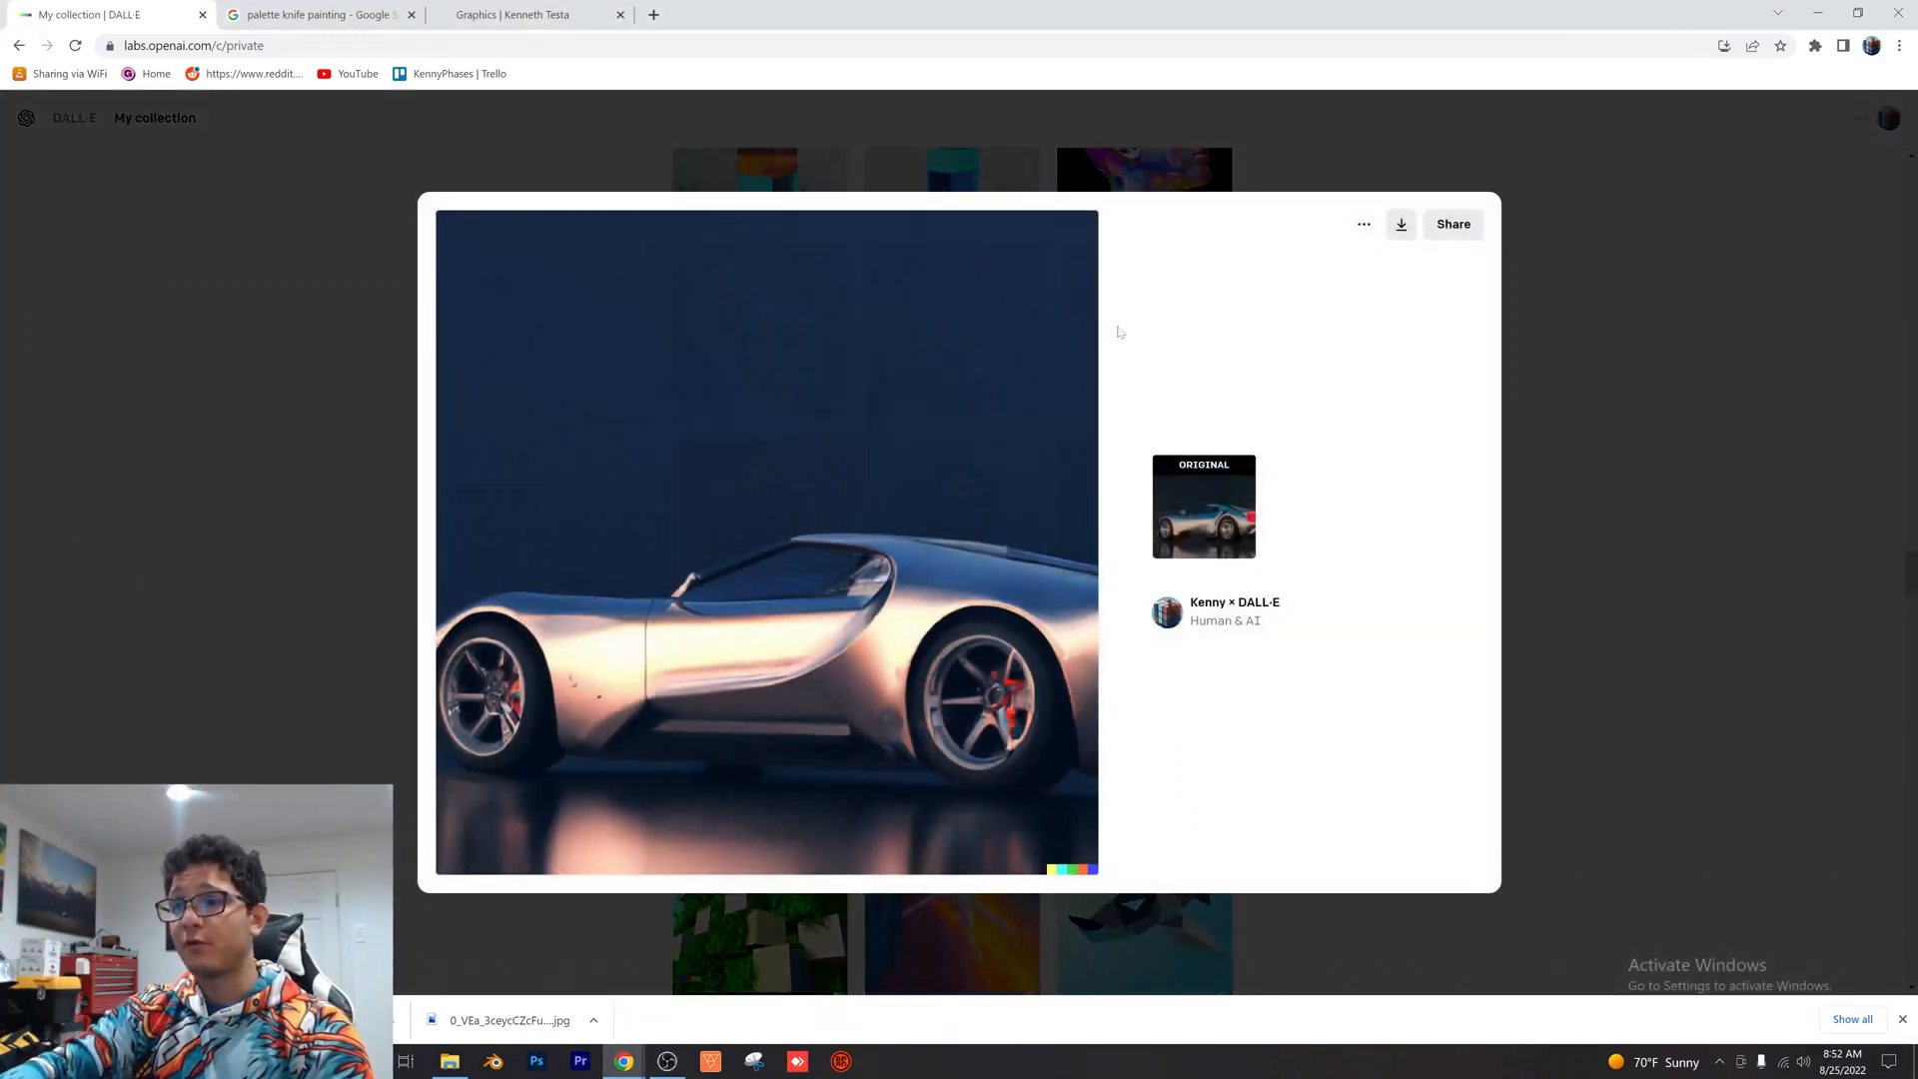
mouse_move(638, 615)
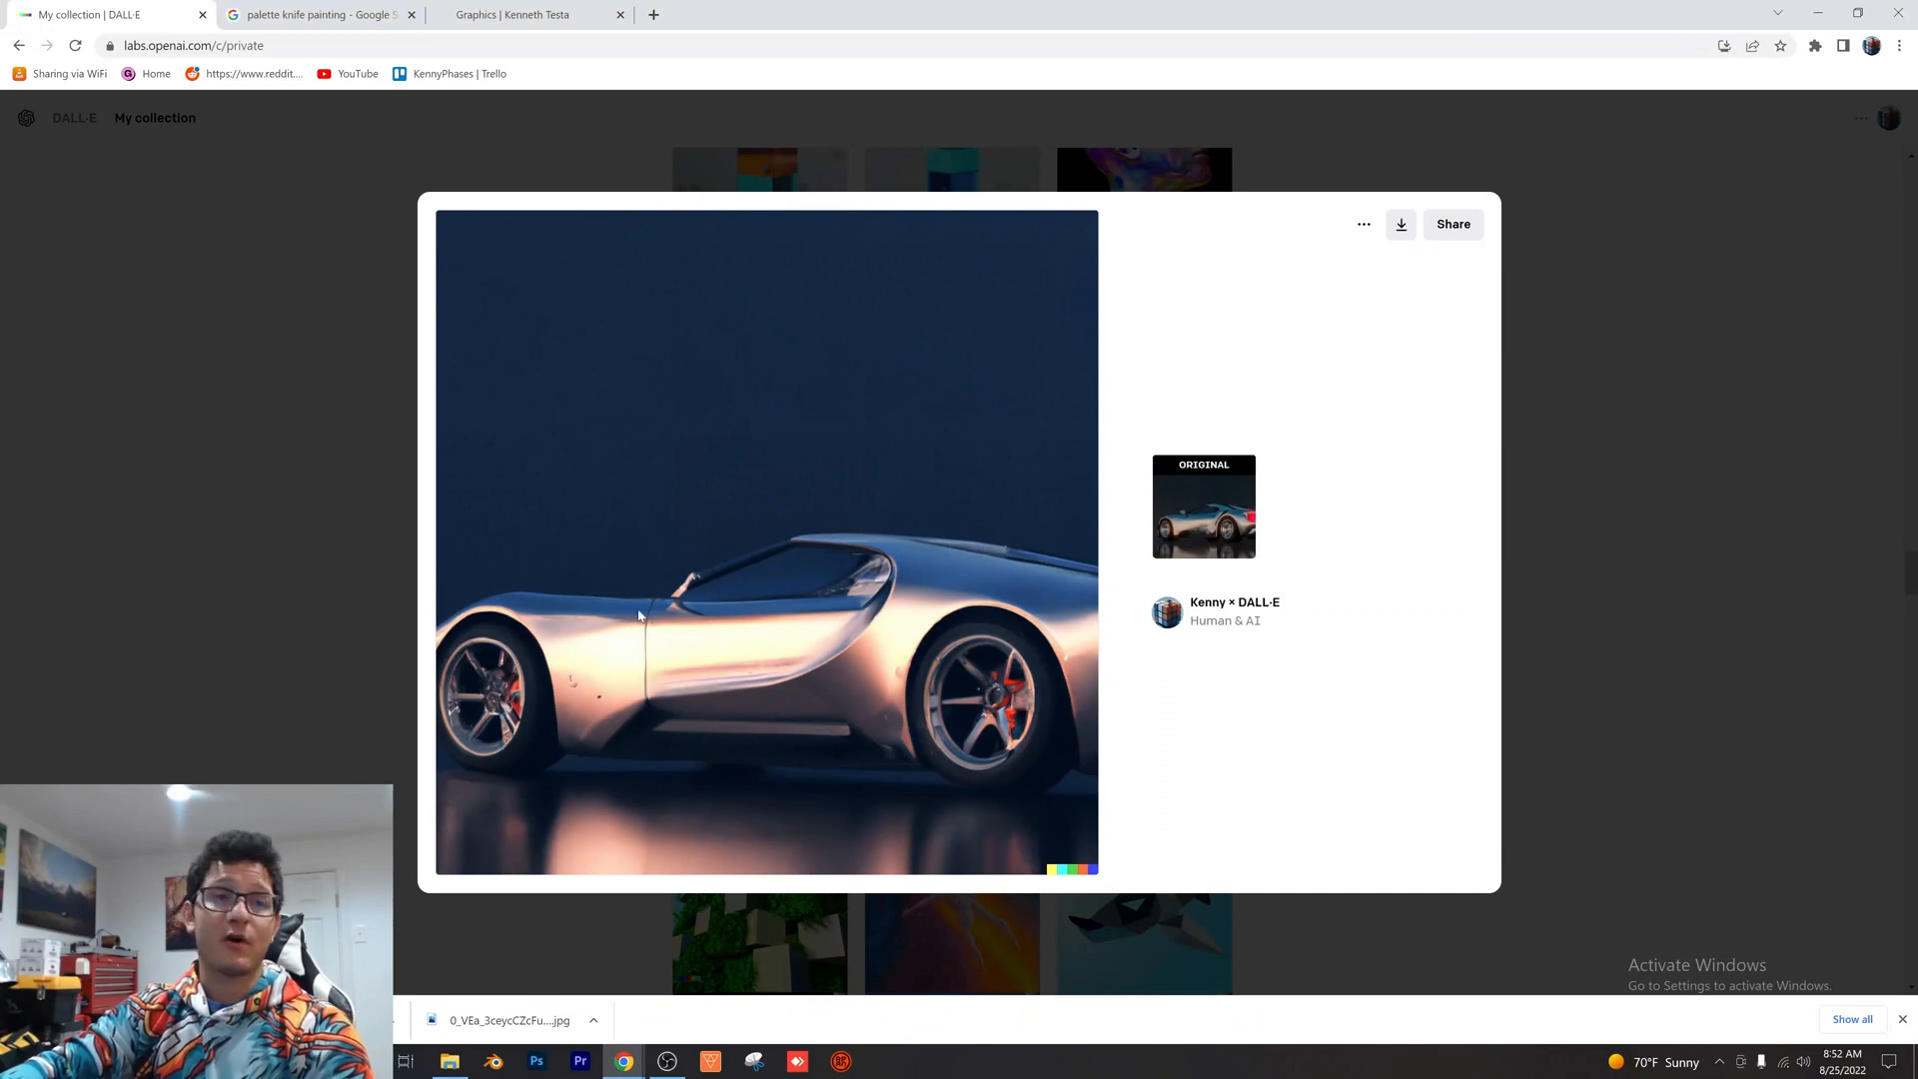
mouse_move(1020, 691)
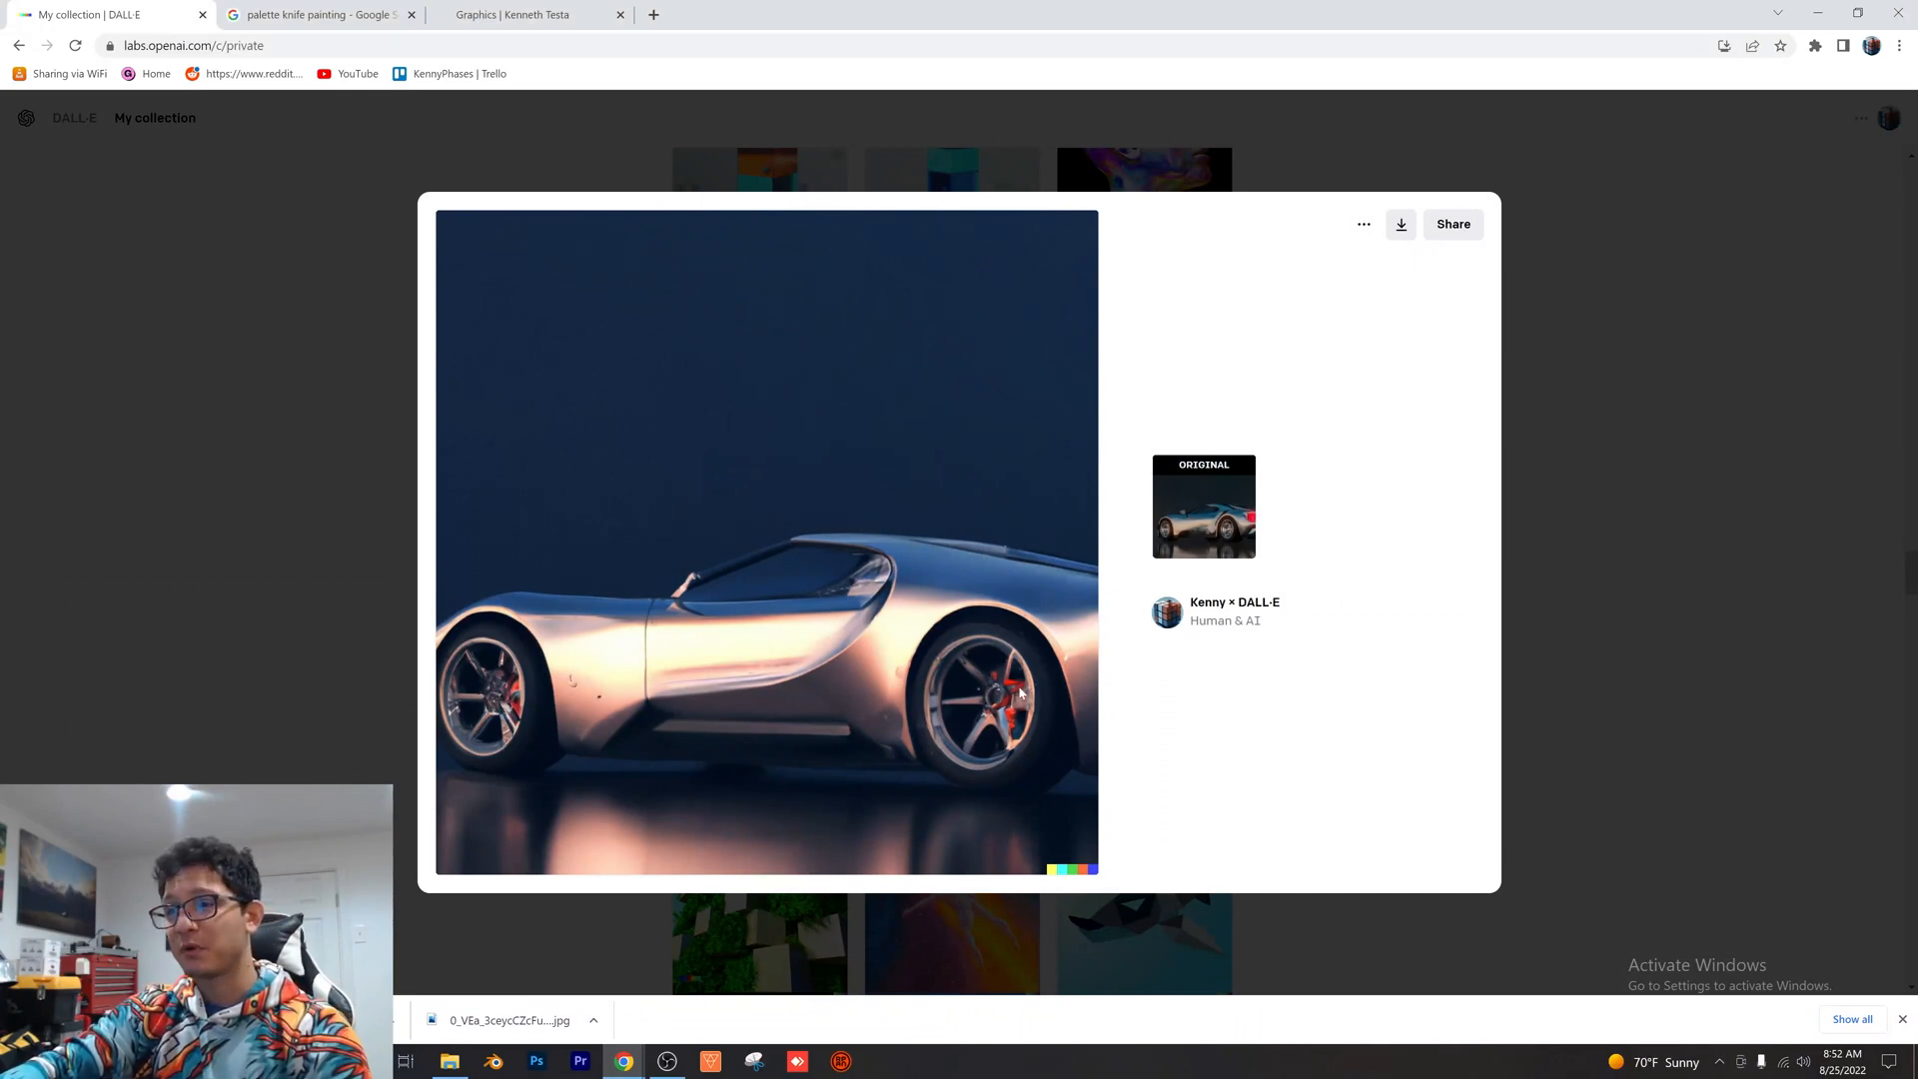
mouse_move(1292, 547)
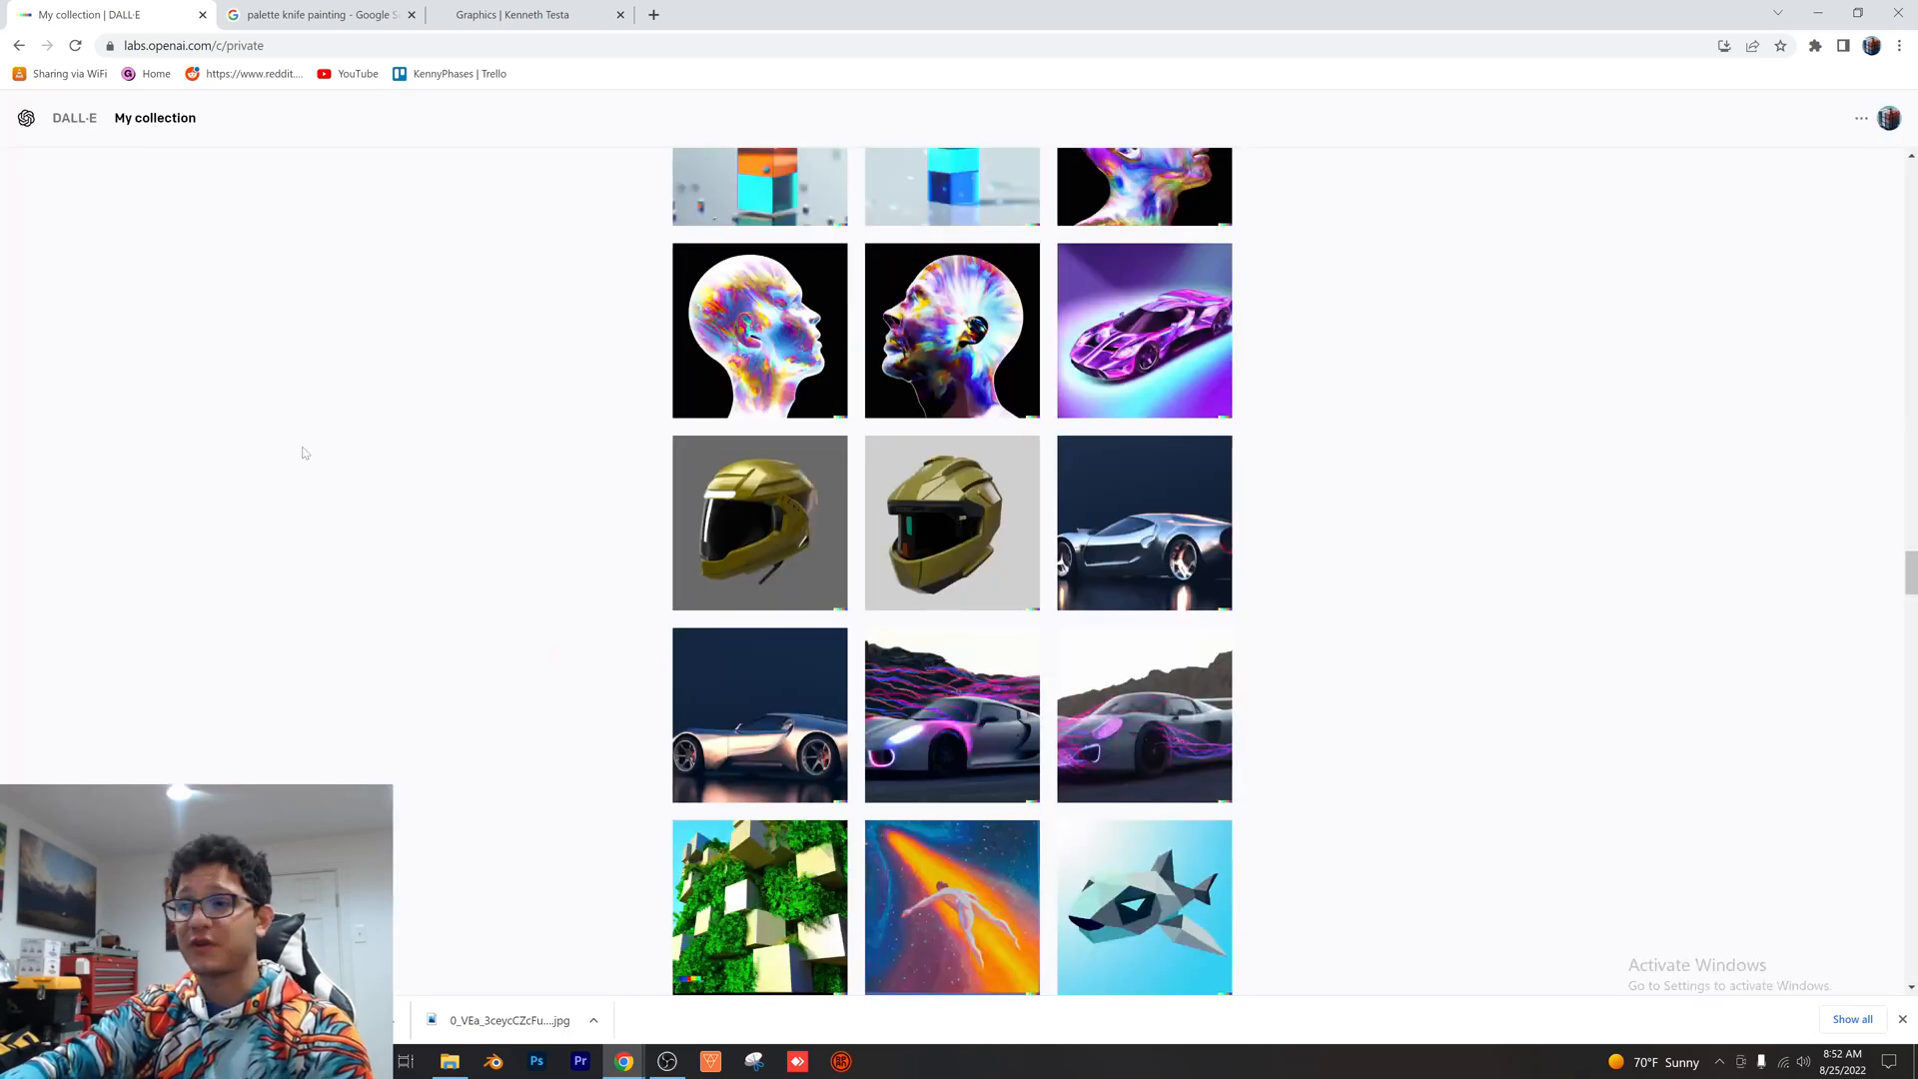
left_click(1142, 524)
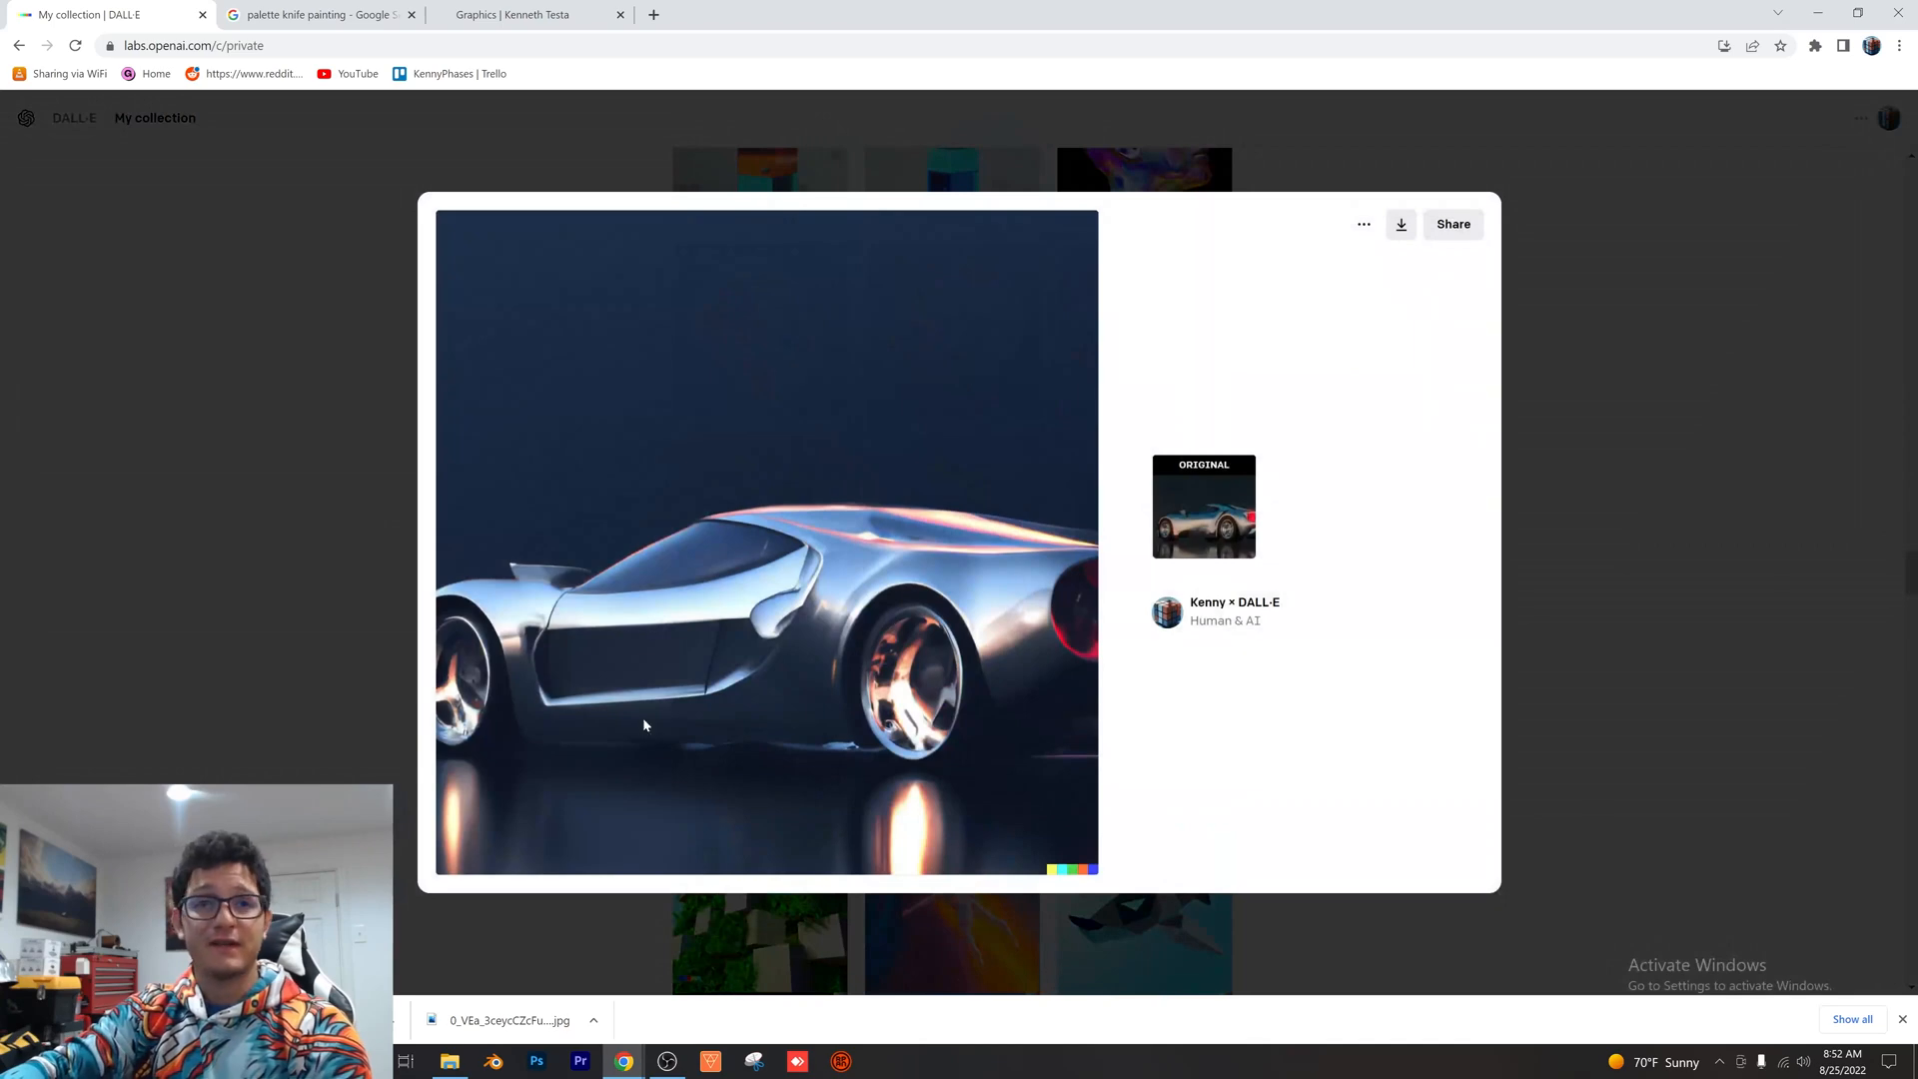
mouse_move(572, 599)
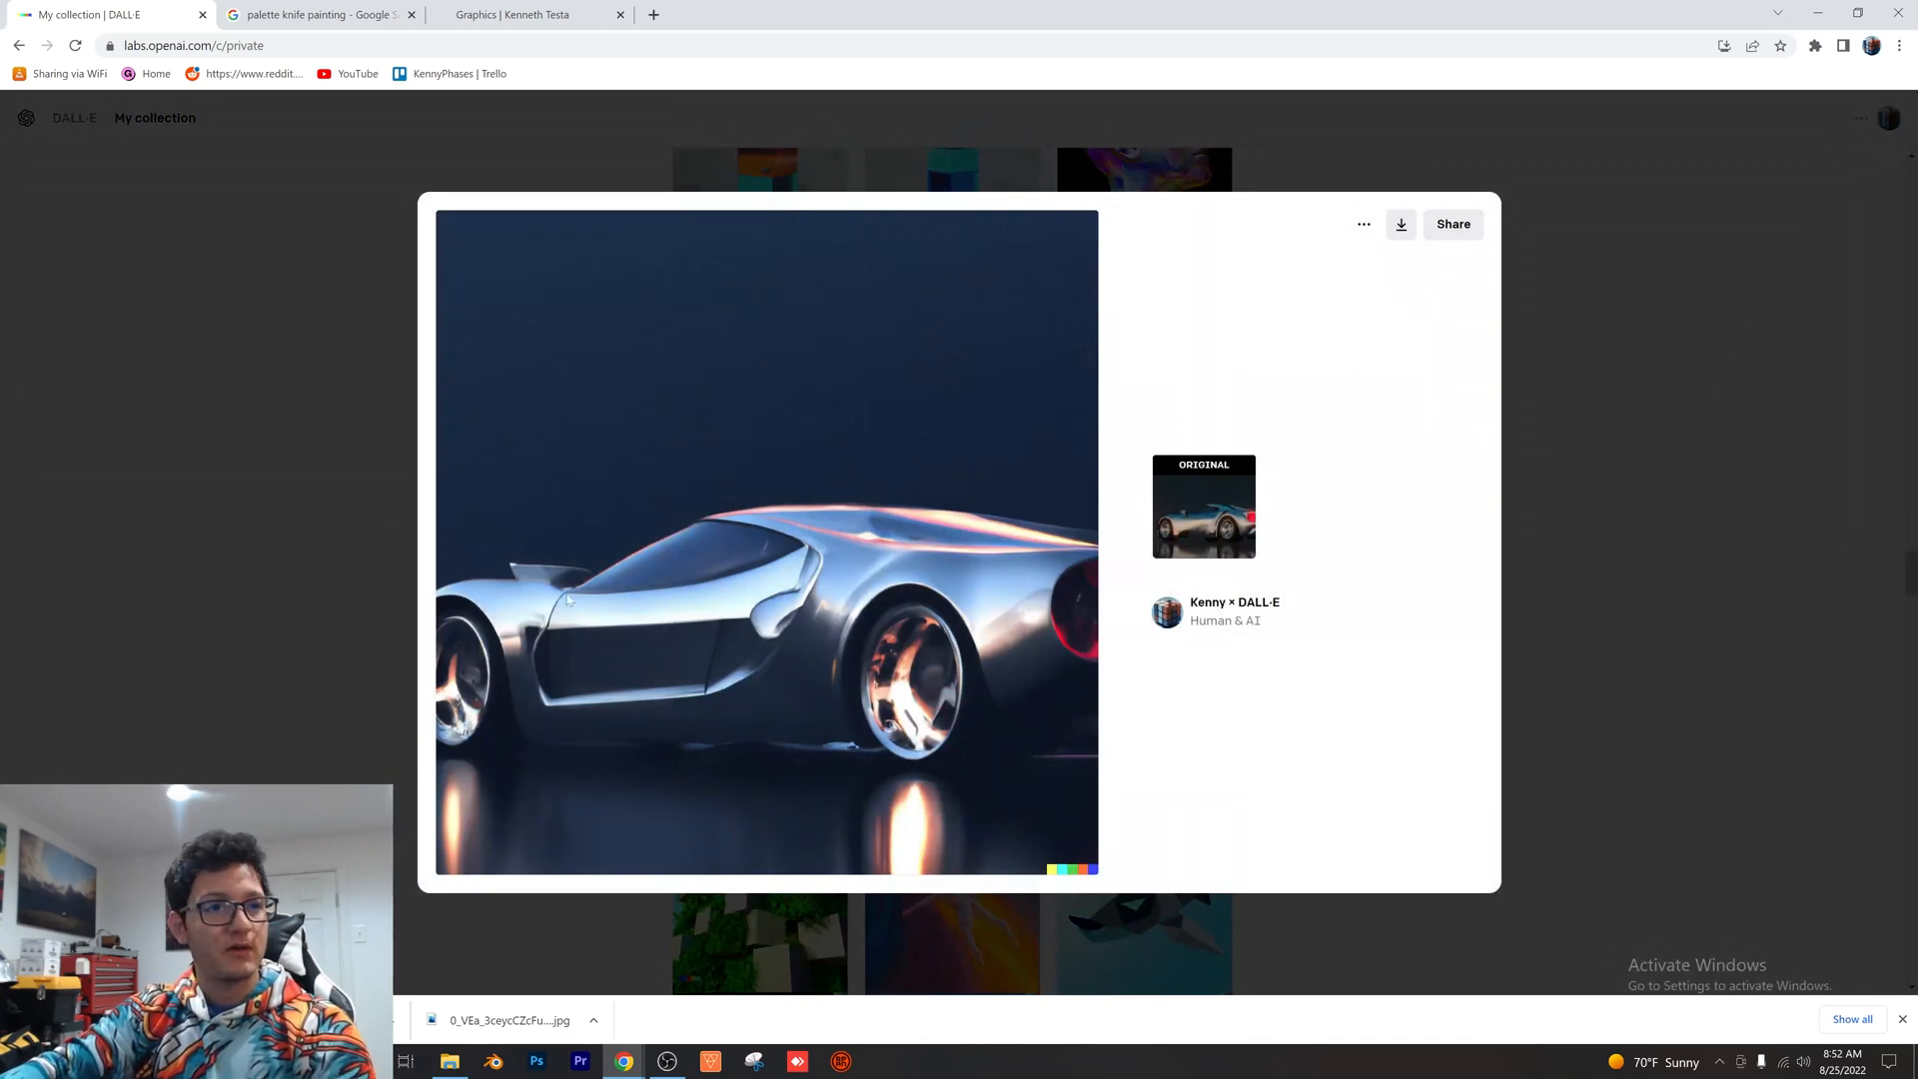
mouse_move(779, 602)
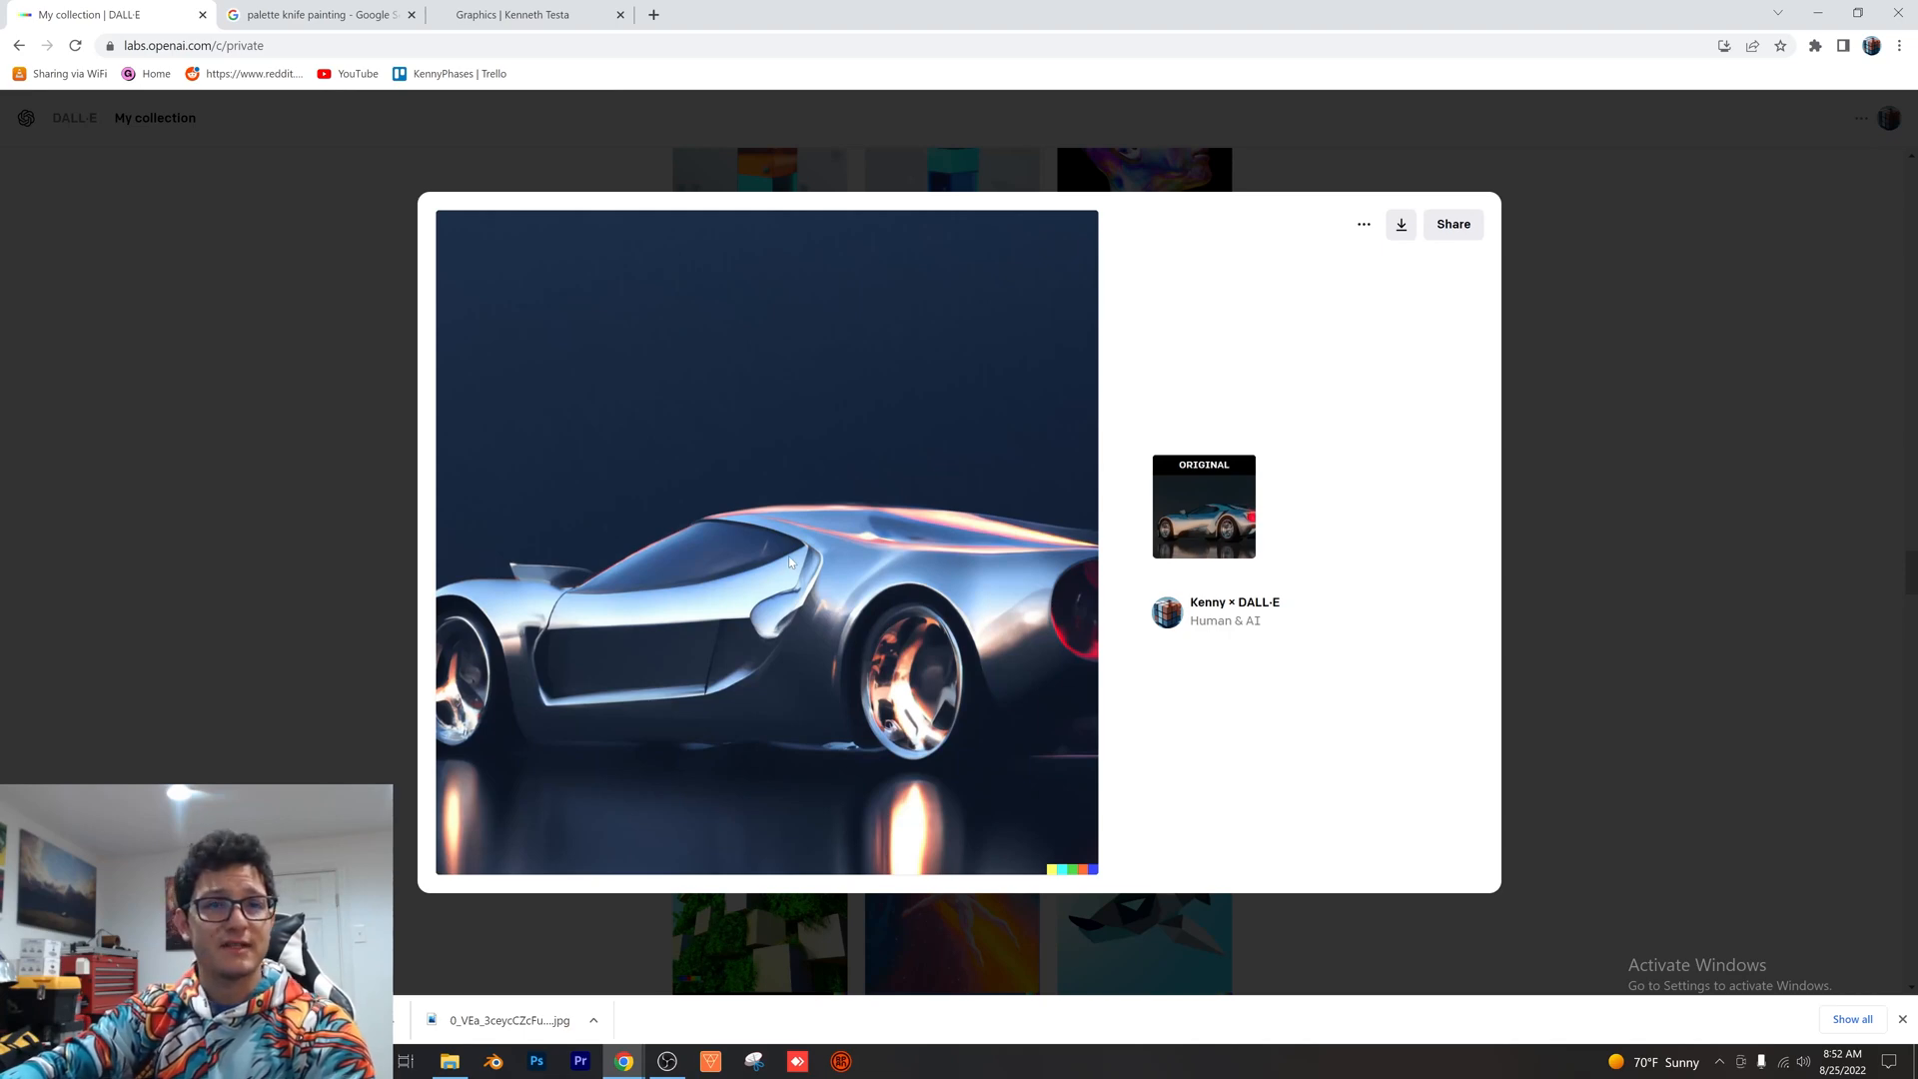
mouse_move(910, 823)
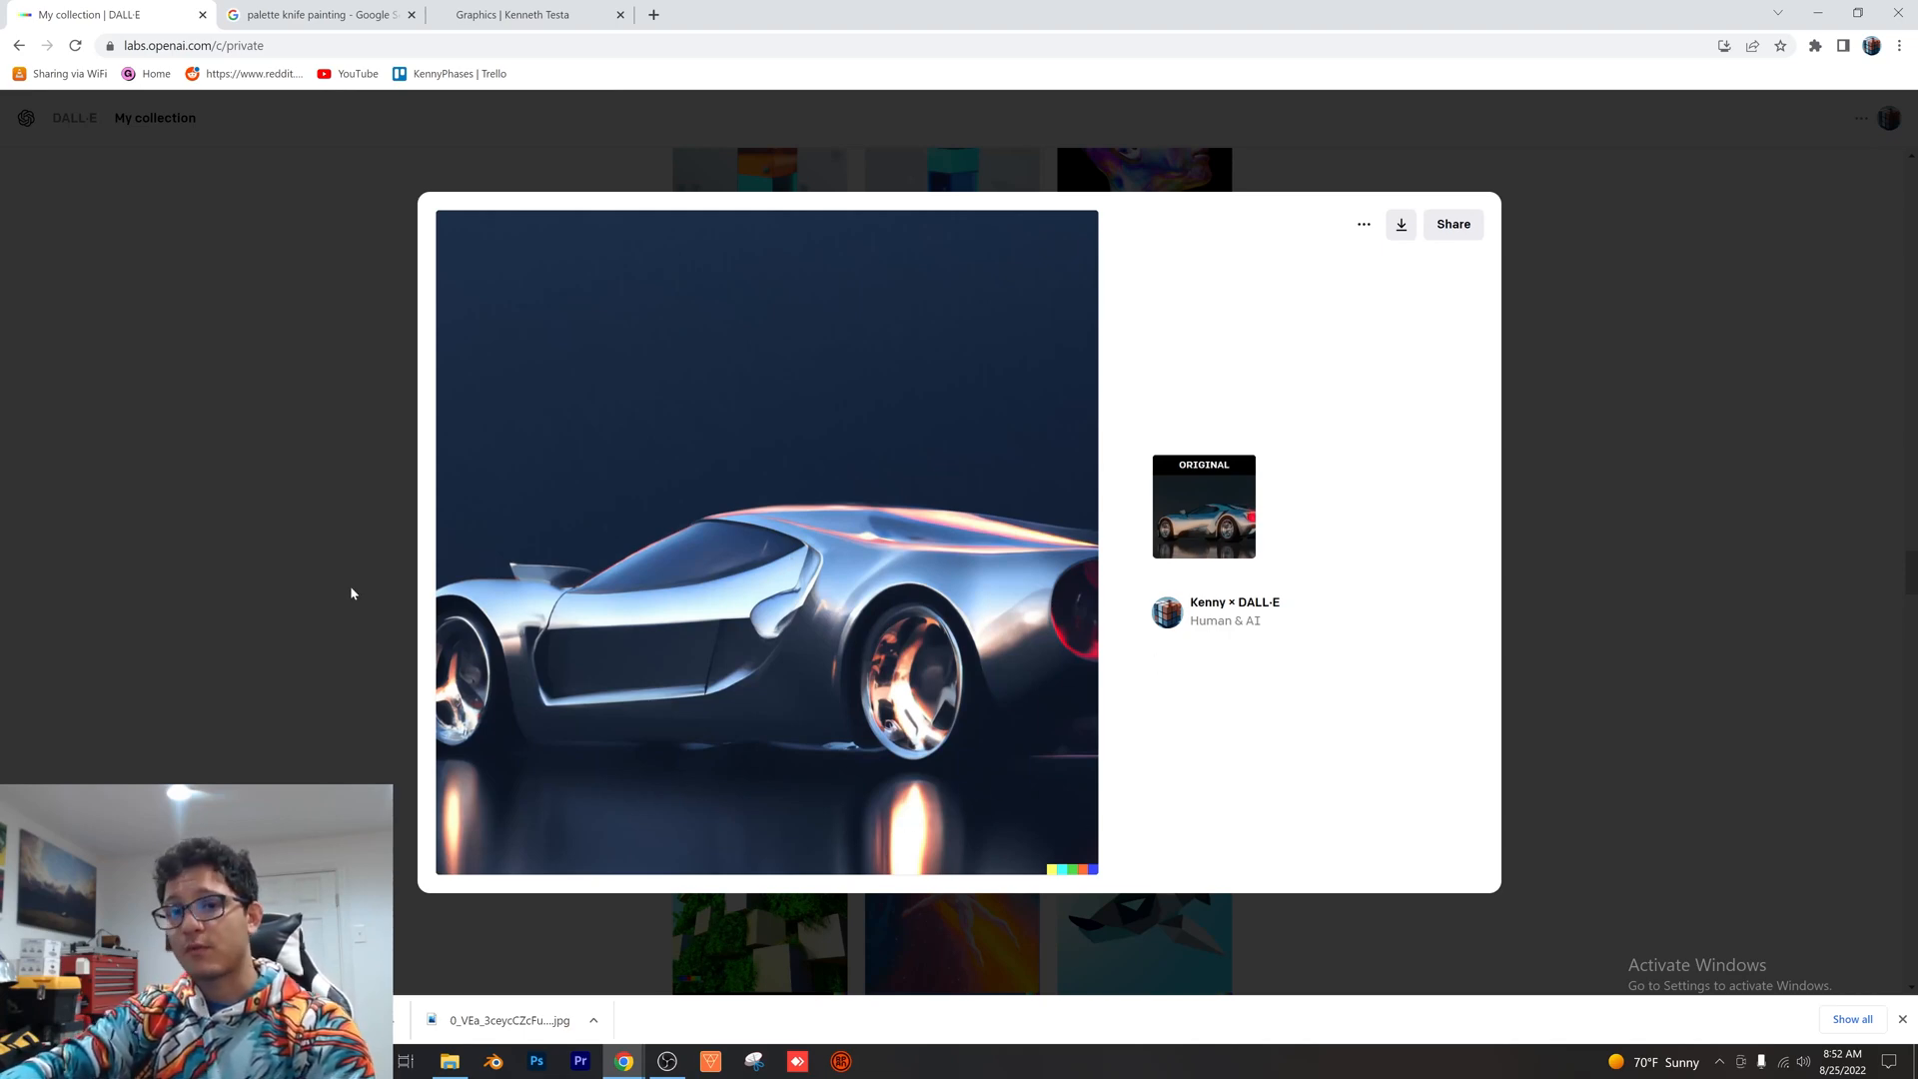
Close the car image dialog and return to the collection
left_click(352, 593)
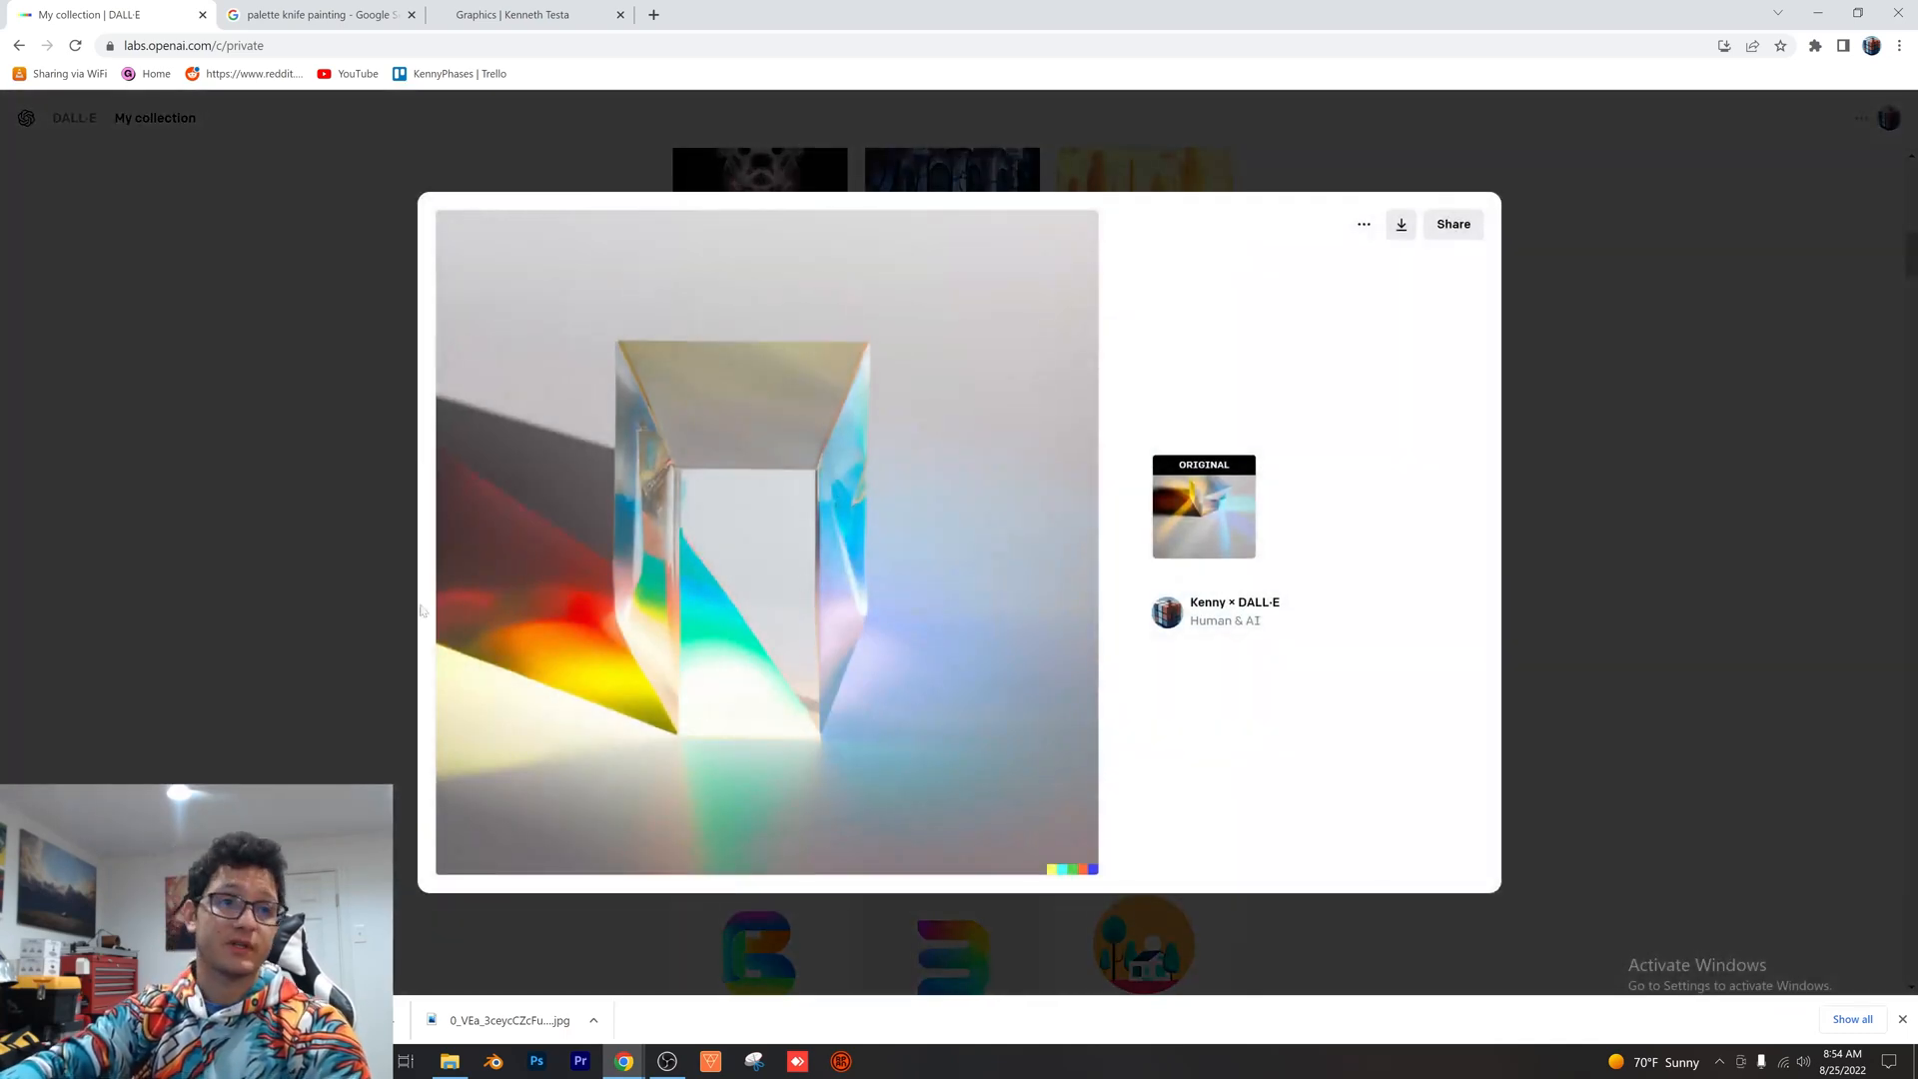
mouse_move(474, 476)
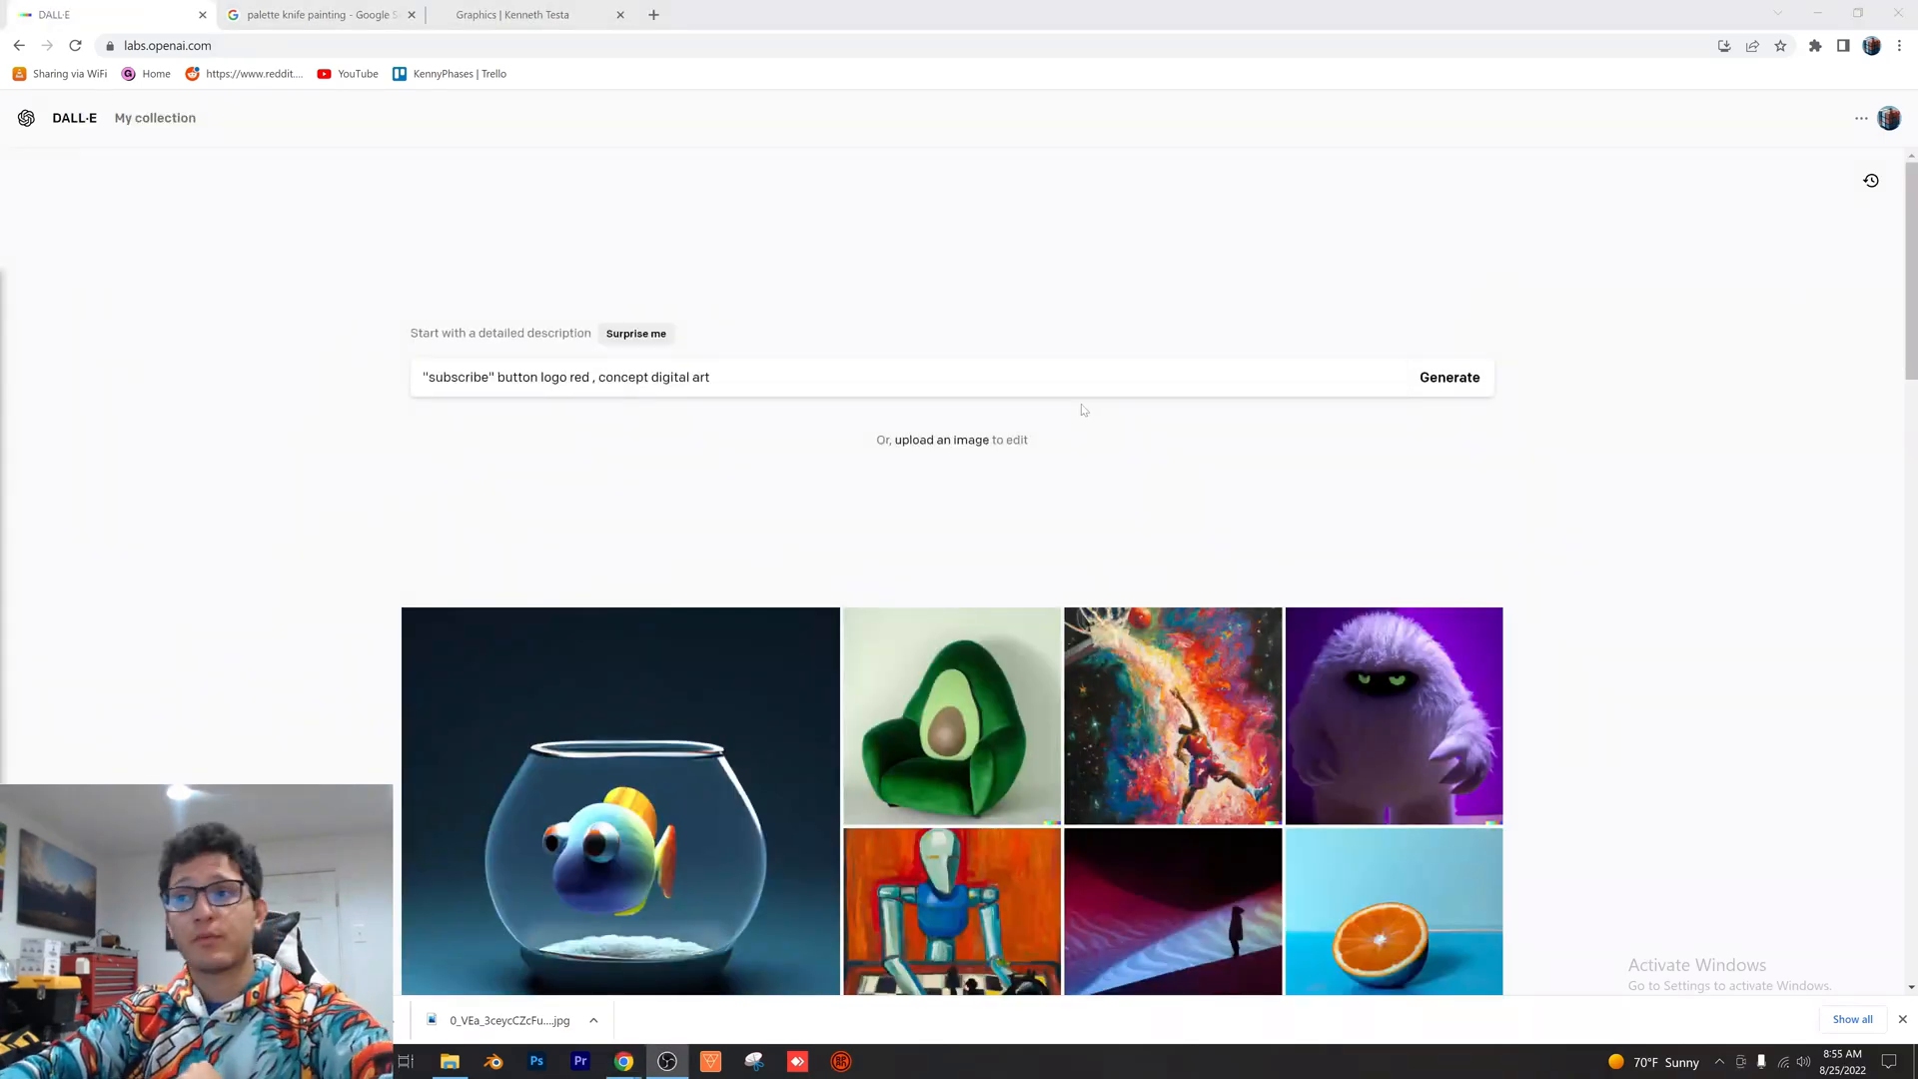
Generate four red SUBSCRIBE button logo images from the entered prompt
left_click(1450, 376)
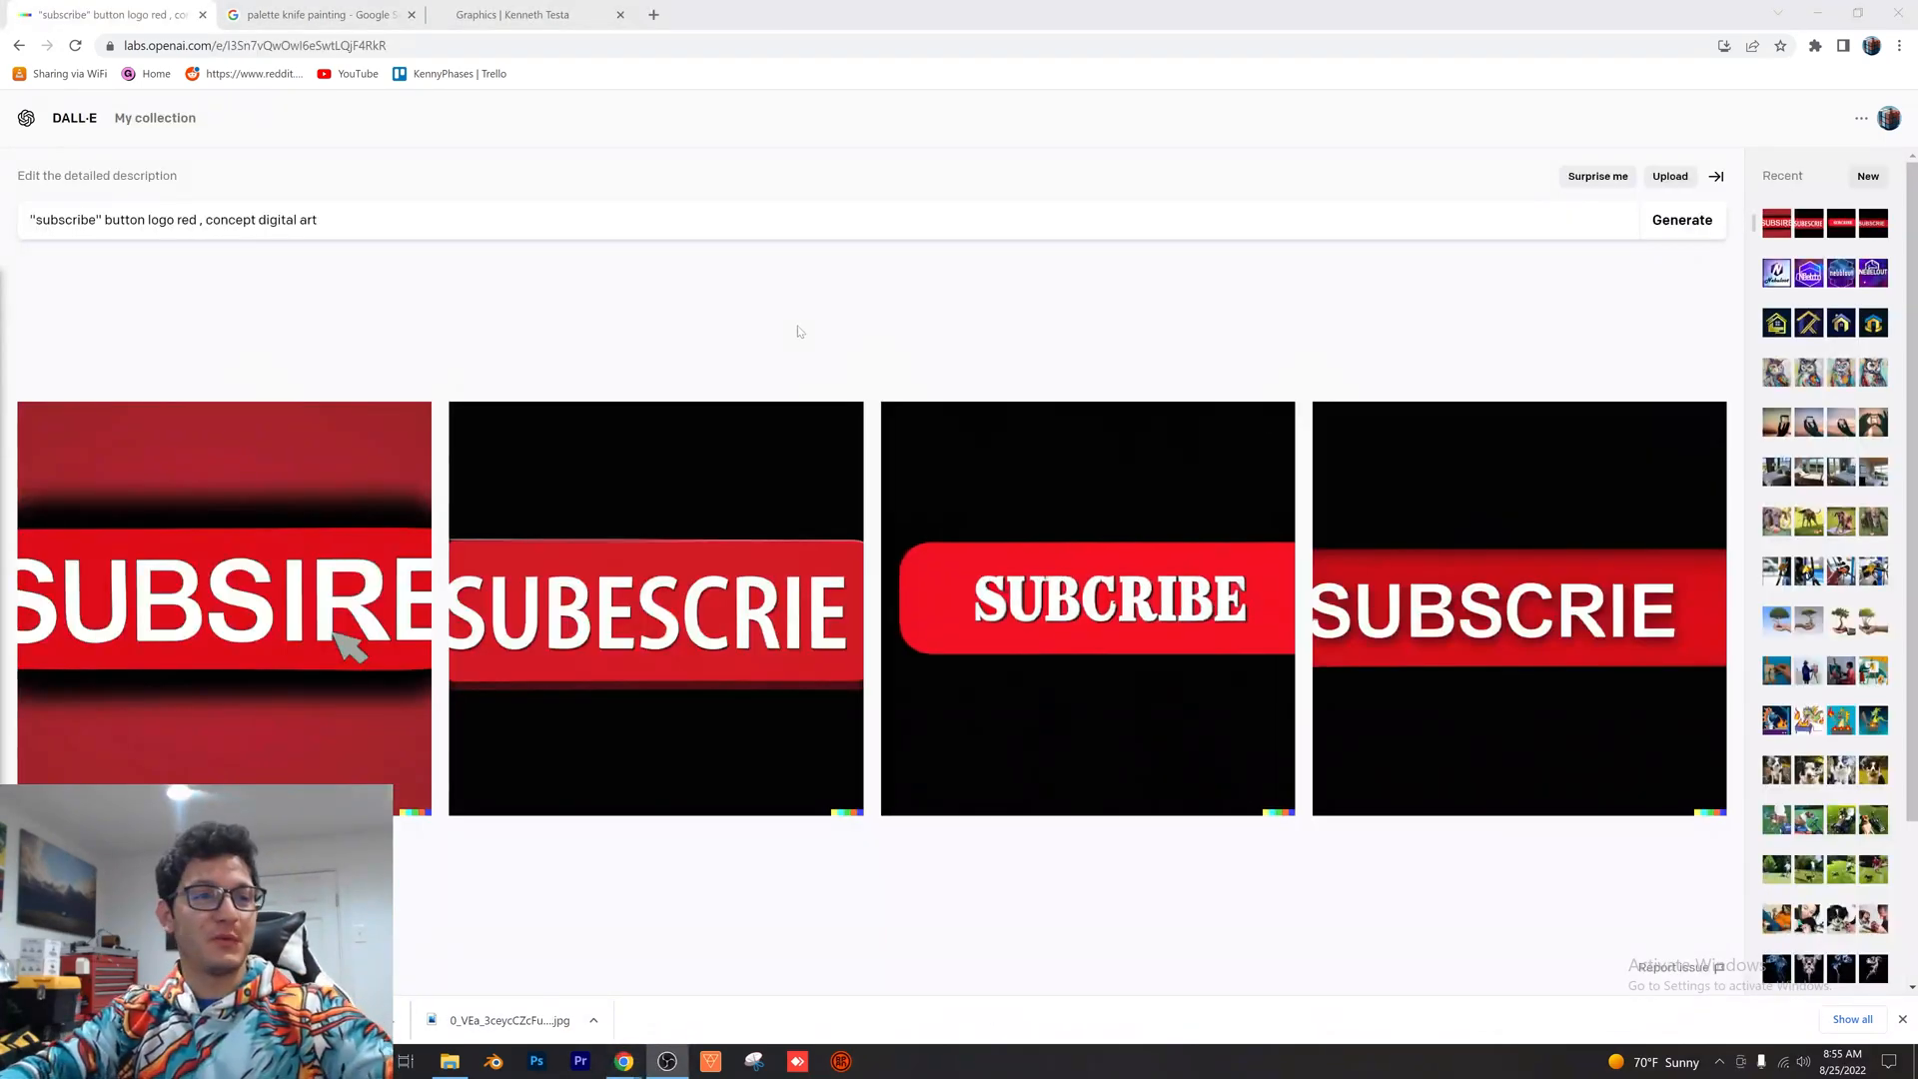